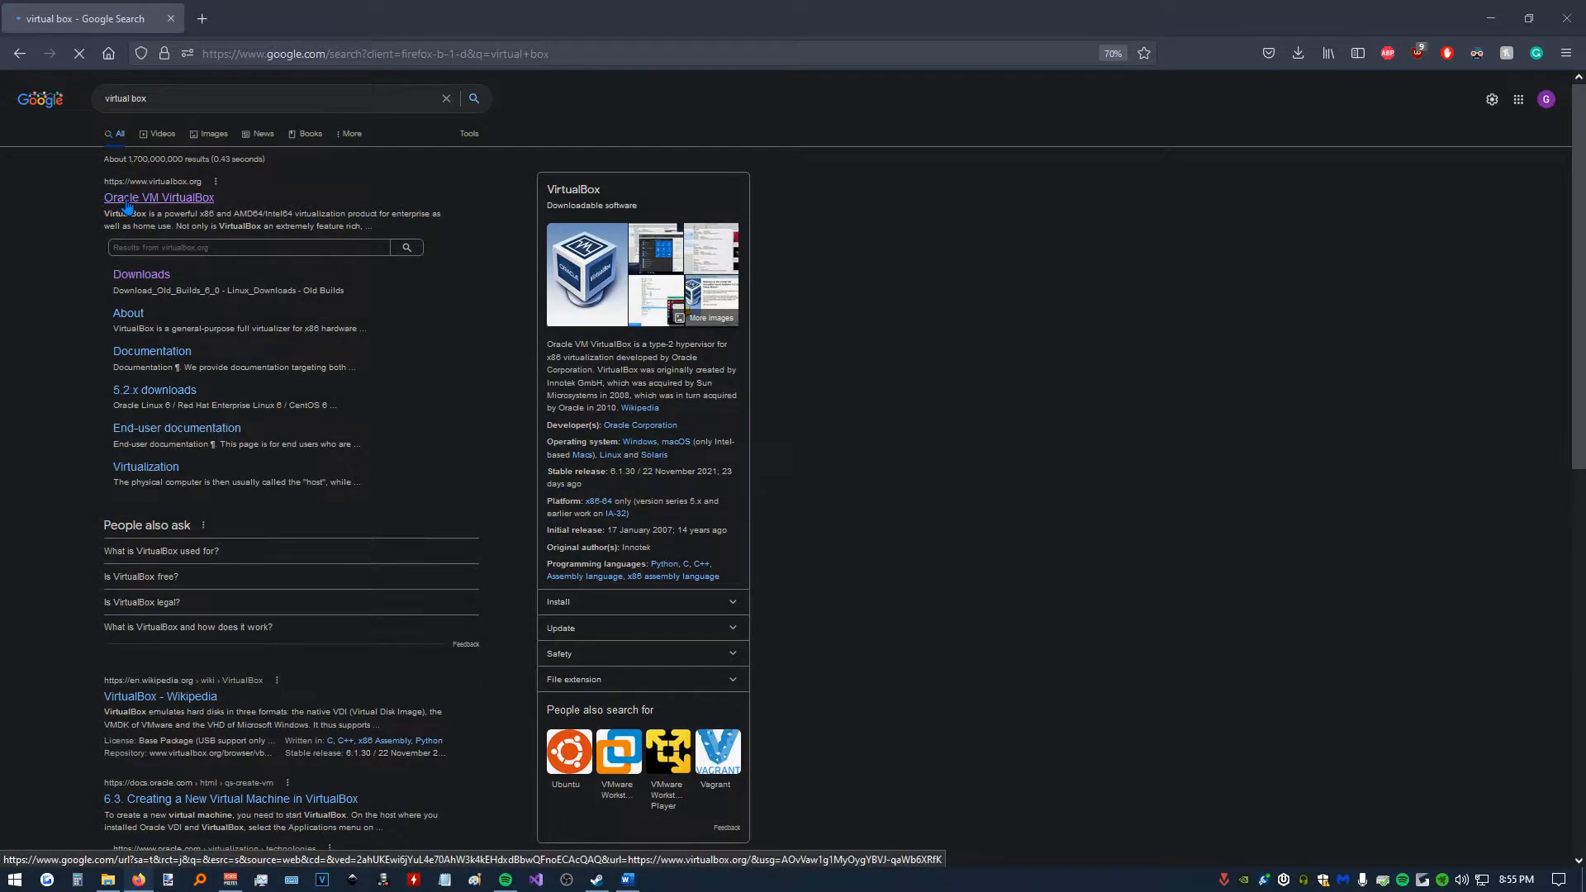
# Download the VirtualBox 6.1.30 Windows-hosts installer from virtualbox.org and launch it.
pyautogui.click(159, 197)
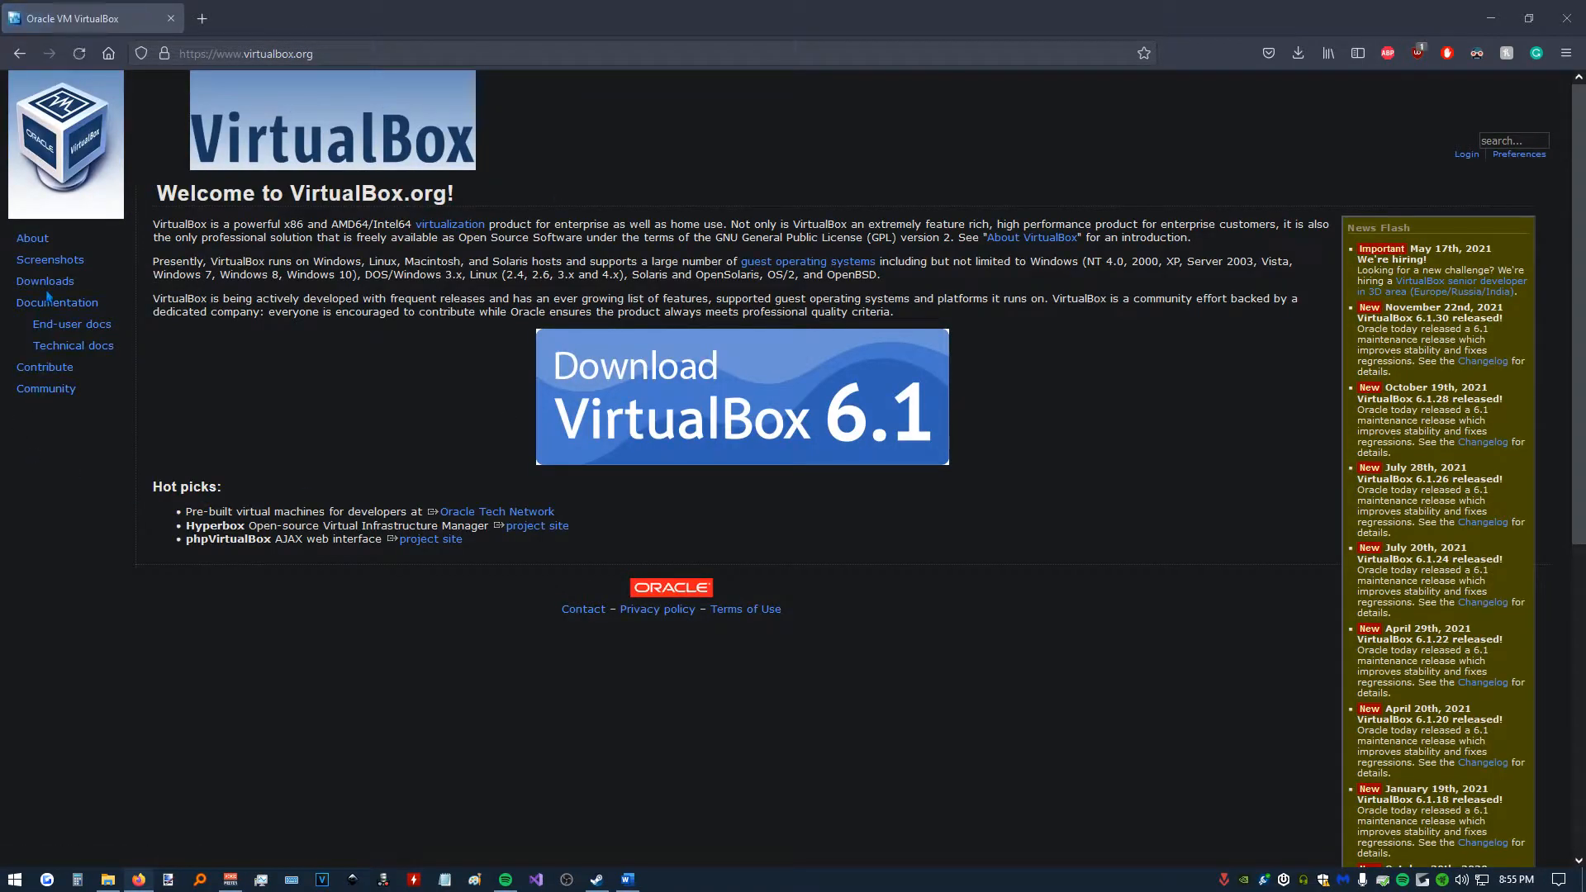
pyautogui.moveTo(44, 281)
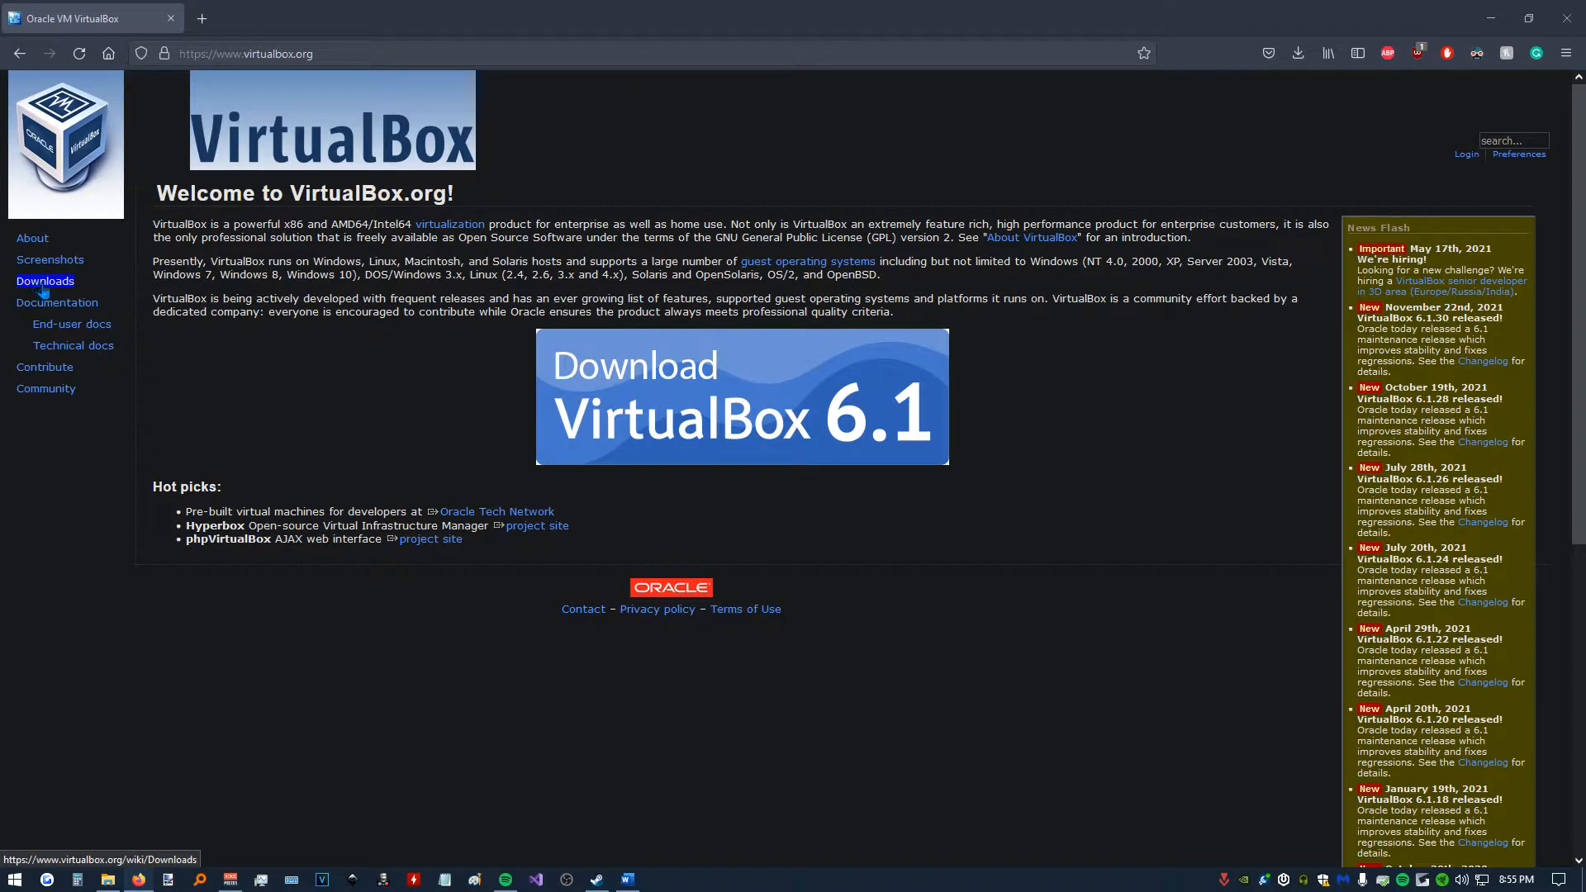
pyautogui.click(44, 281)
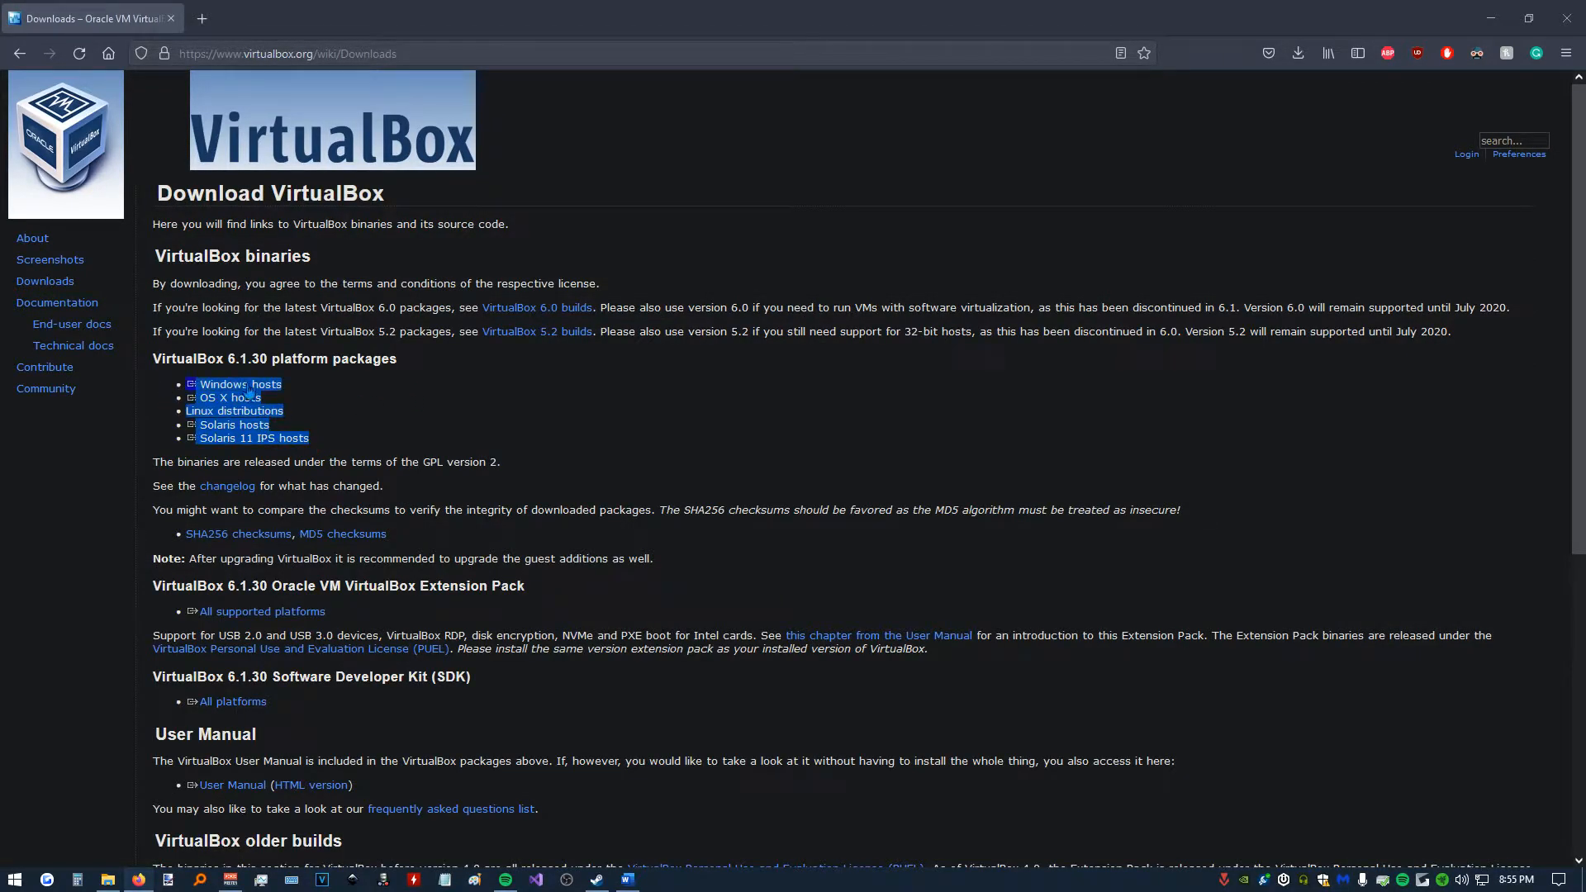
pyautogui.moveTo(240, 384)
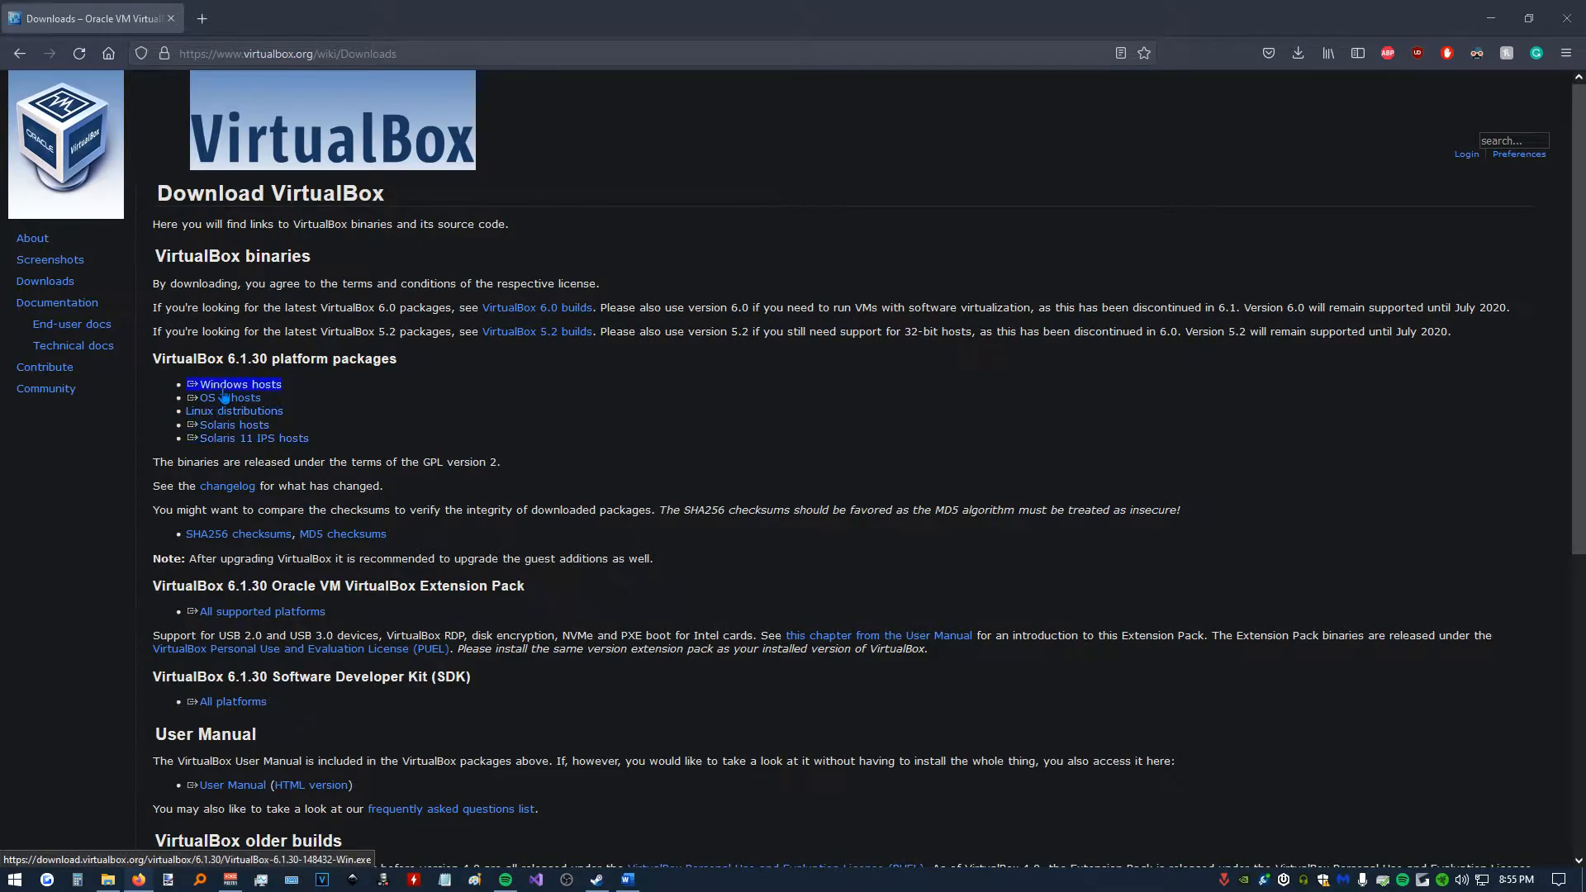
pyautogui.click(239, 384)
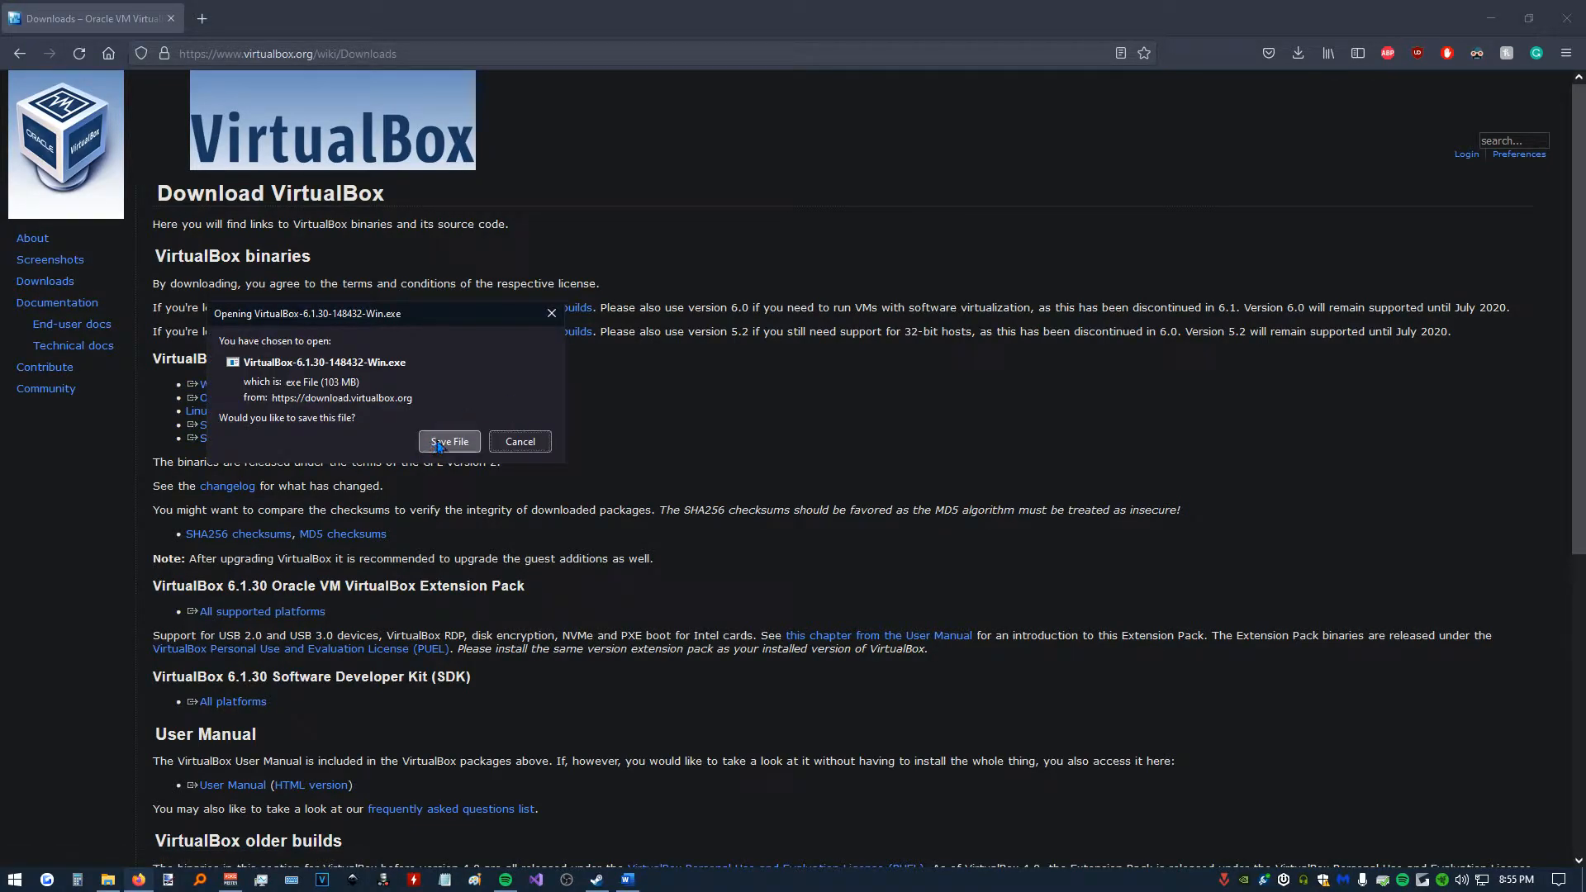
pyautogui.click(448, 441)
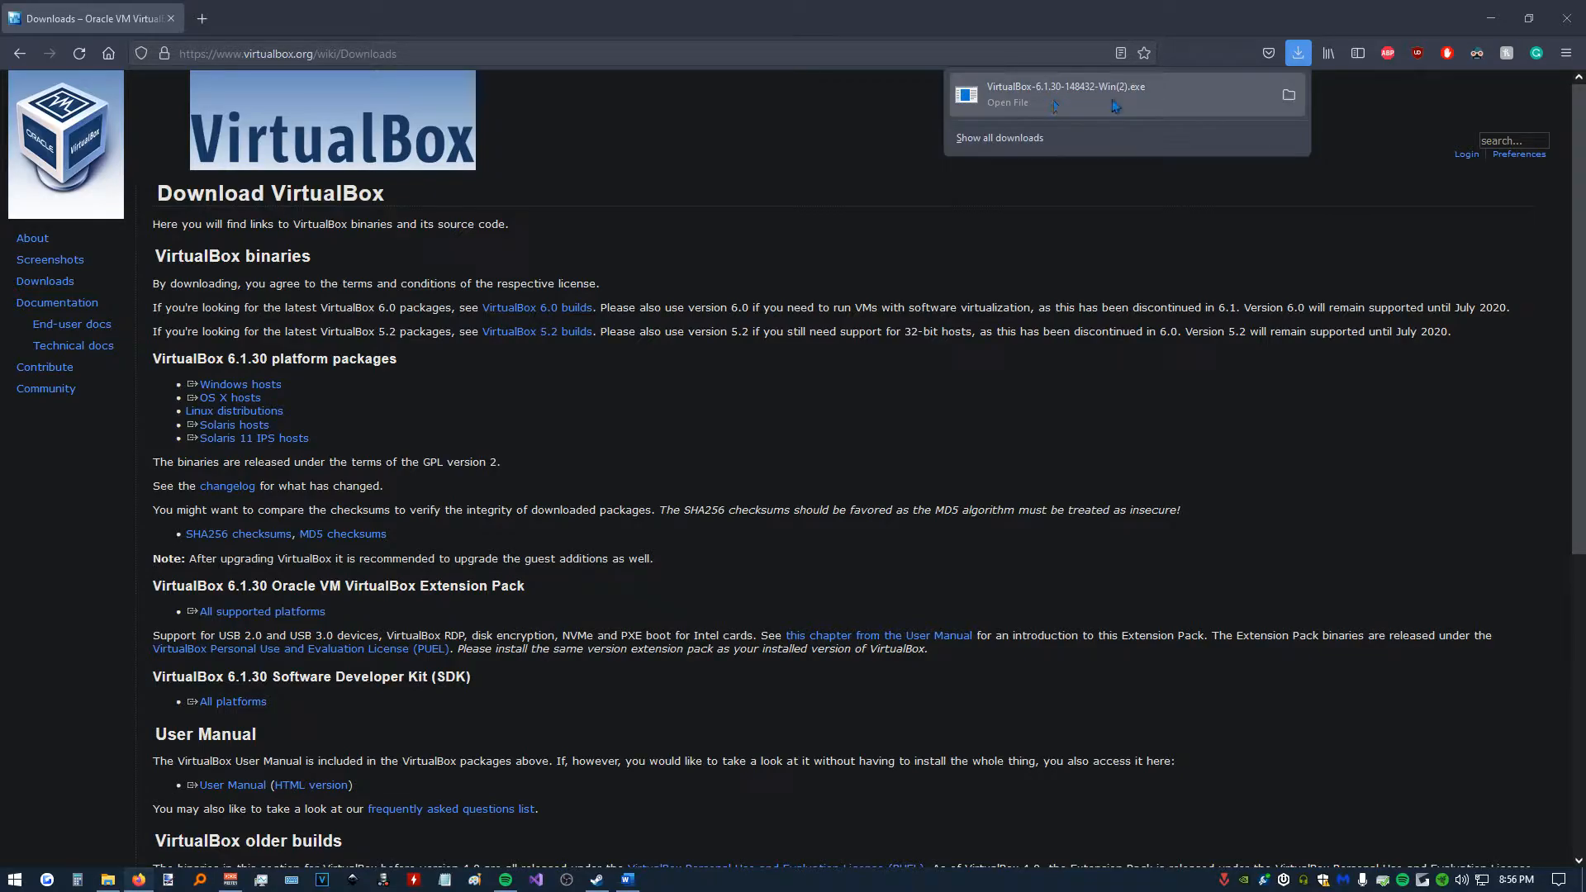
pyautogui.click(1008, 102)
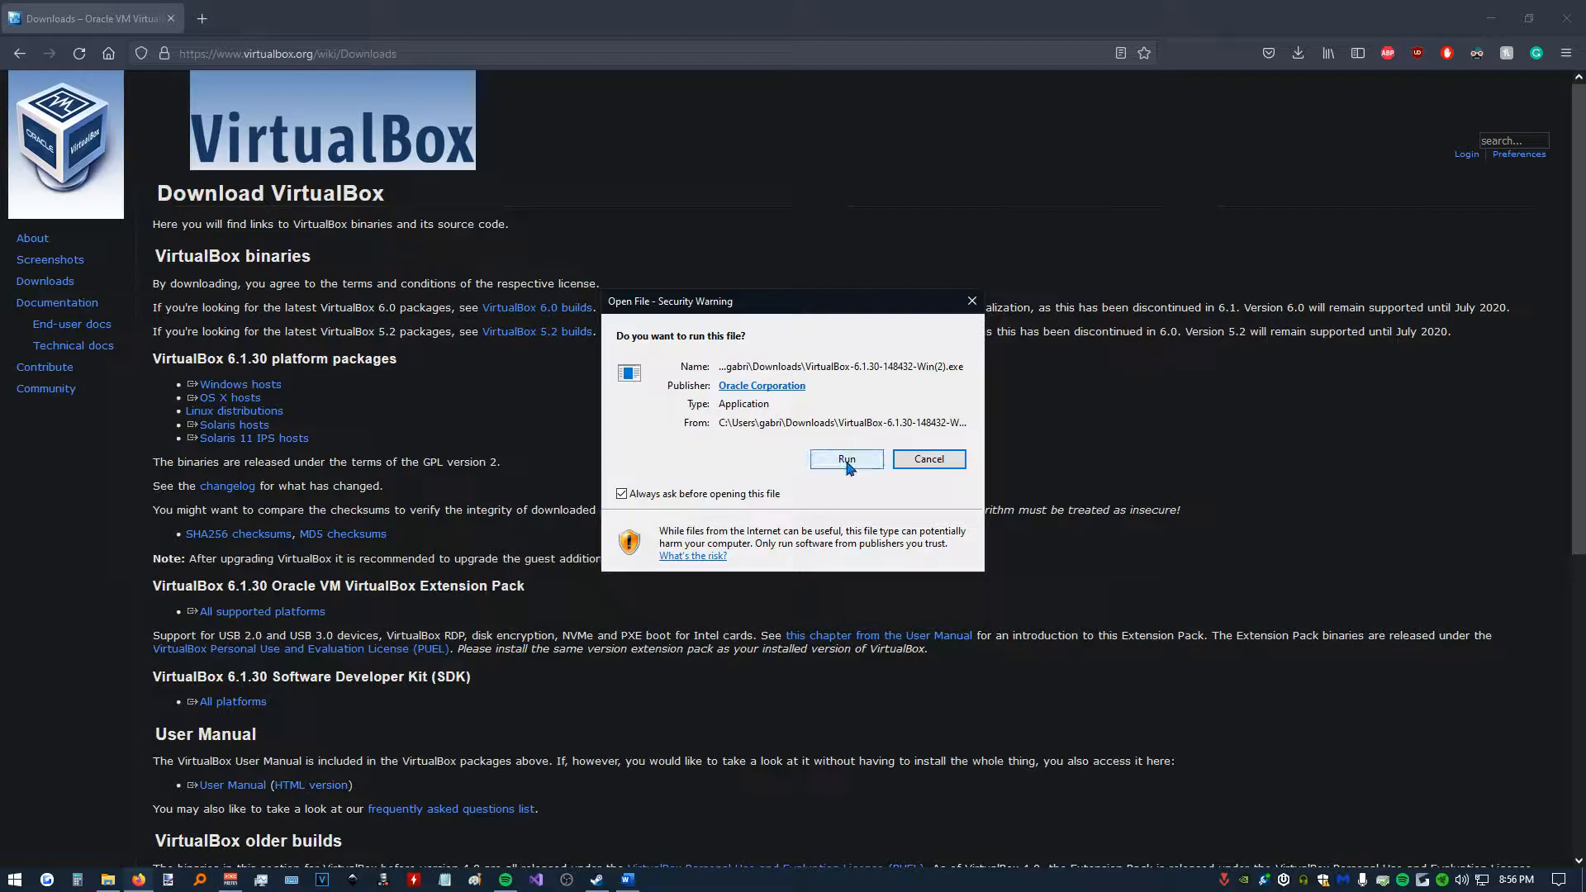
# Install VirtualBox 6.1.30 with default features, accepting the network warning and UAC prompt.
pyautogui.click(847, 459)
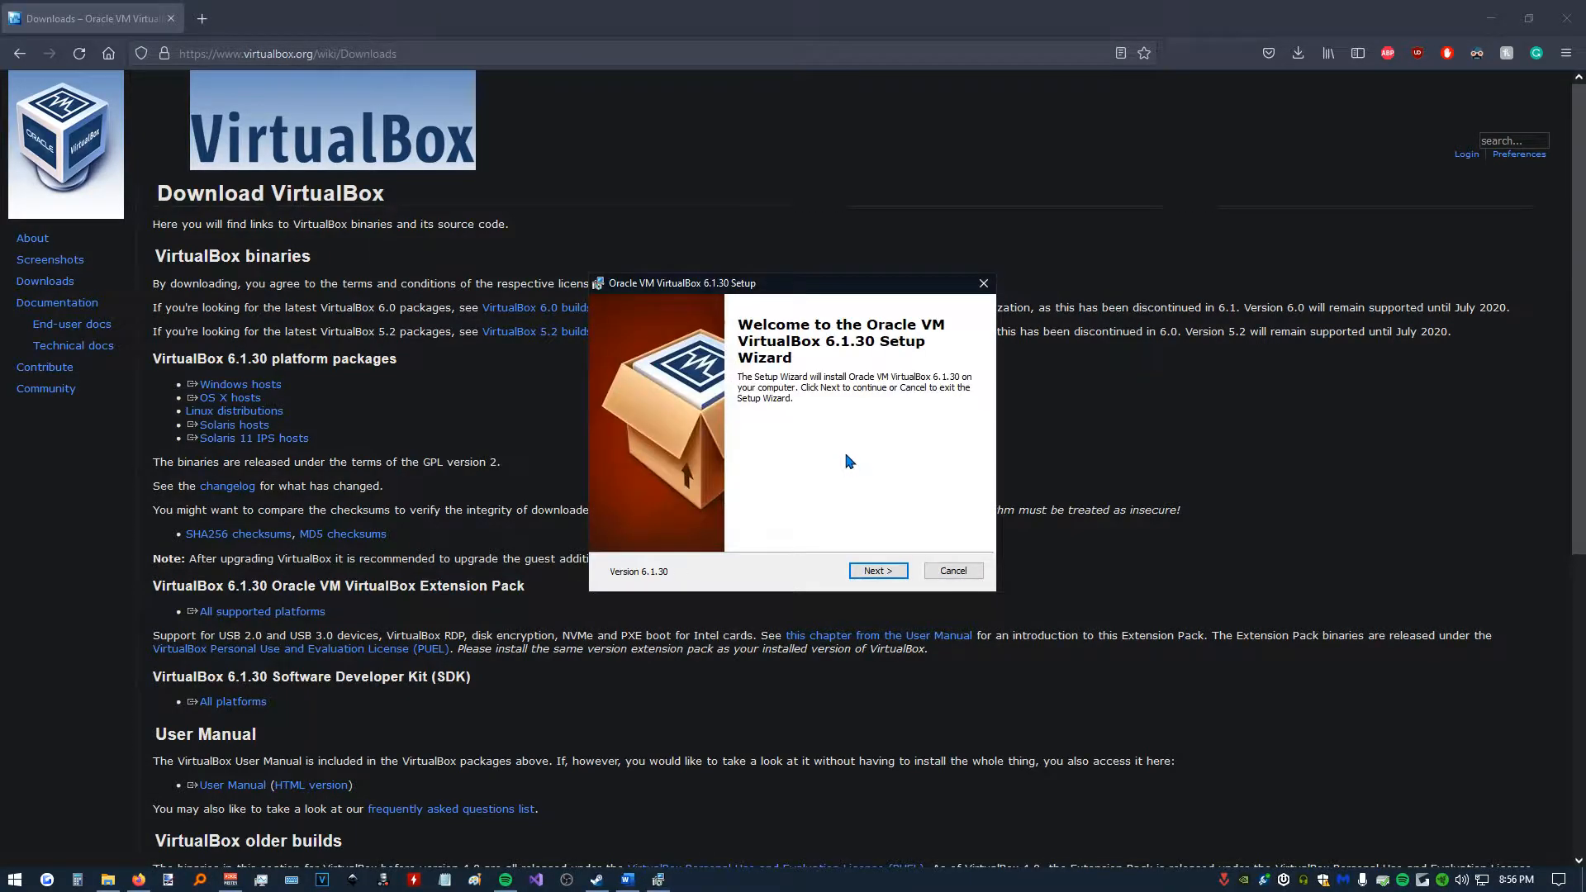
pyautogui.click(876, 571)
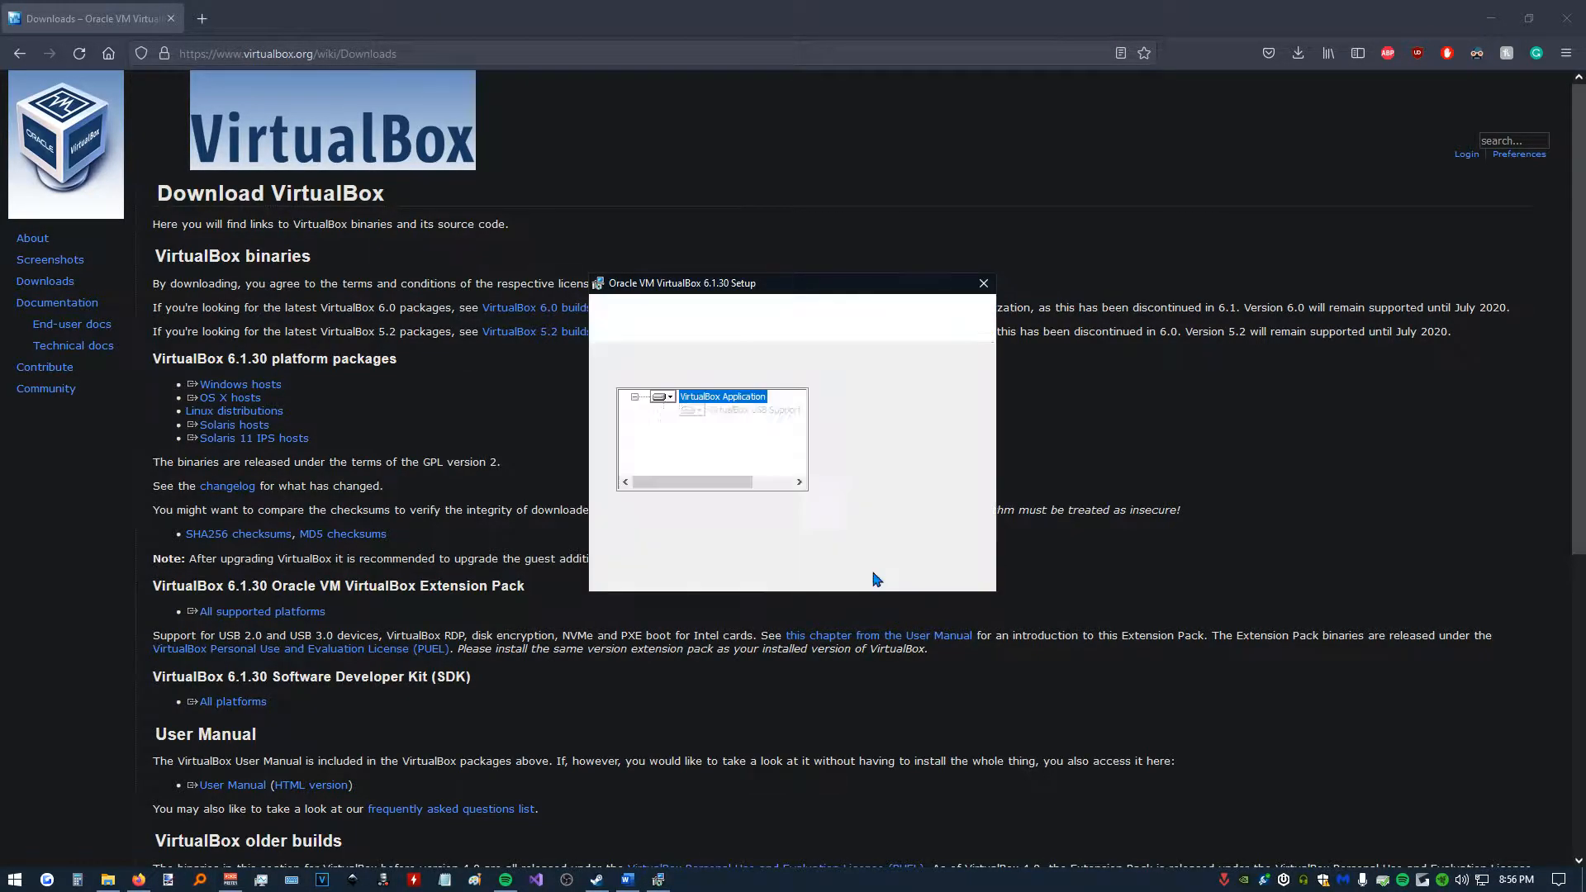
pyautogui.click(879, 571)
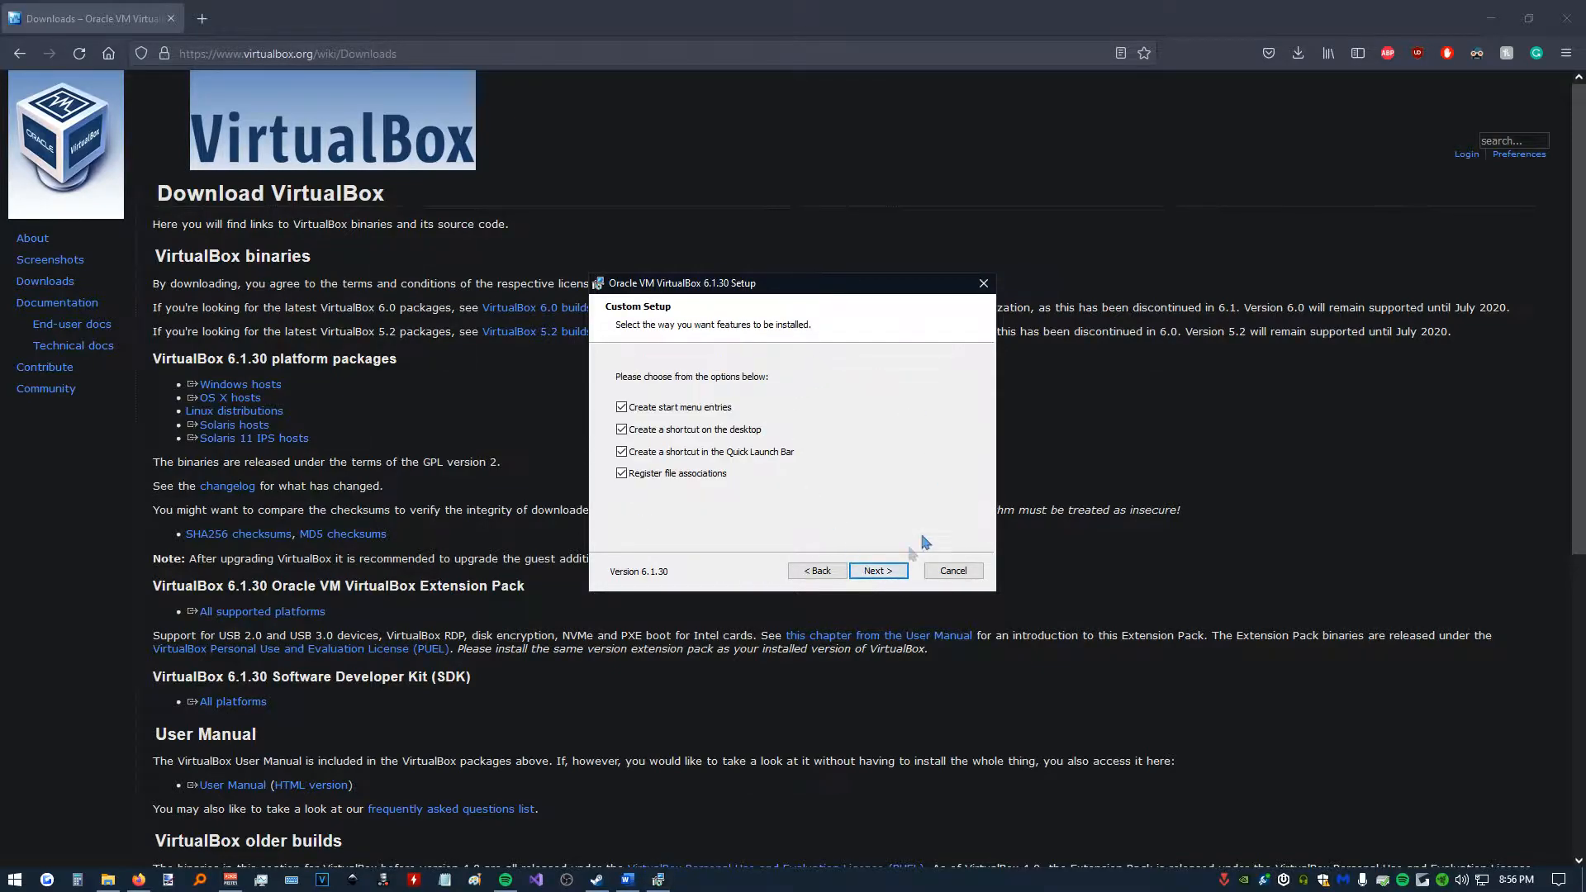
pyautogui.moveTo(677, 506)
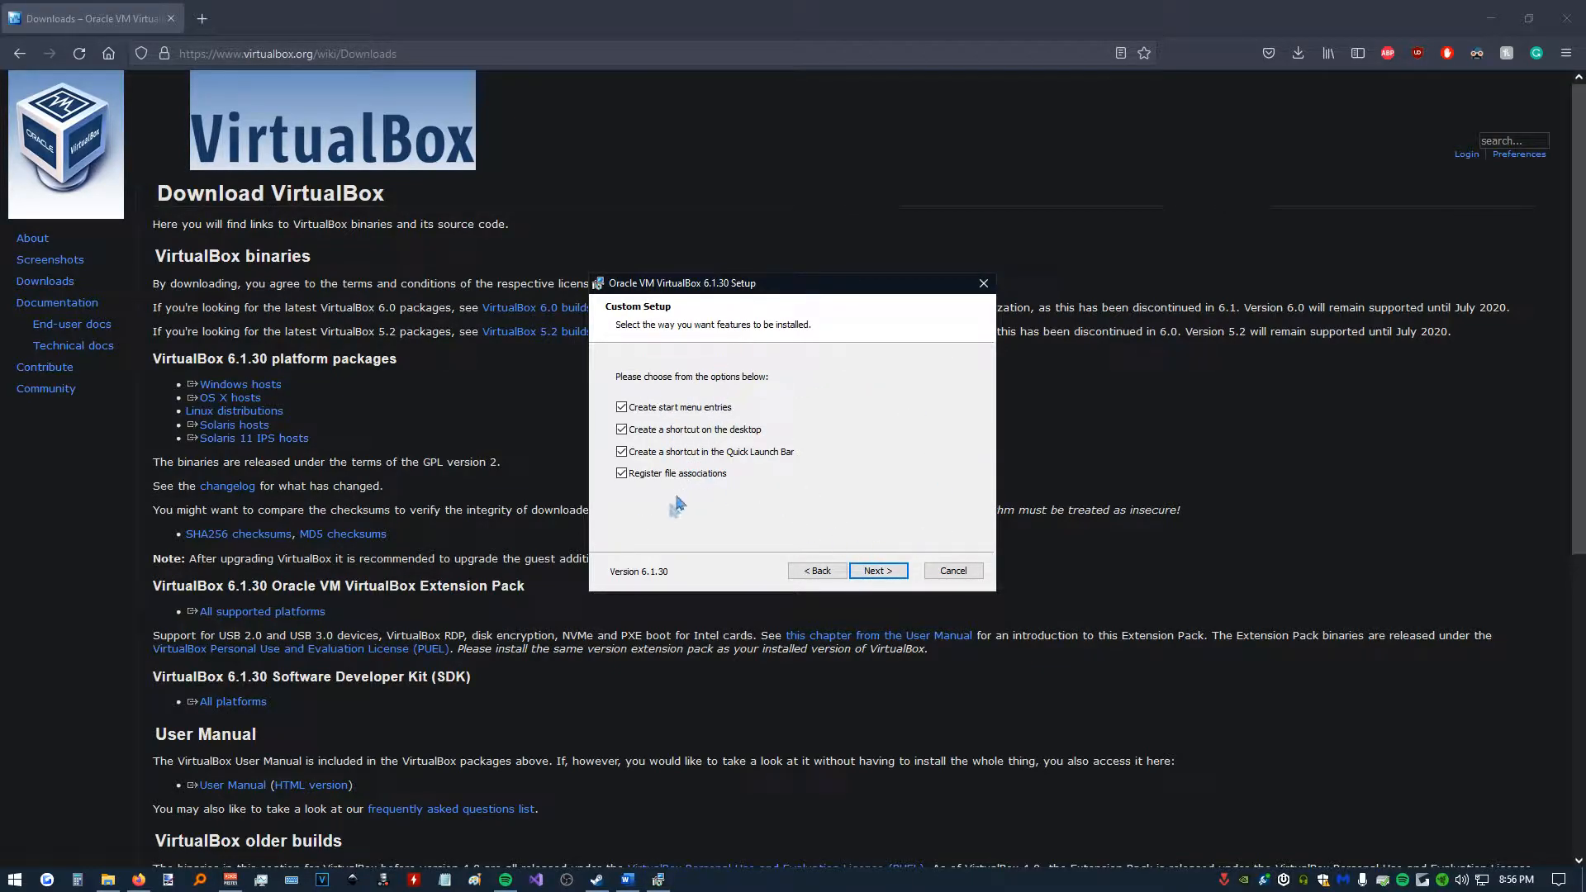
pyautogui.moveTo(739, 424)
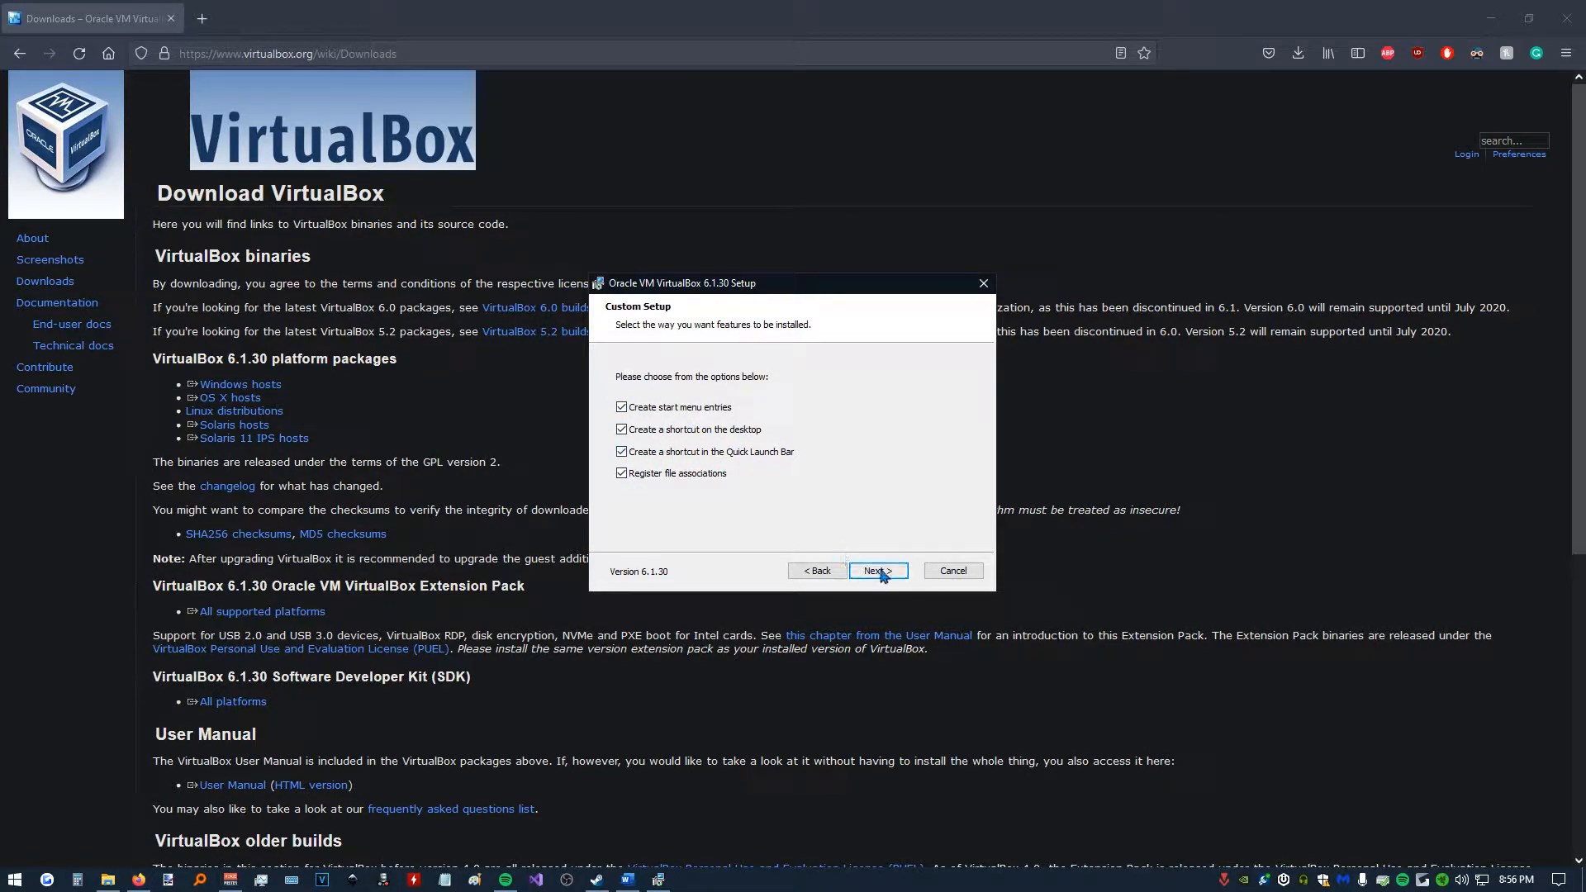
pyautogui.click(876, 571)
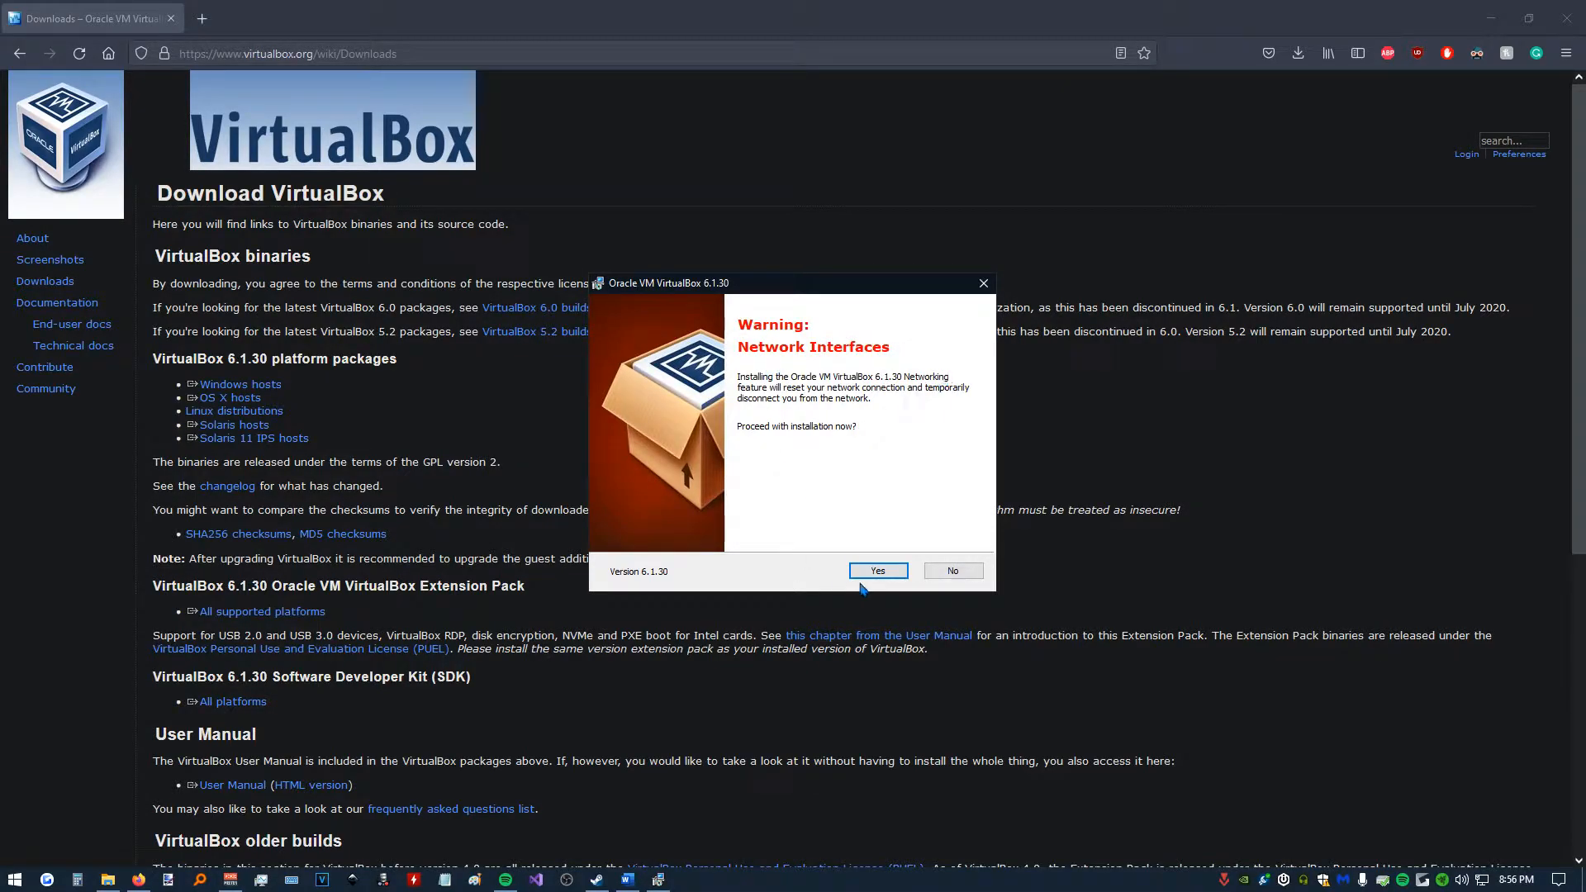
pyautogui.click(876, 571)
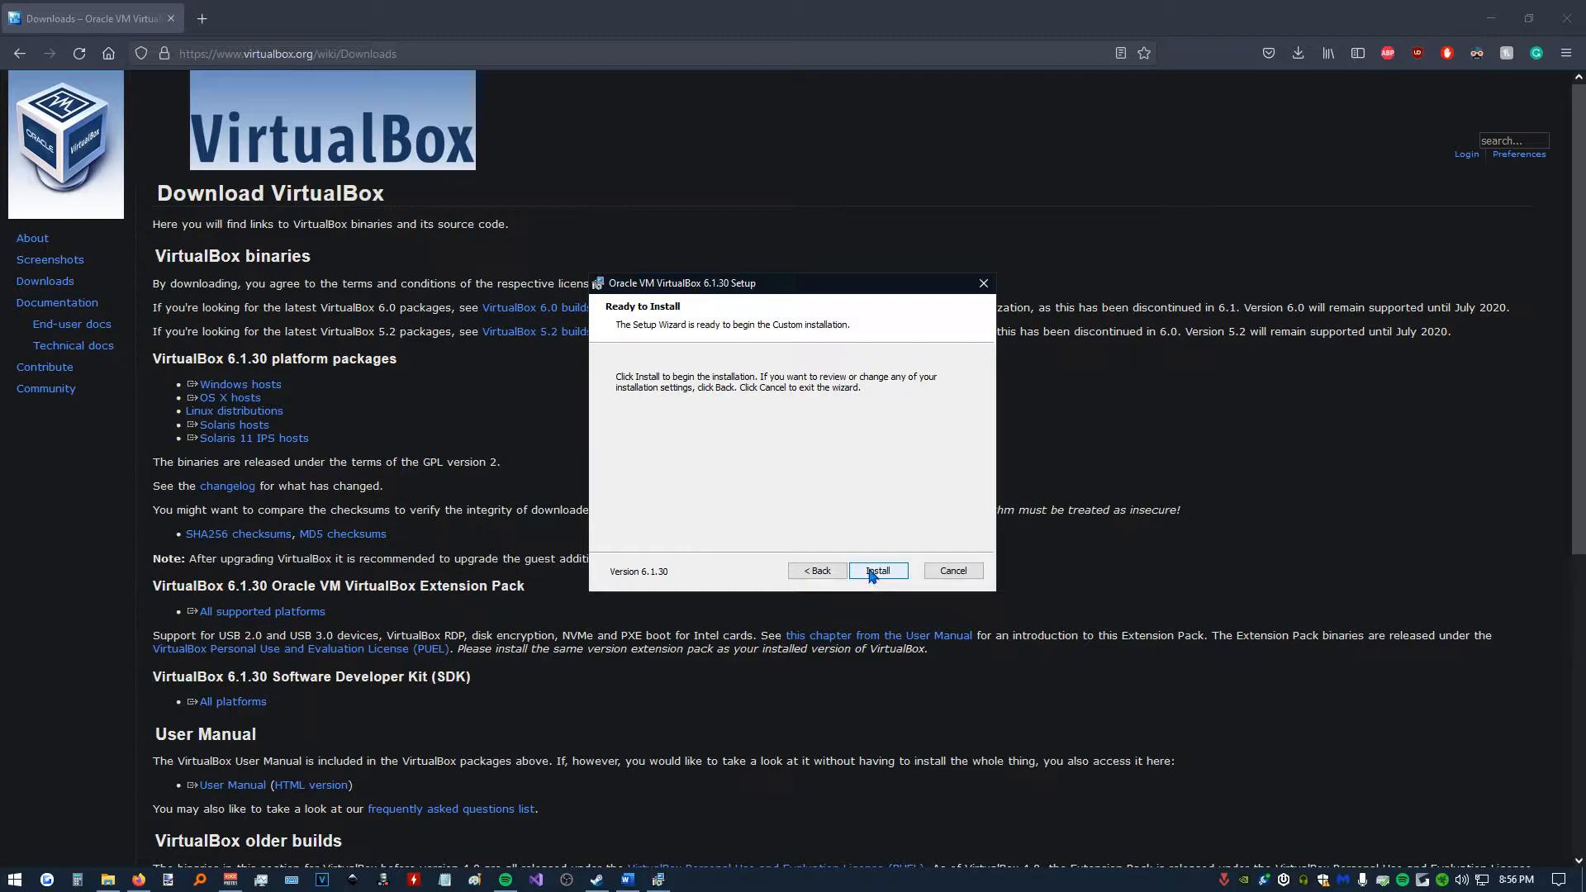
pyautogui.moveTo(621, 400)
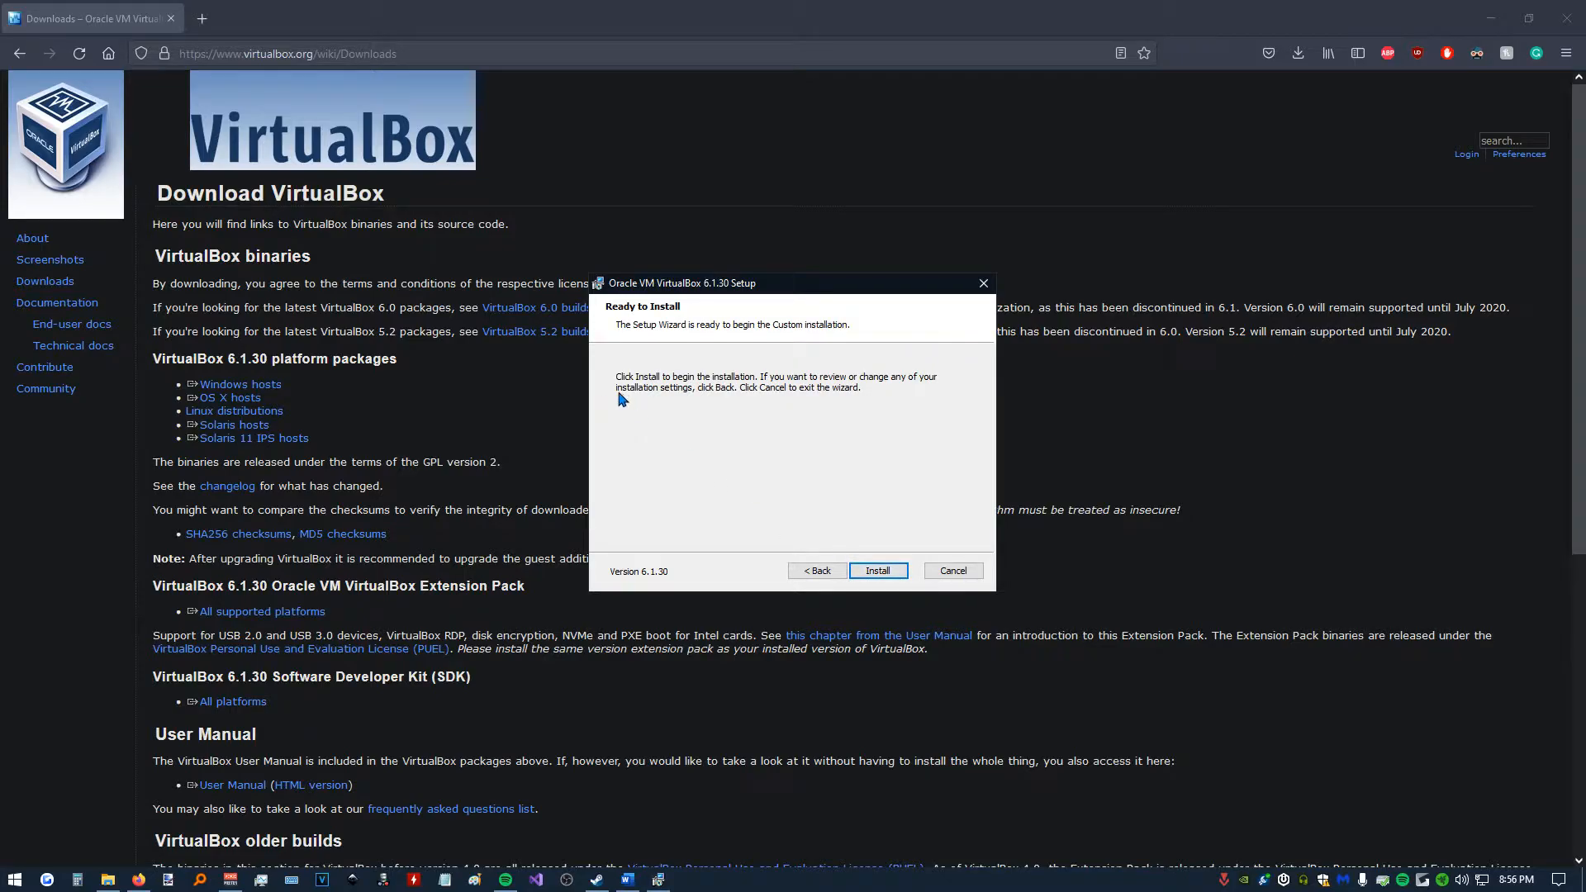
pyautogui.click(876, 571)
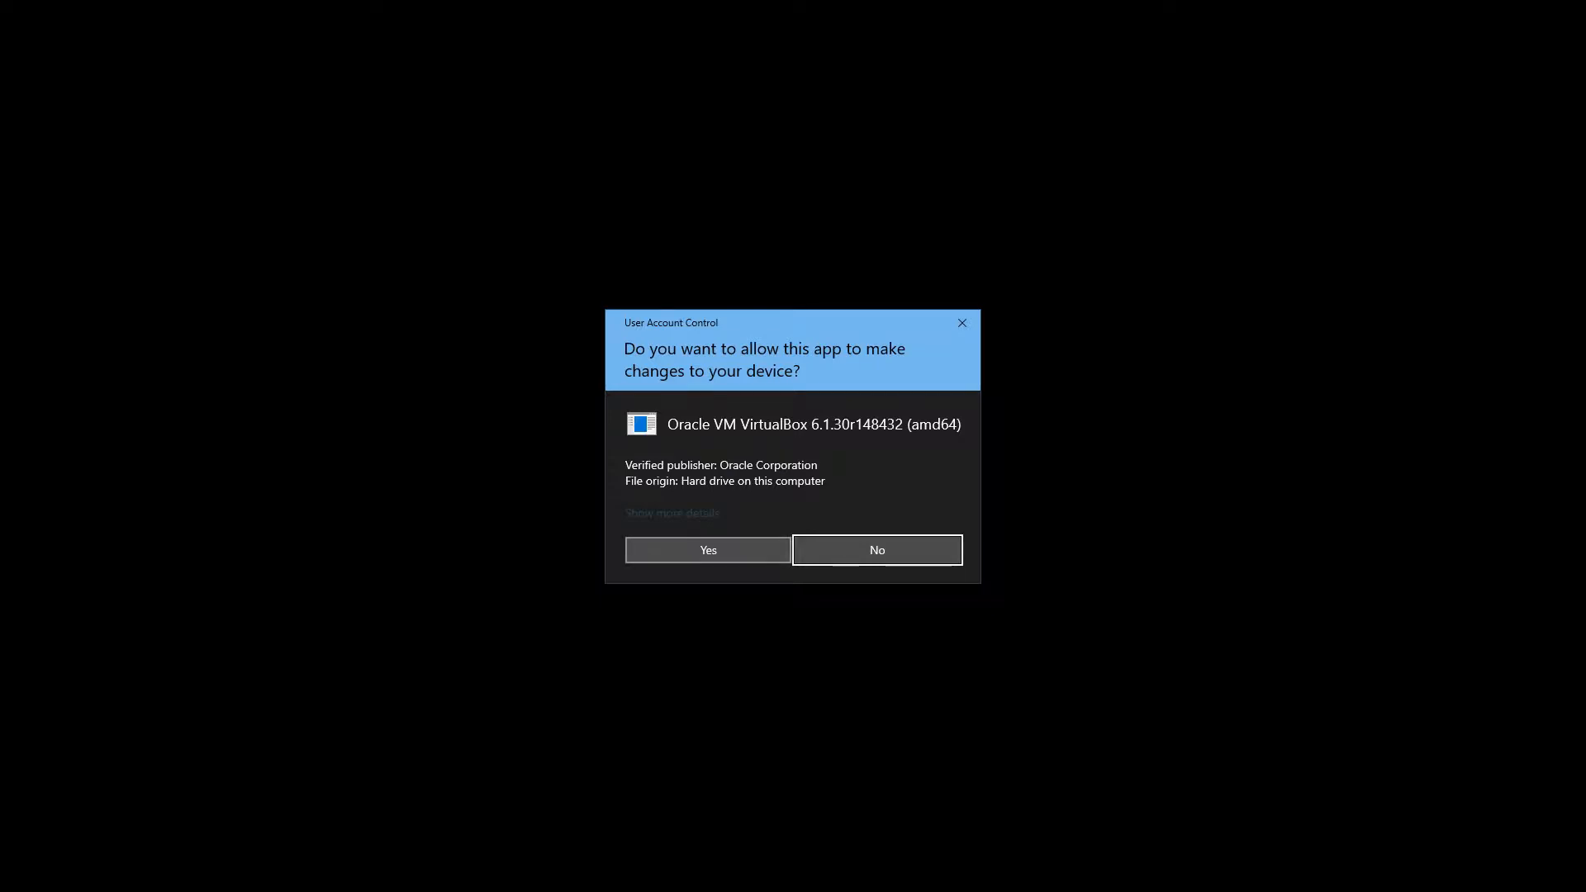
pyautogui.click(707, 549)
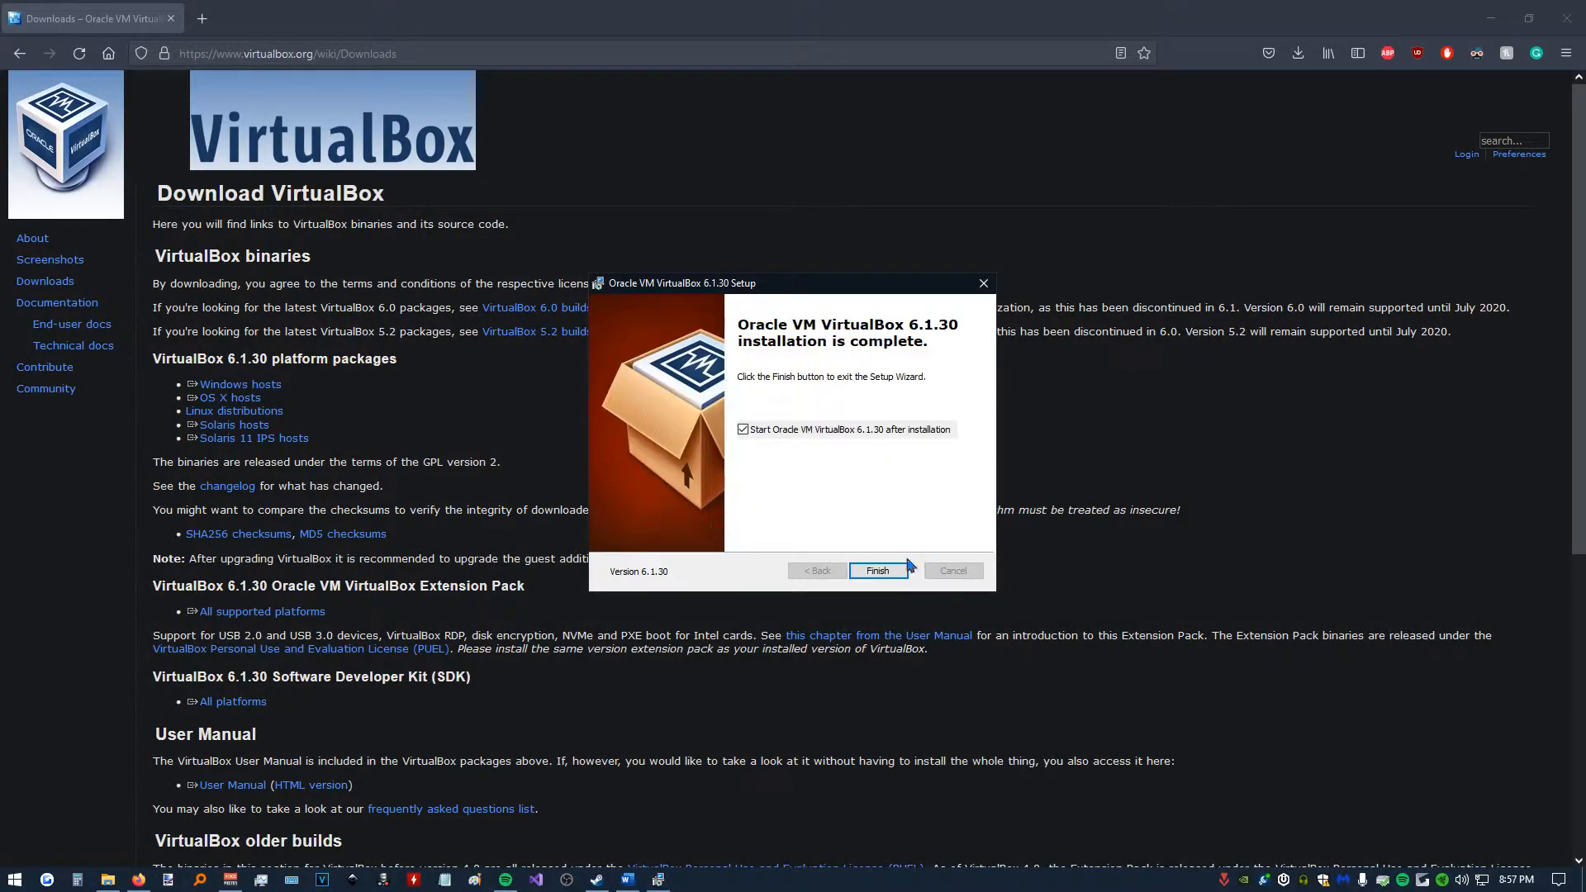
# Finish setup and start a new virtual machine named 'Test' with type Linux.
pyautogui.click(876, 571)
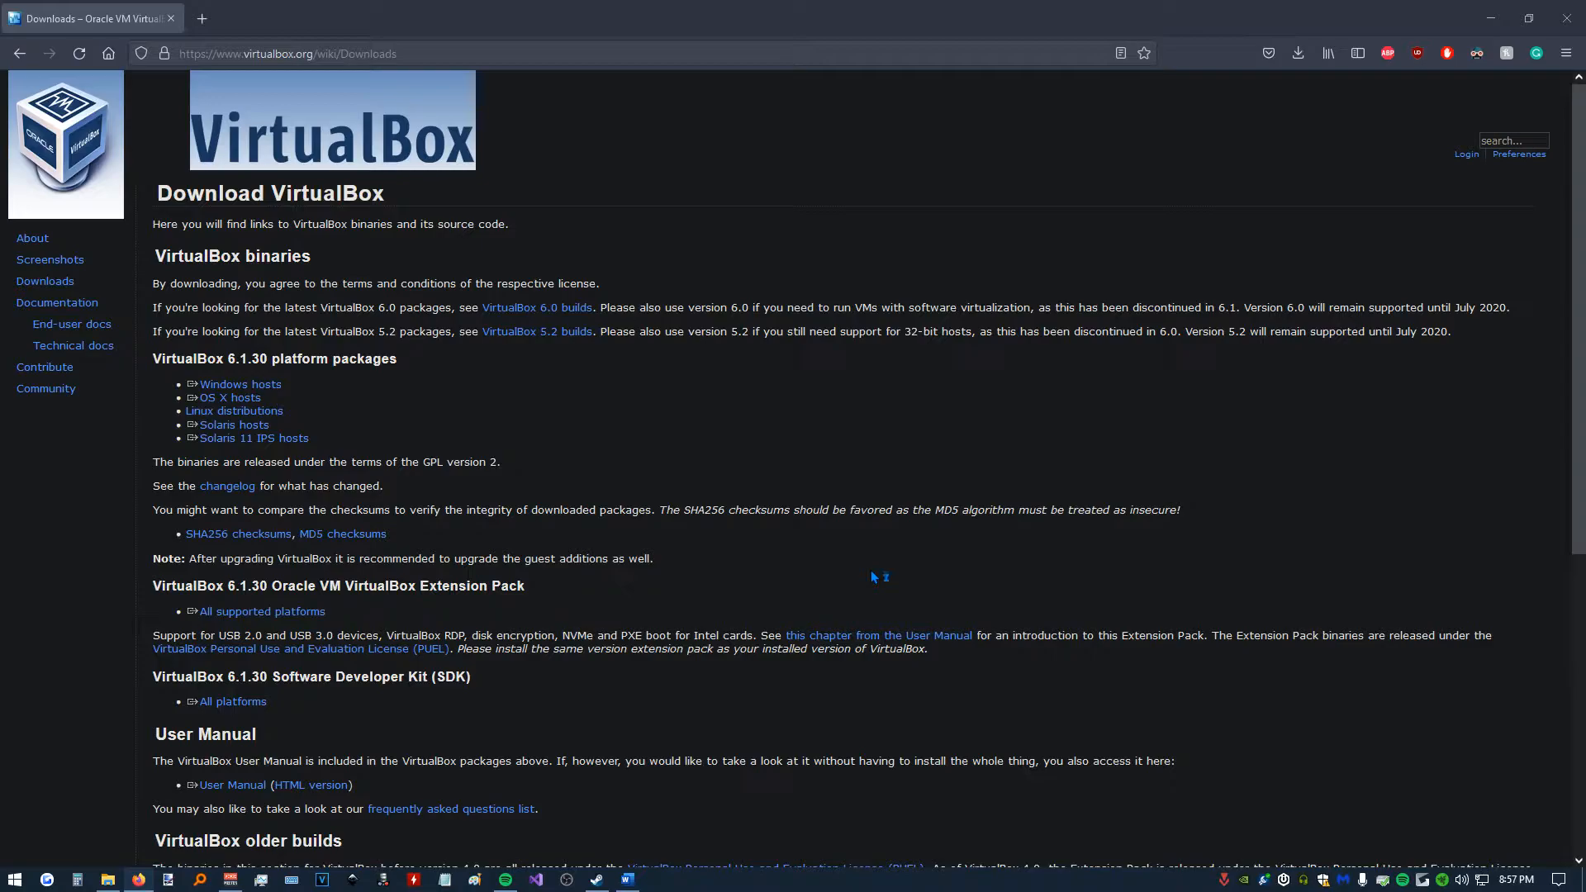
pyautogui.moveTo(177, 27)
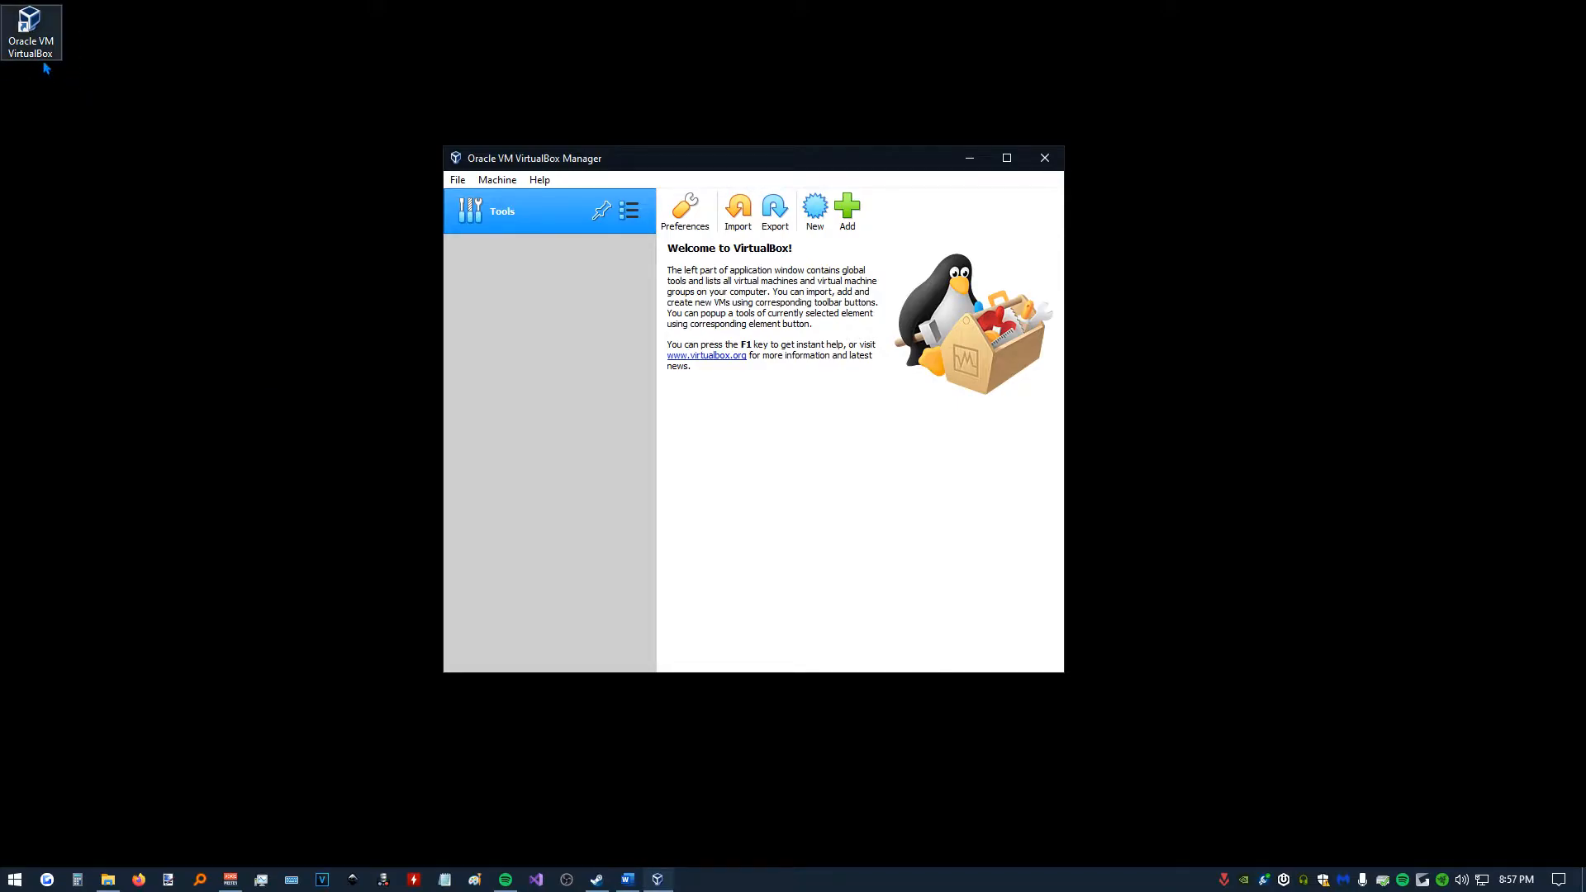
pyautogui.moveTo(795, 401)
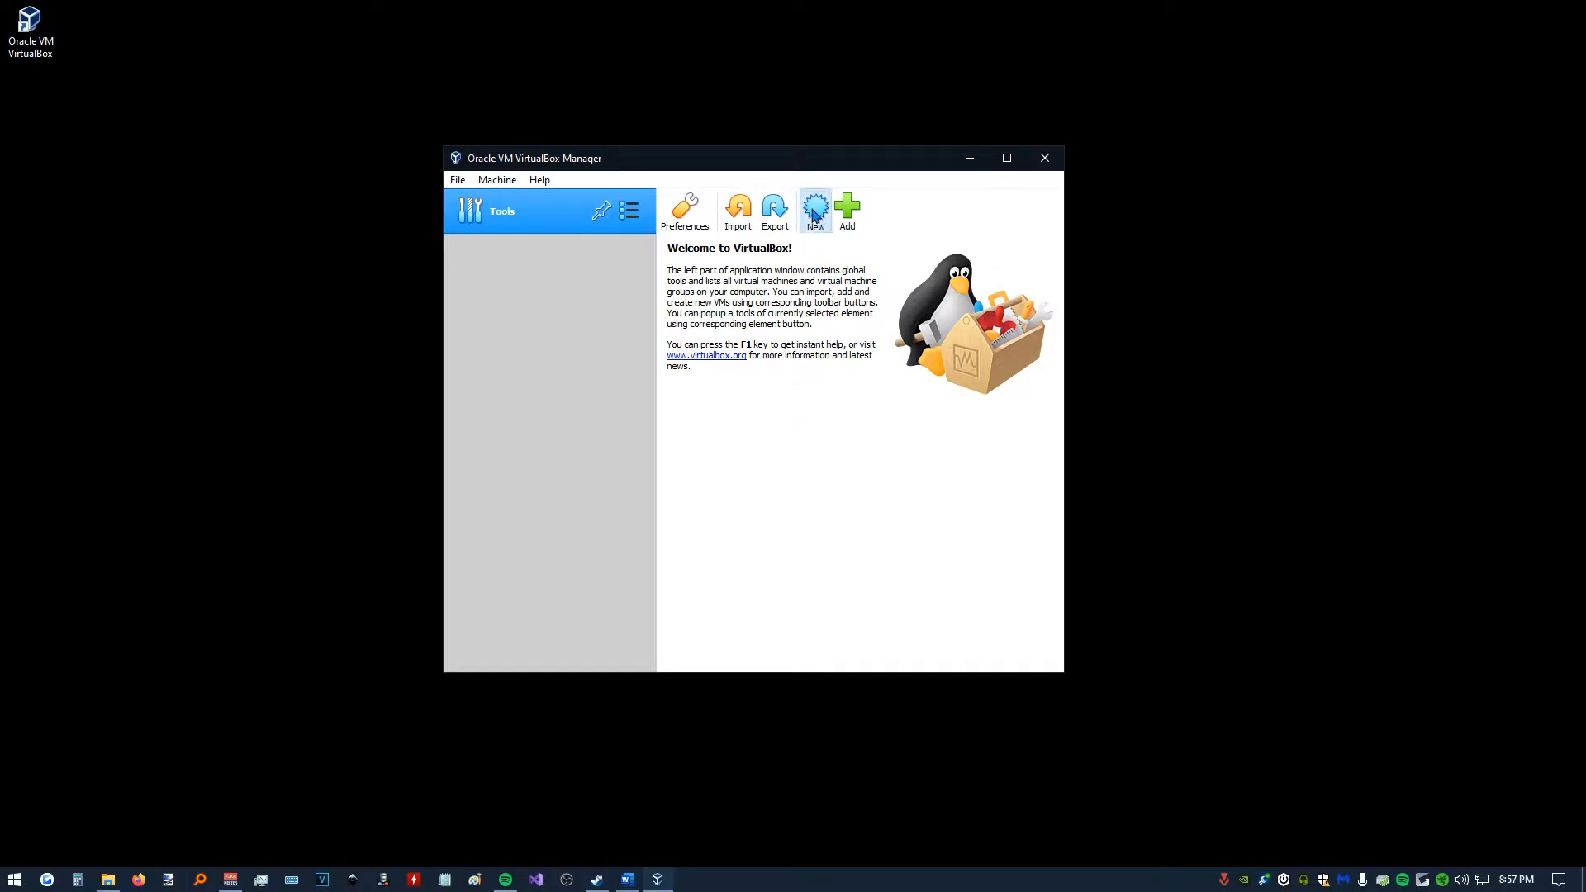
pyautogui.click(815, 207)
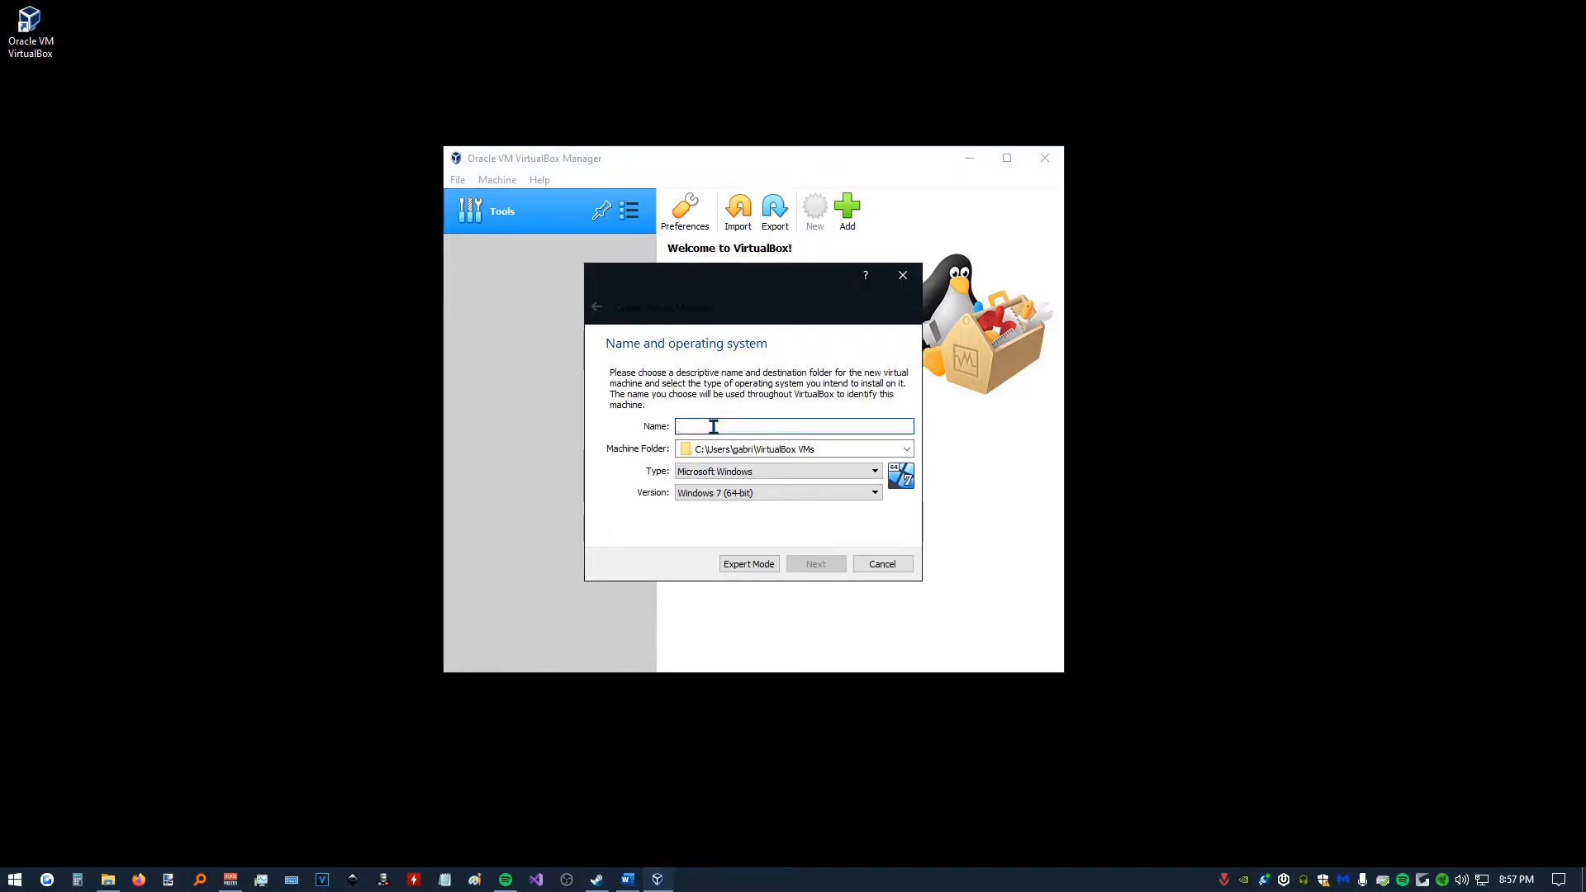
pyautogui.write('Test')
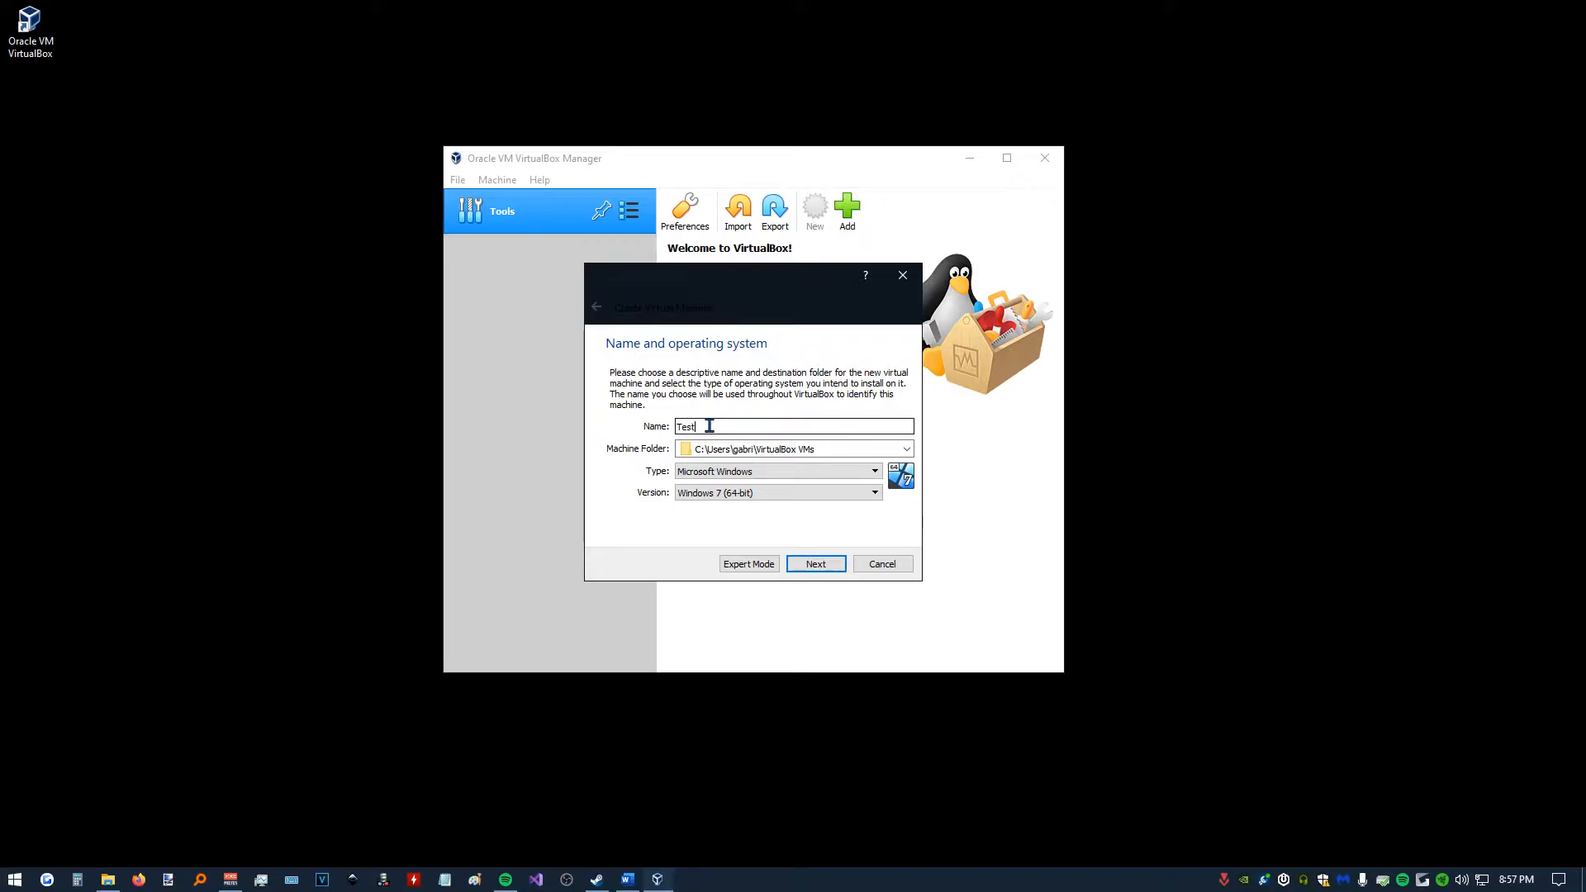
pyautogui.click(873, 472)
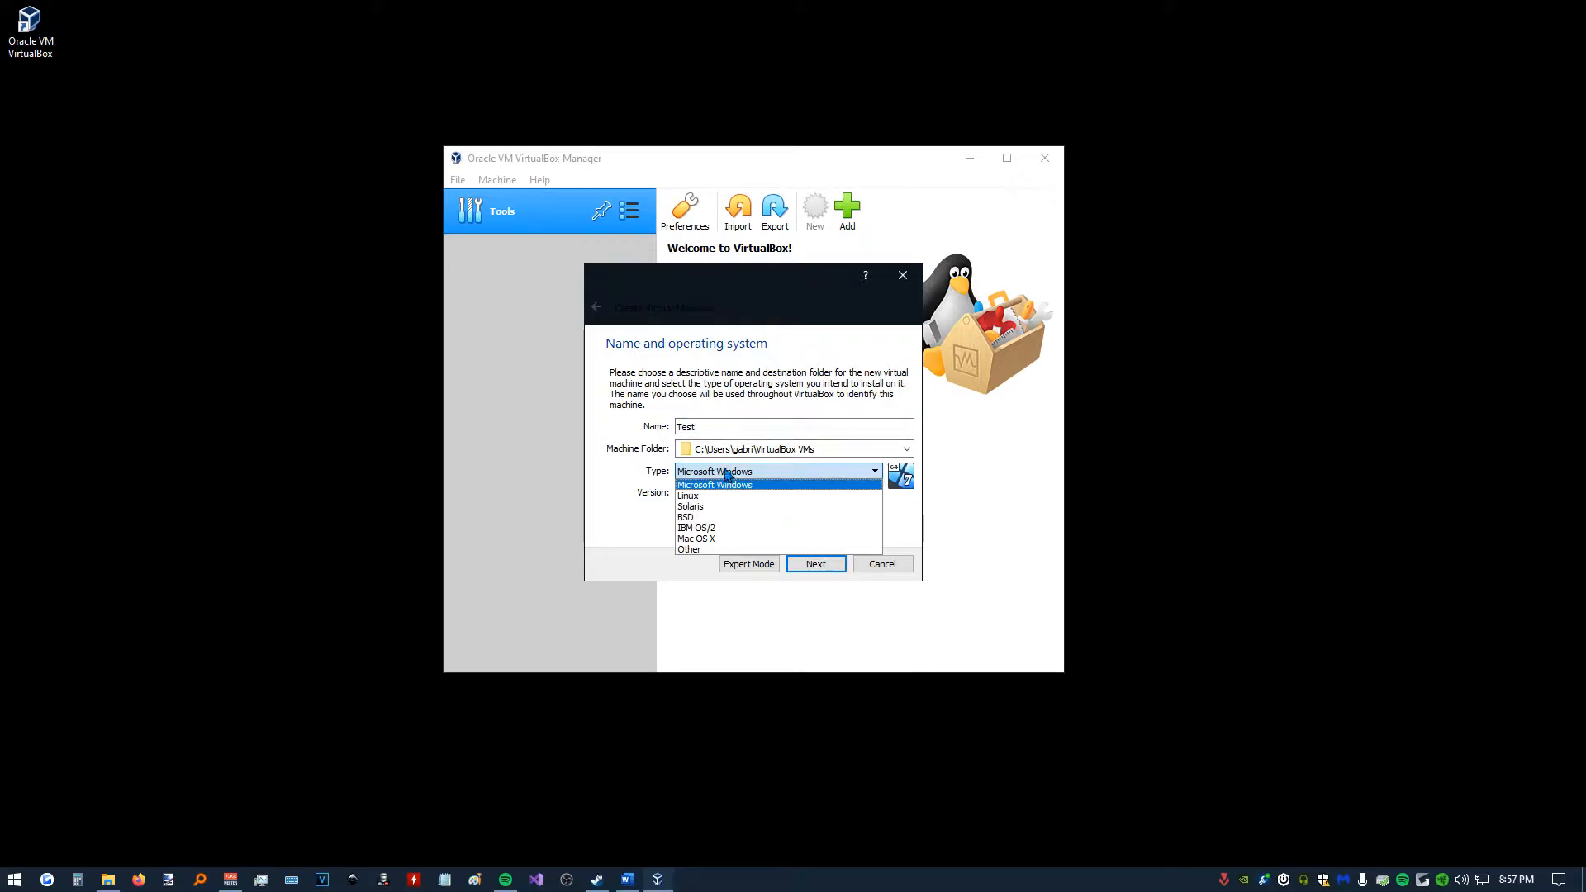
pyautogui.moveTo(693, 506)
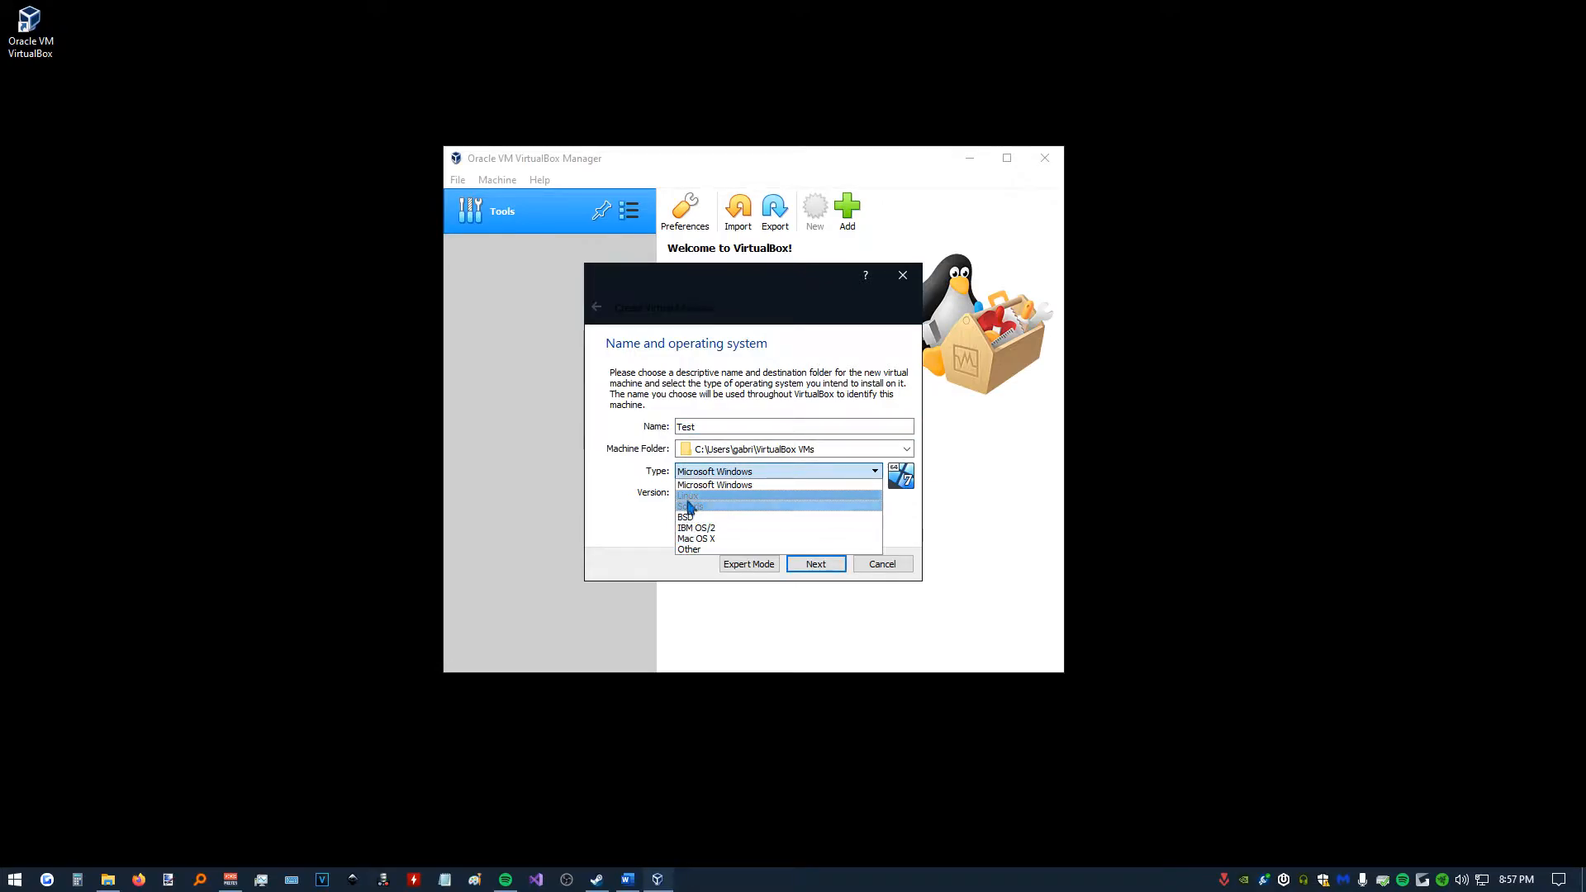
pyautogui.click(692, 497)
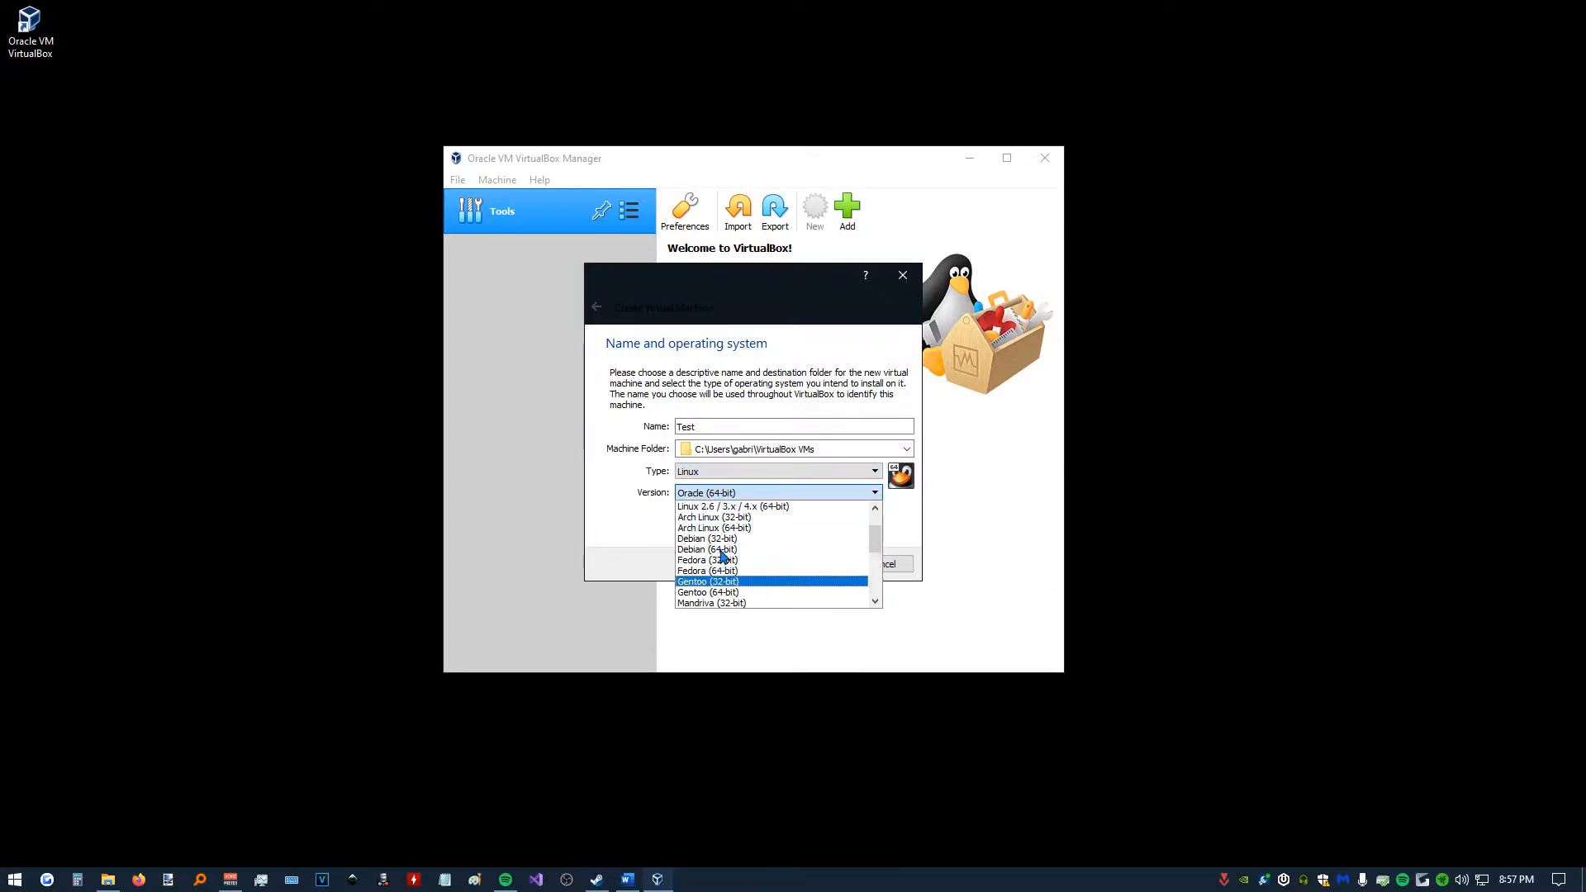
pyautogui.moveTo(708, 571)
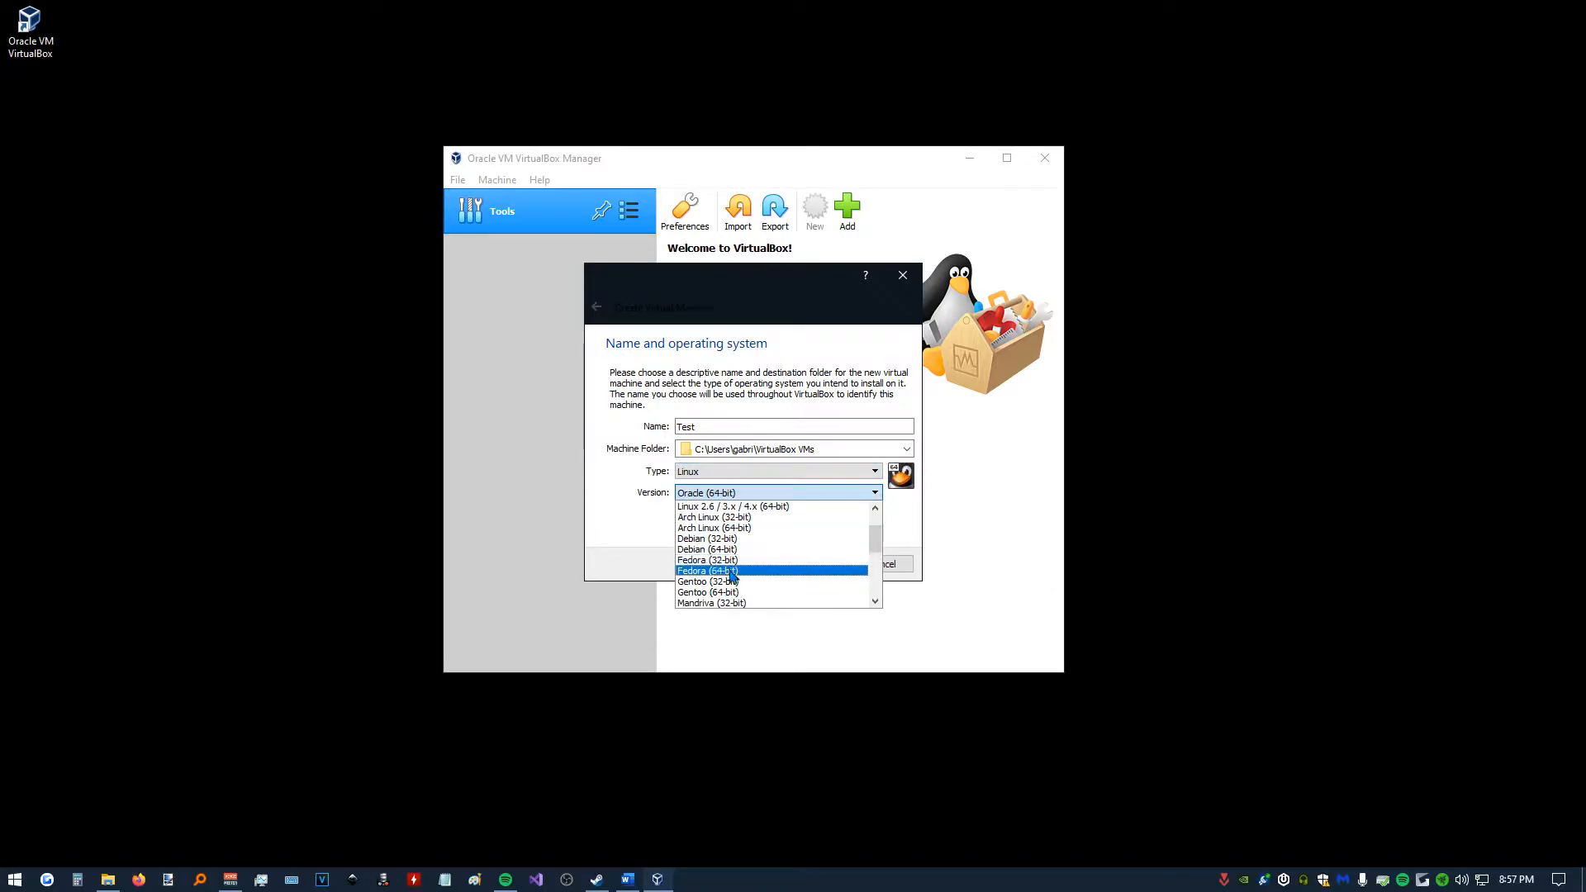
# Choose Fedora (64-bit), keep 1024 MB memory, and set up a fixed-size VDI disk.
pyautogui.click(815, 564)
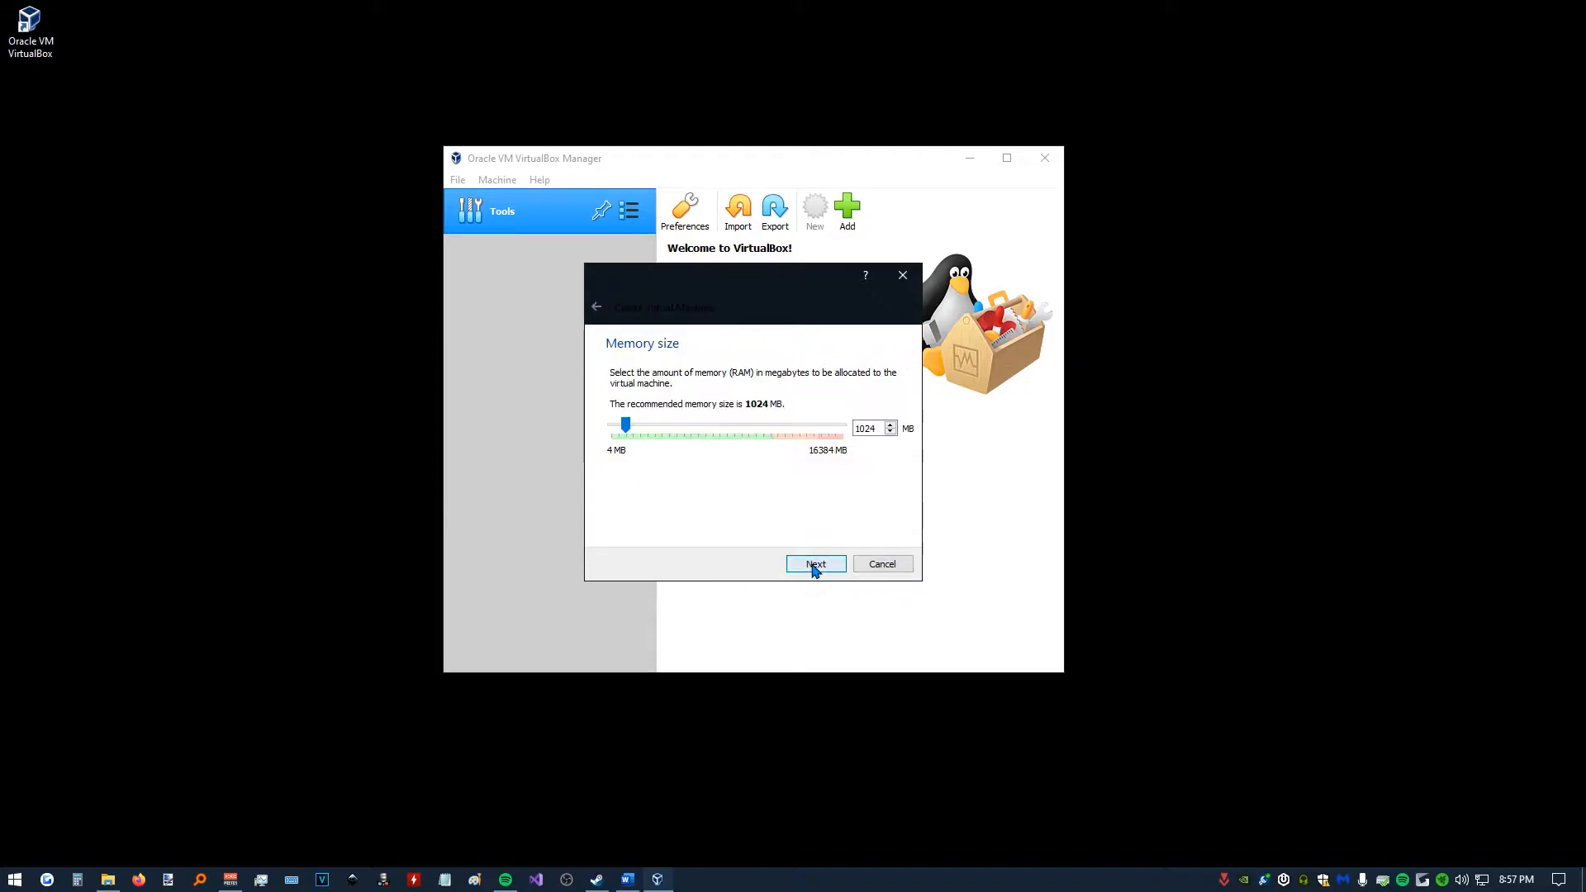
pyautogui.moveTo(792, 374)
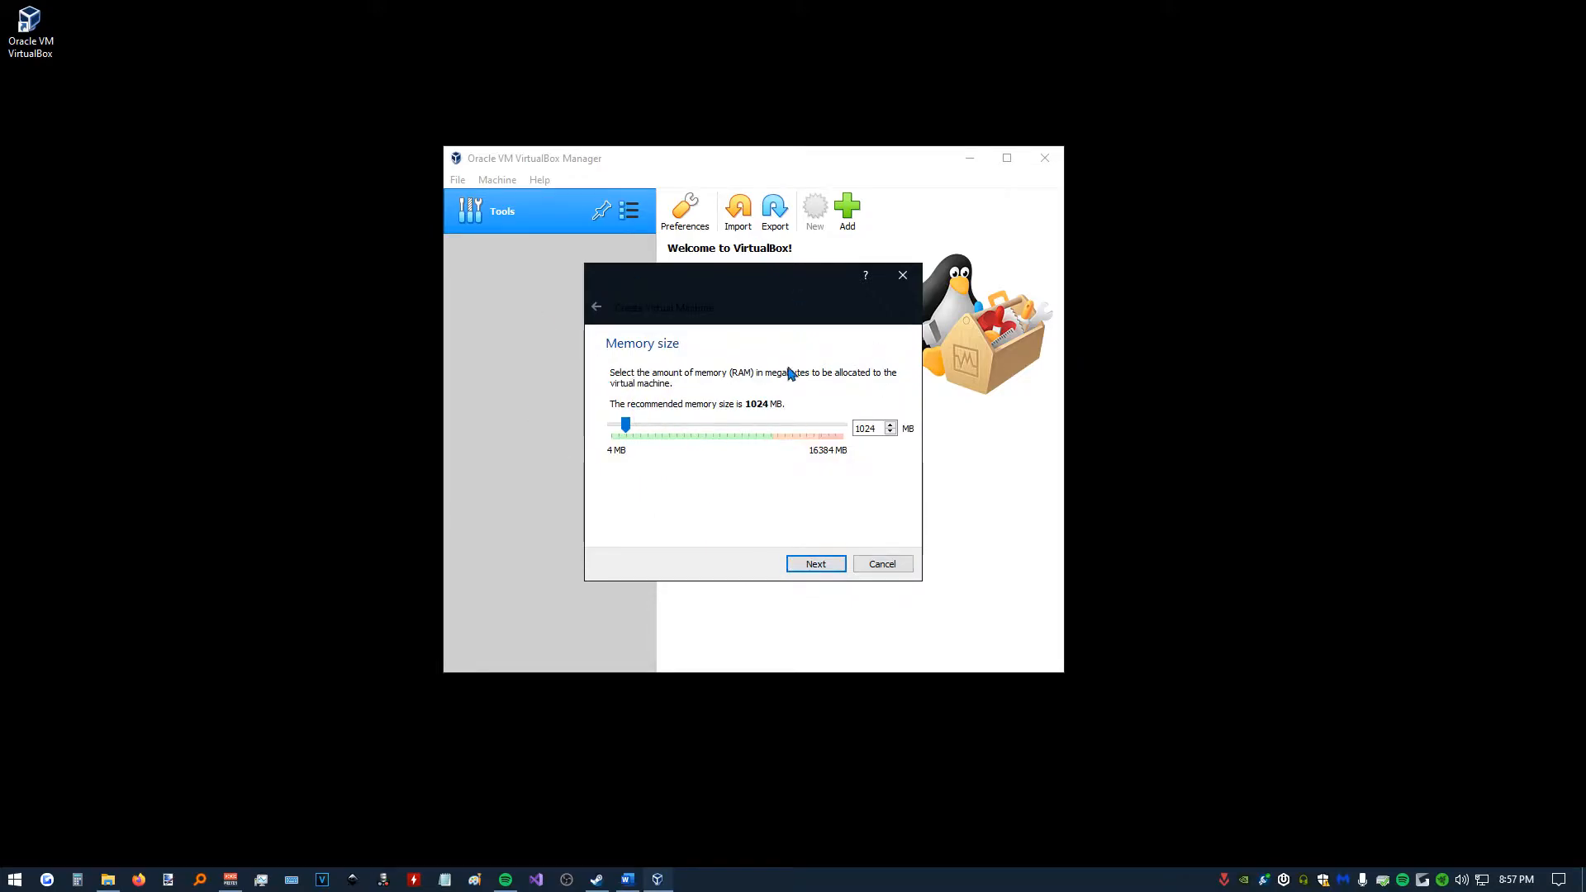
pyautogui.moveTo(618, 418)
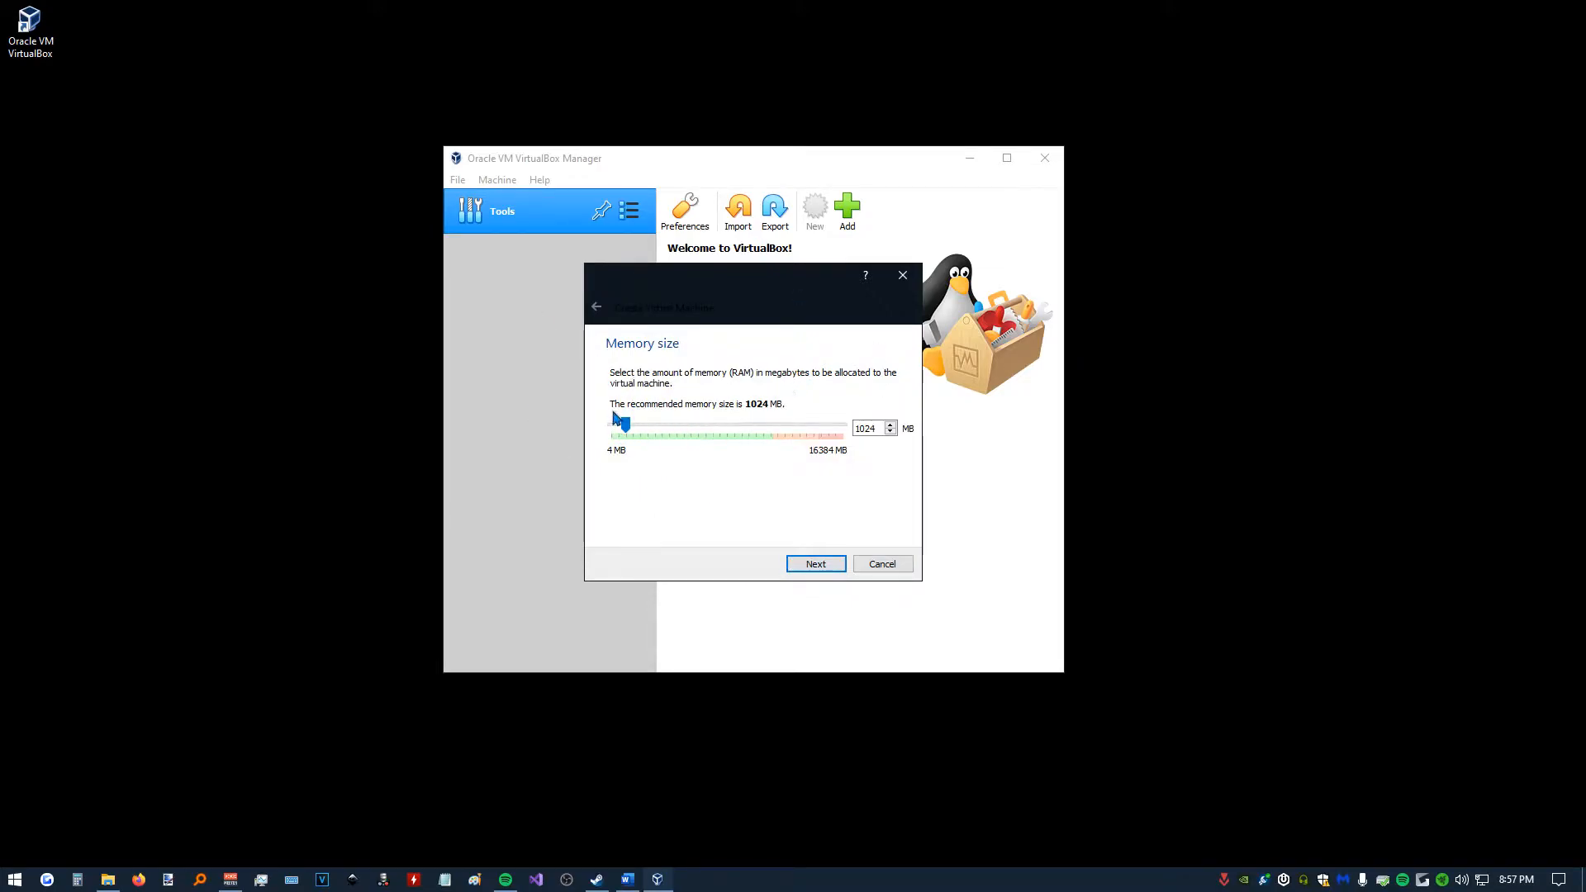
pyautogui.moveTo(789, 416)
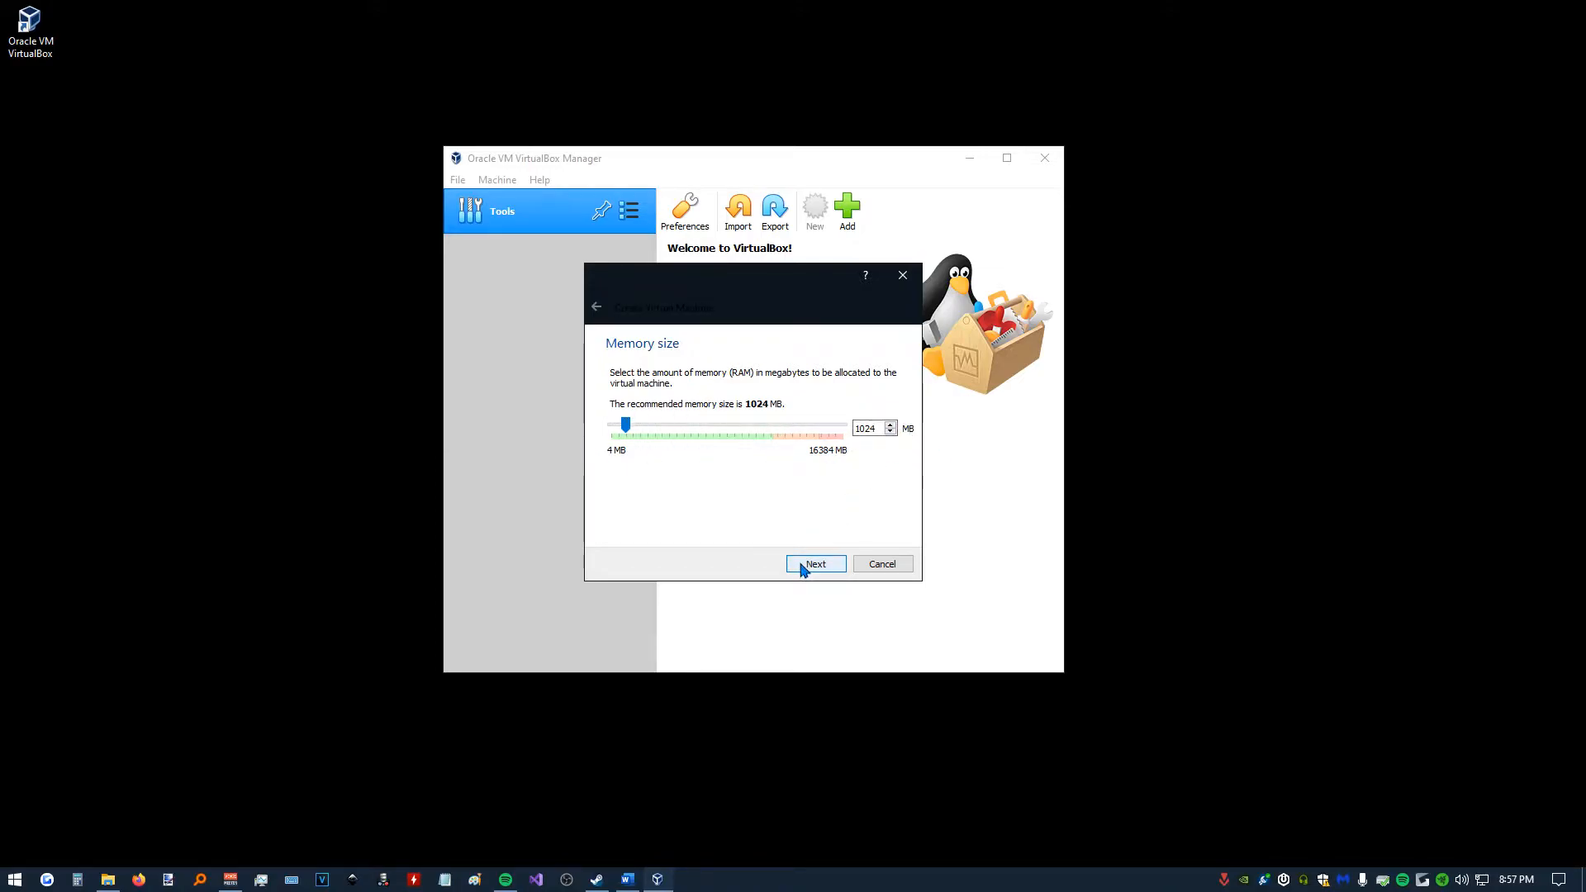
pyautogui.click(815, 564)
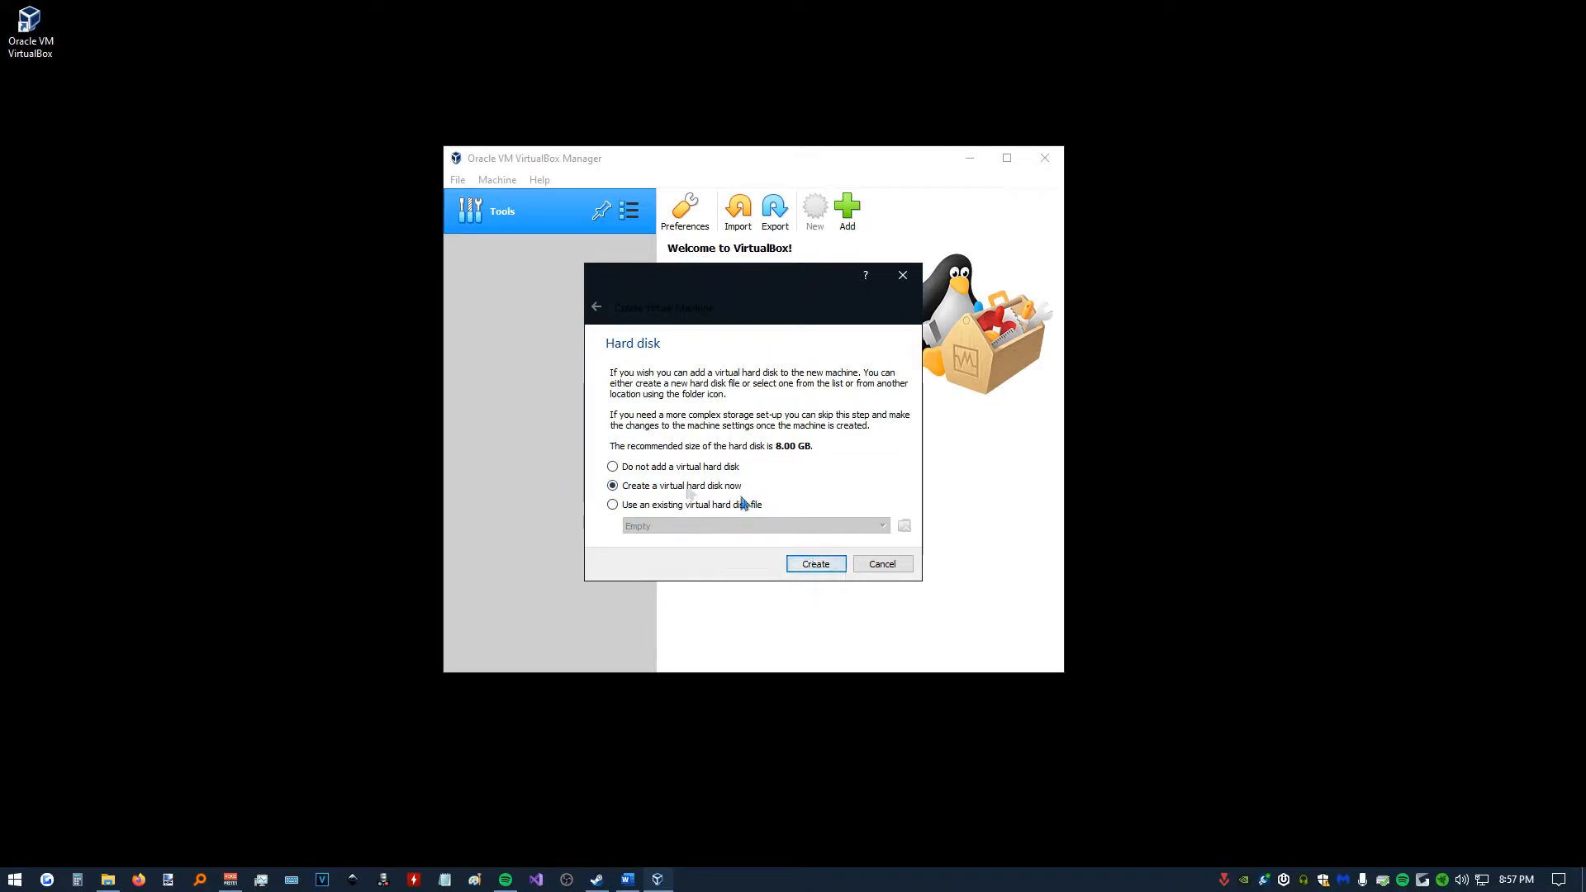
pyautogui.click(815, 563)
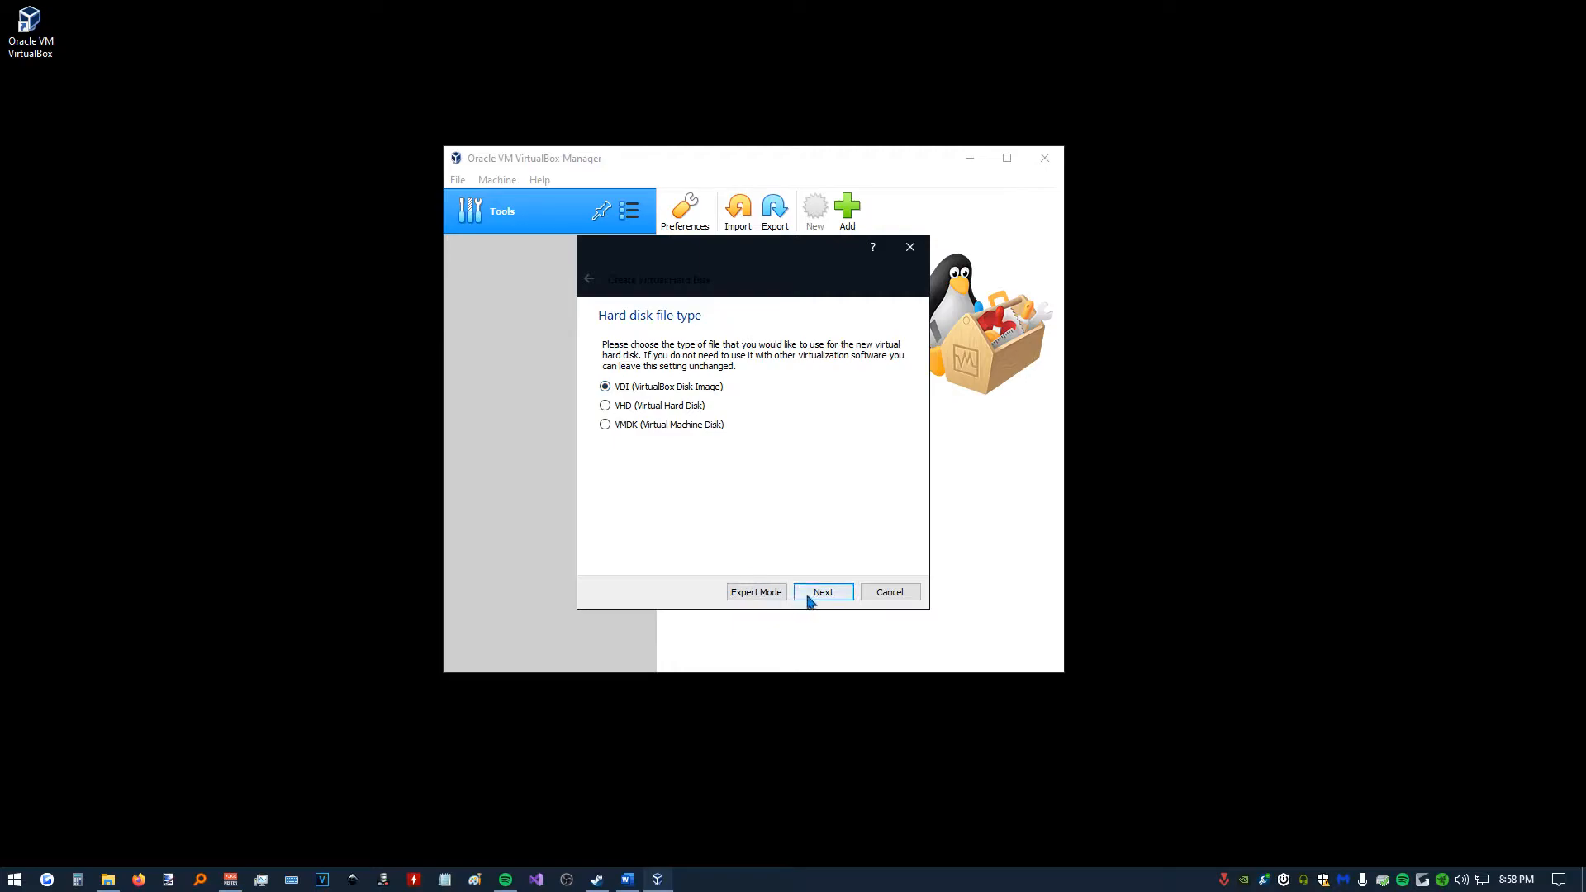
pyautogui.click(821, 591)
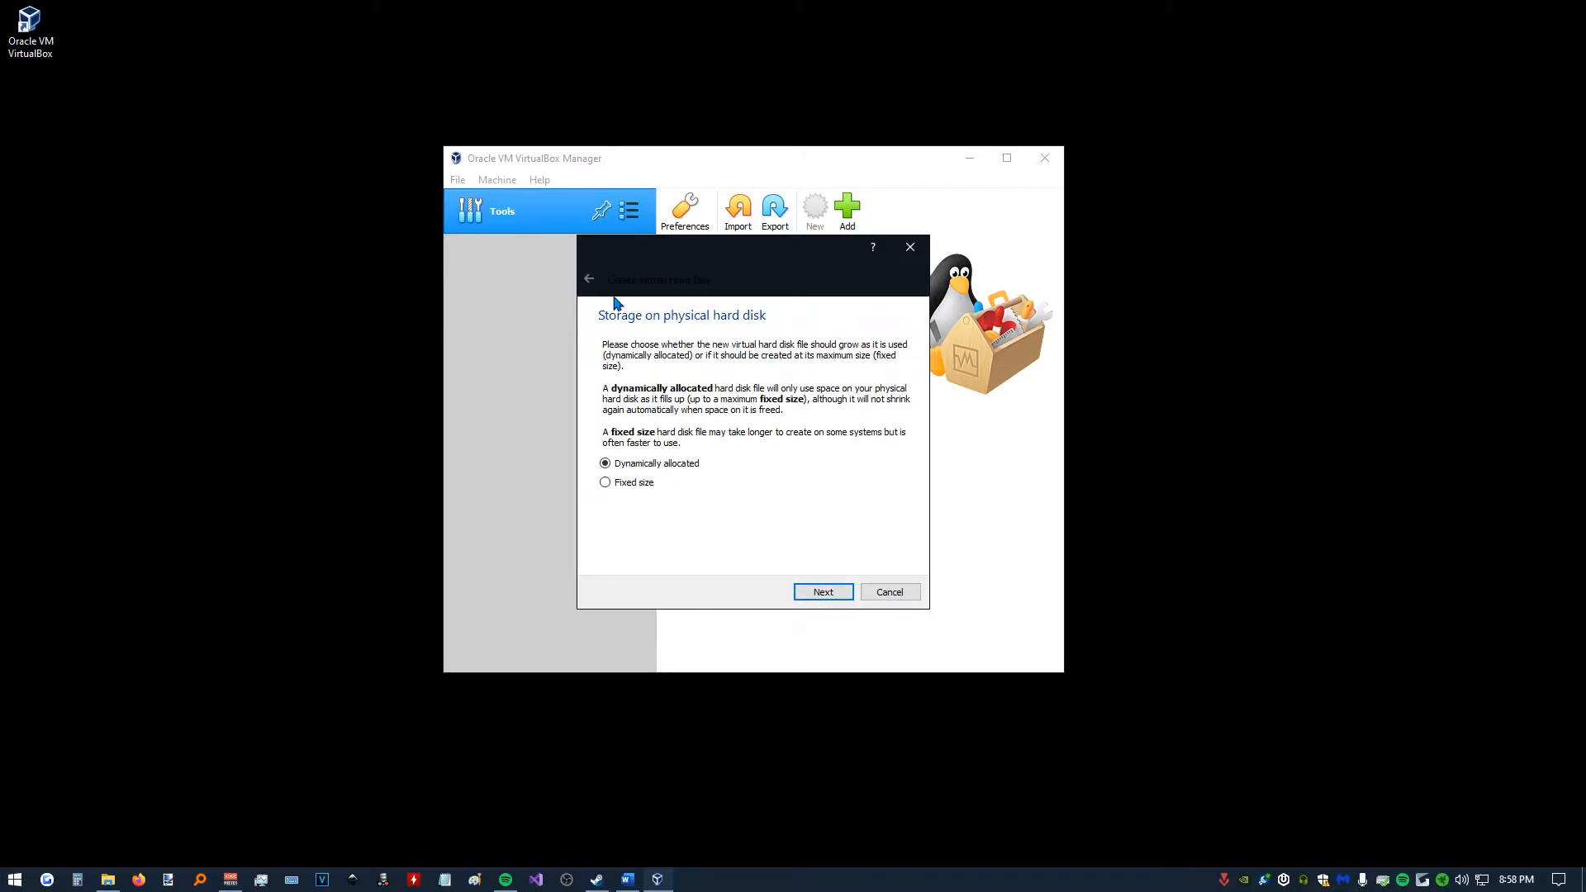
pyautogui.moveTo(613, 504)
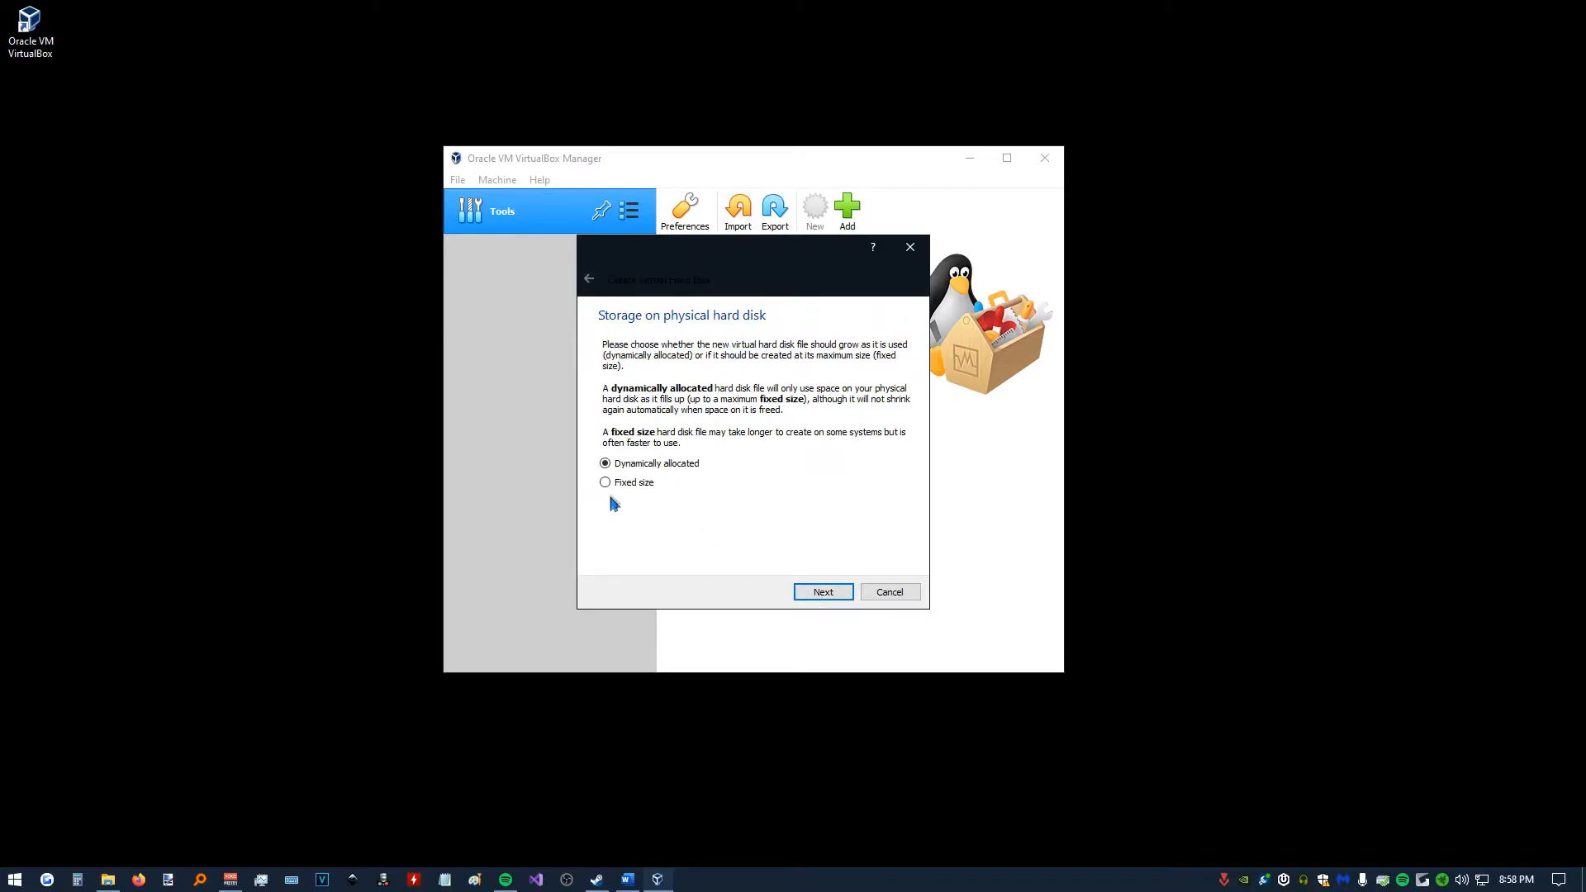
pyautogui.click(605, 482)
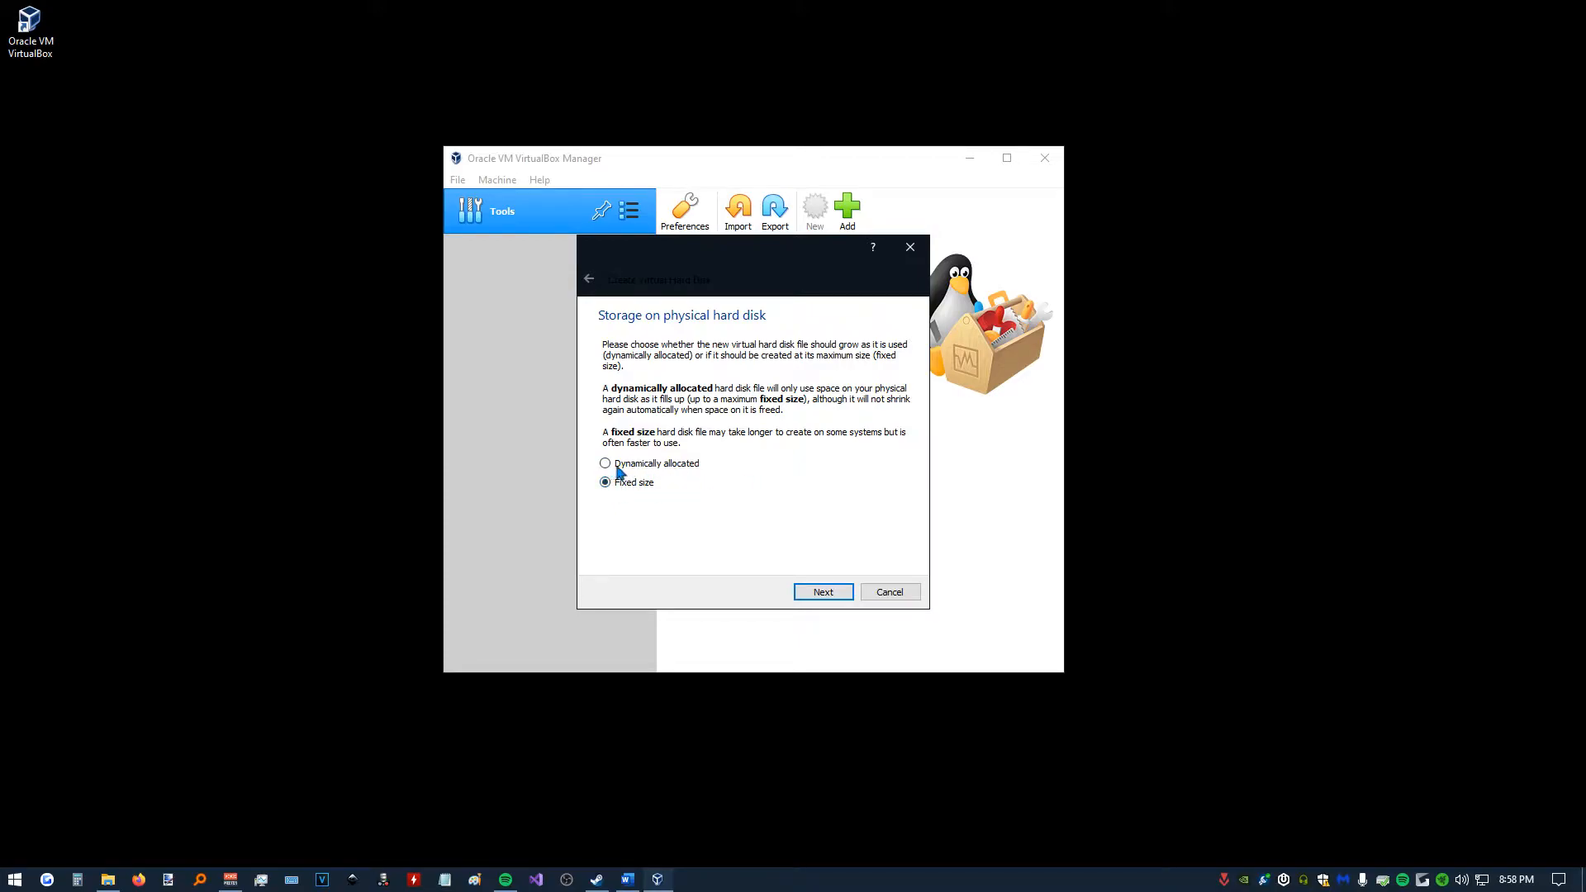
pyautogui.moveTo(543, 494)
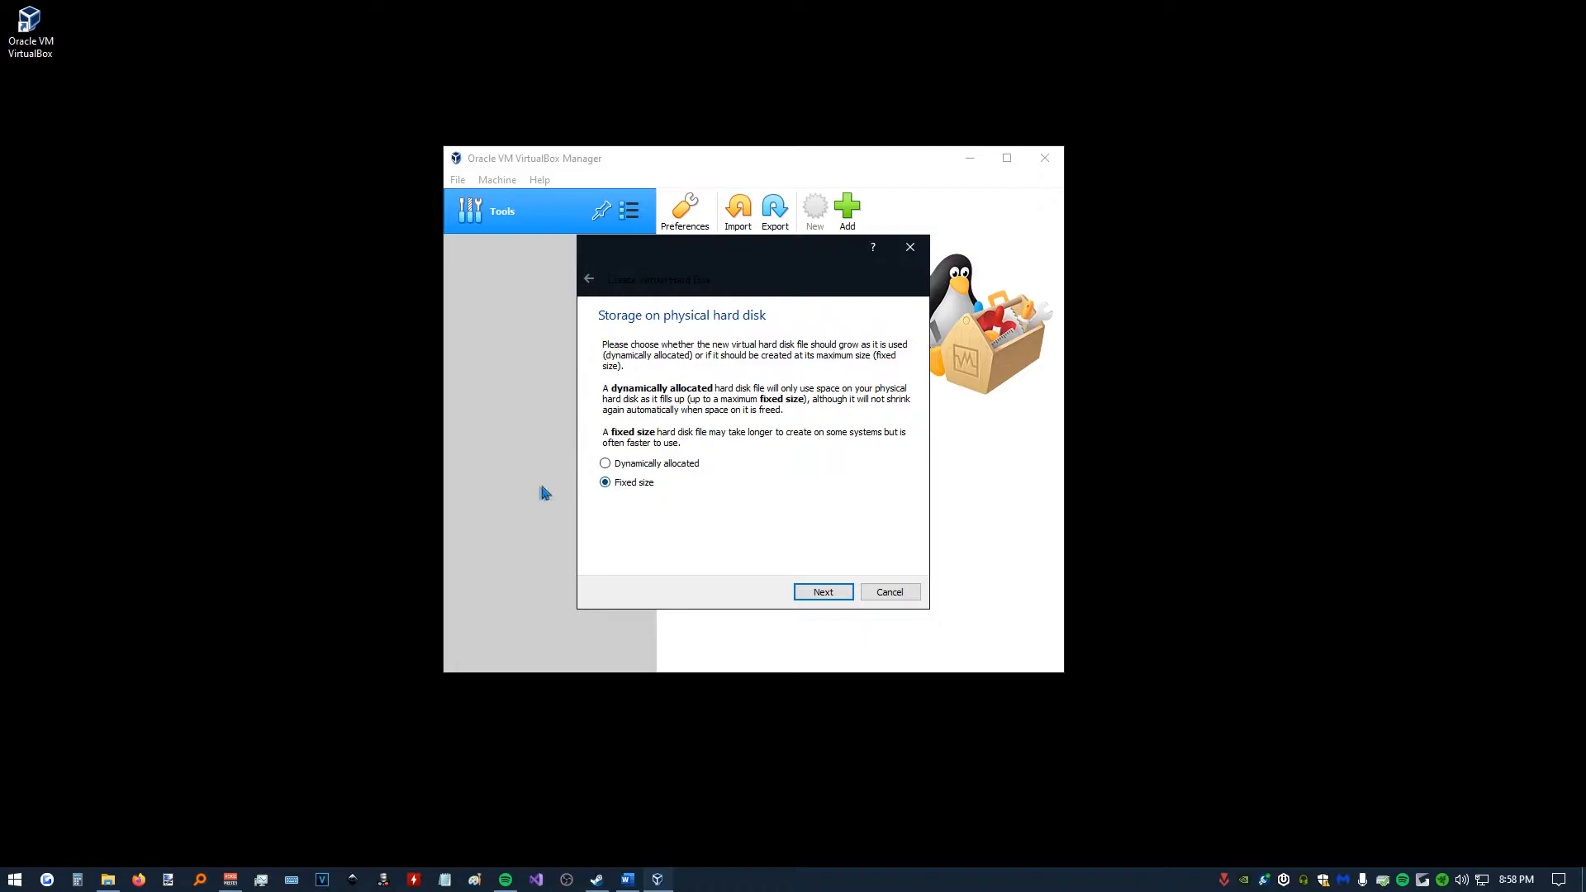
# Size the fixed Test.vdi disk at 16 GB and create it.
pyautogui.click(823, 591)
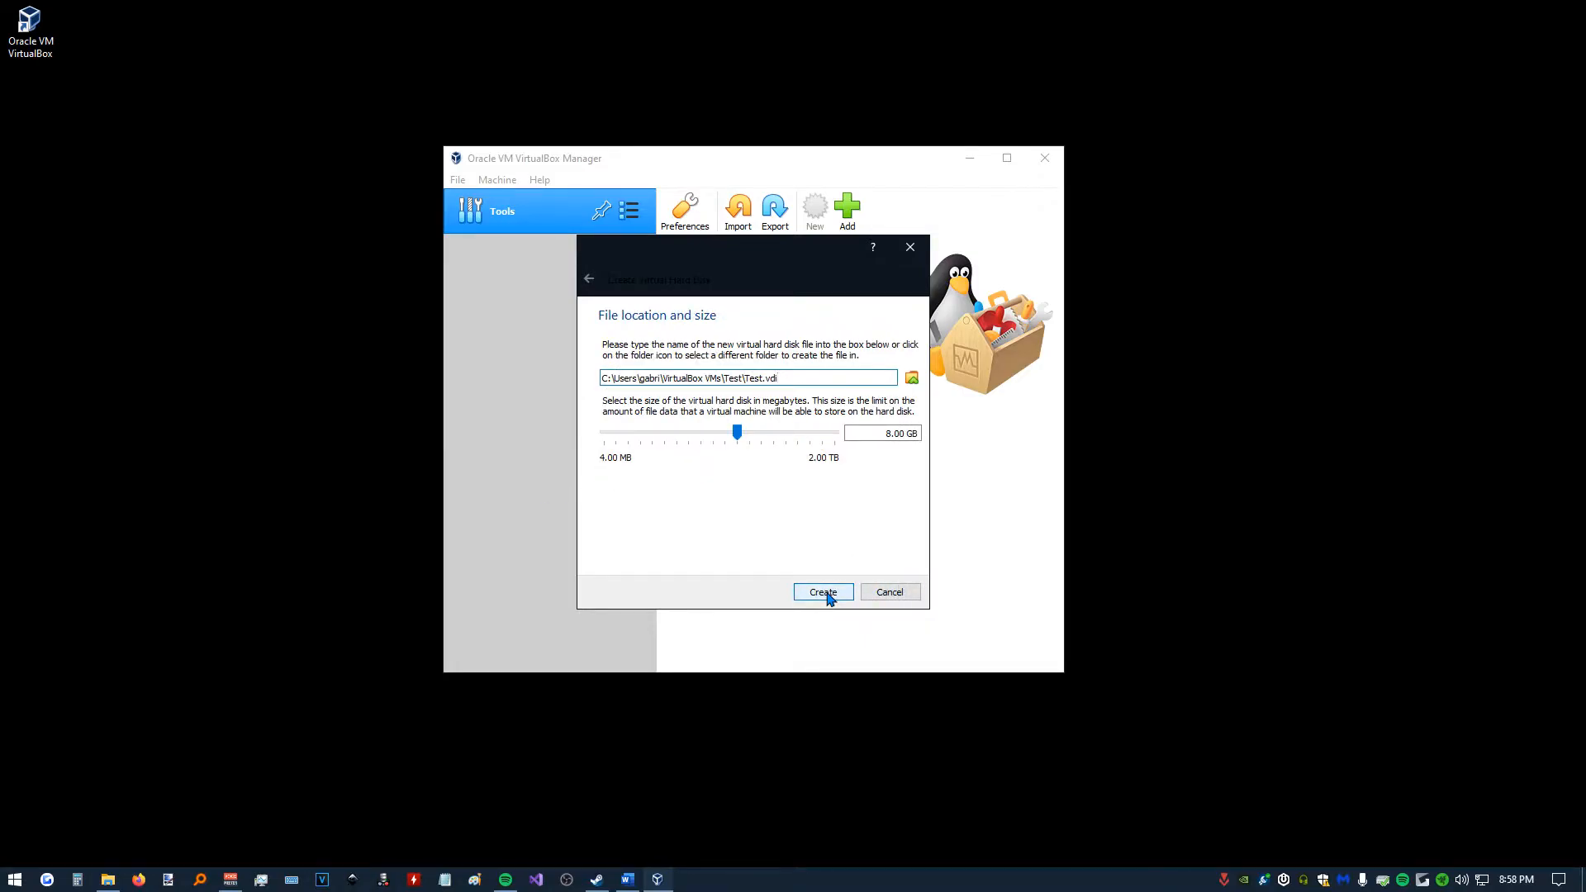
pyautogui.moveTo(701, 440)
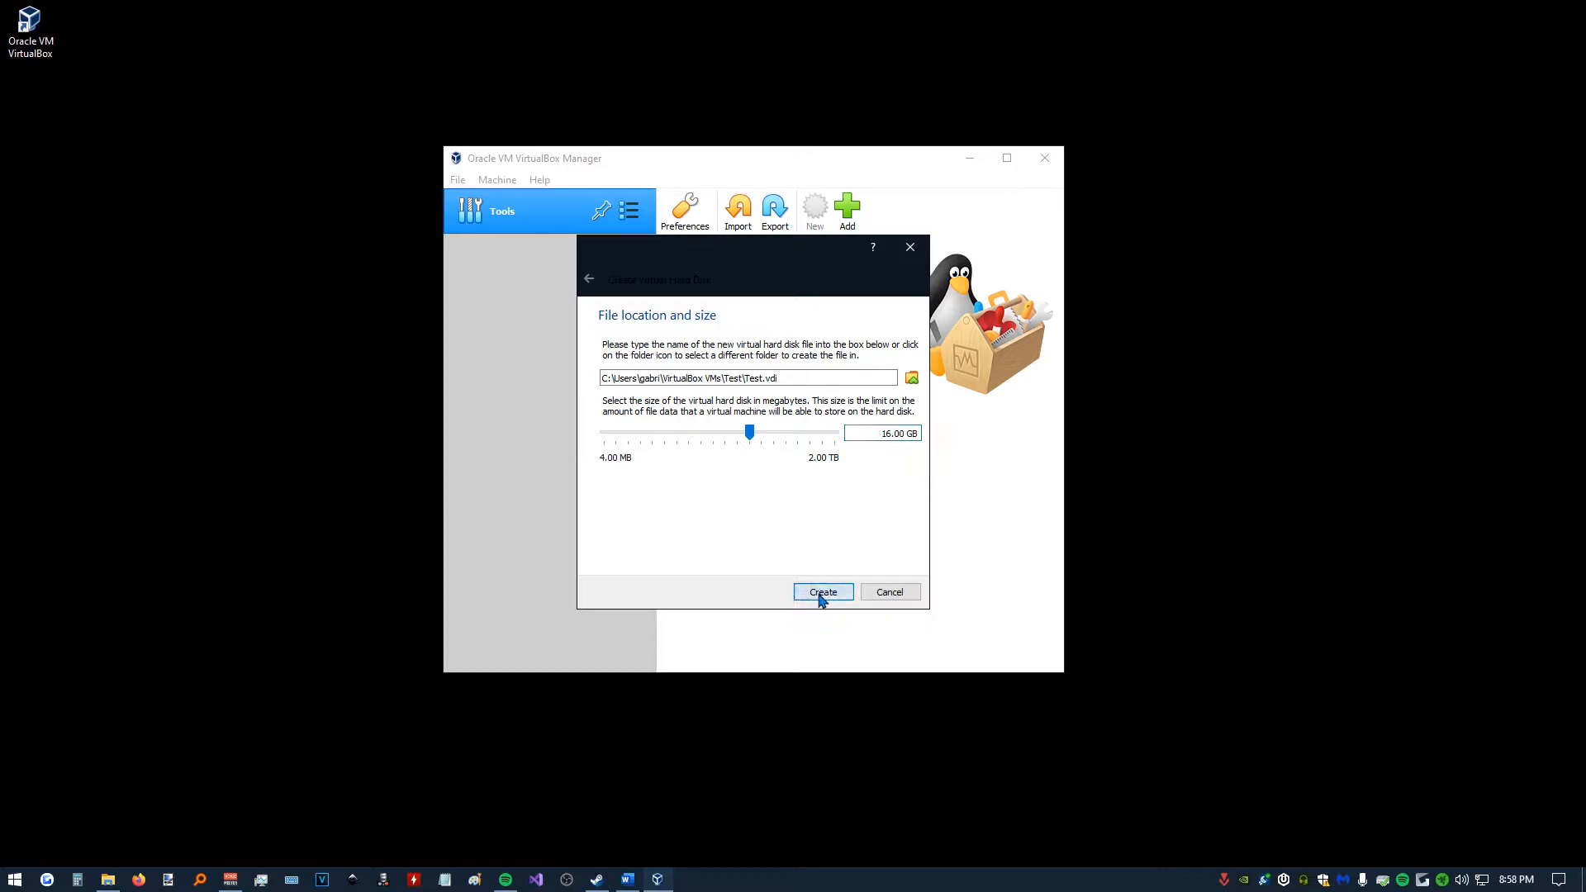
pyautogui.click(822, 591)
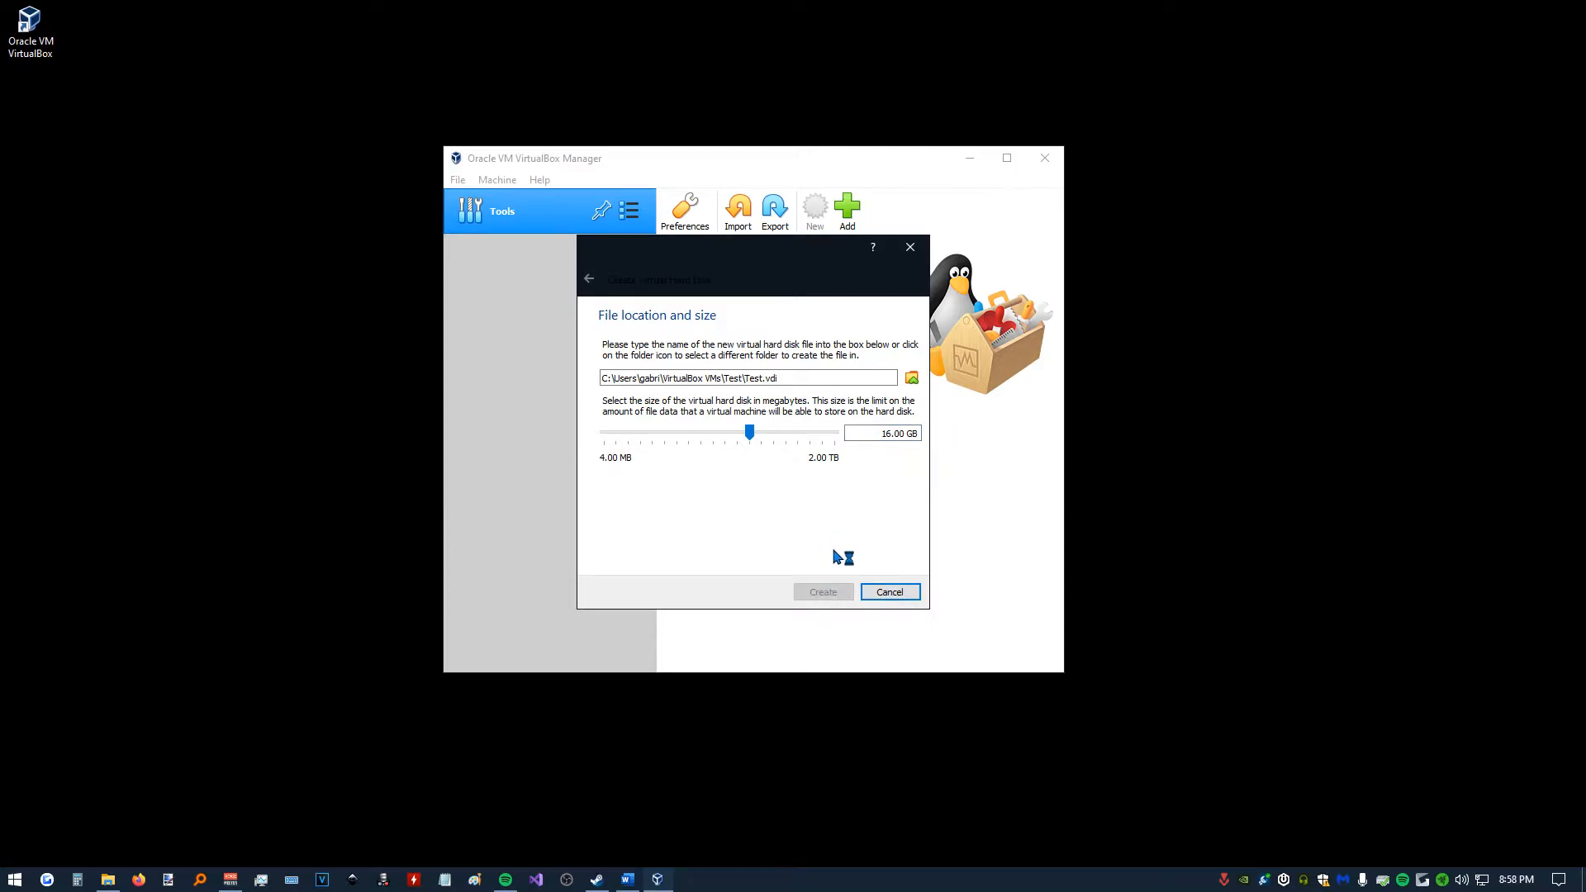
pyautogui.click(823, 592)
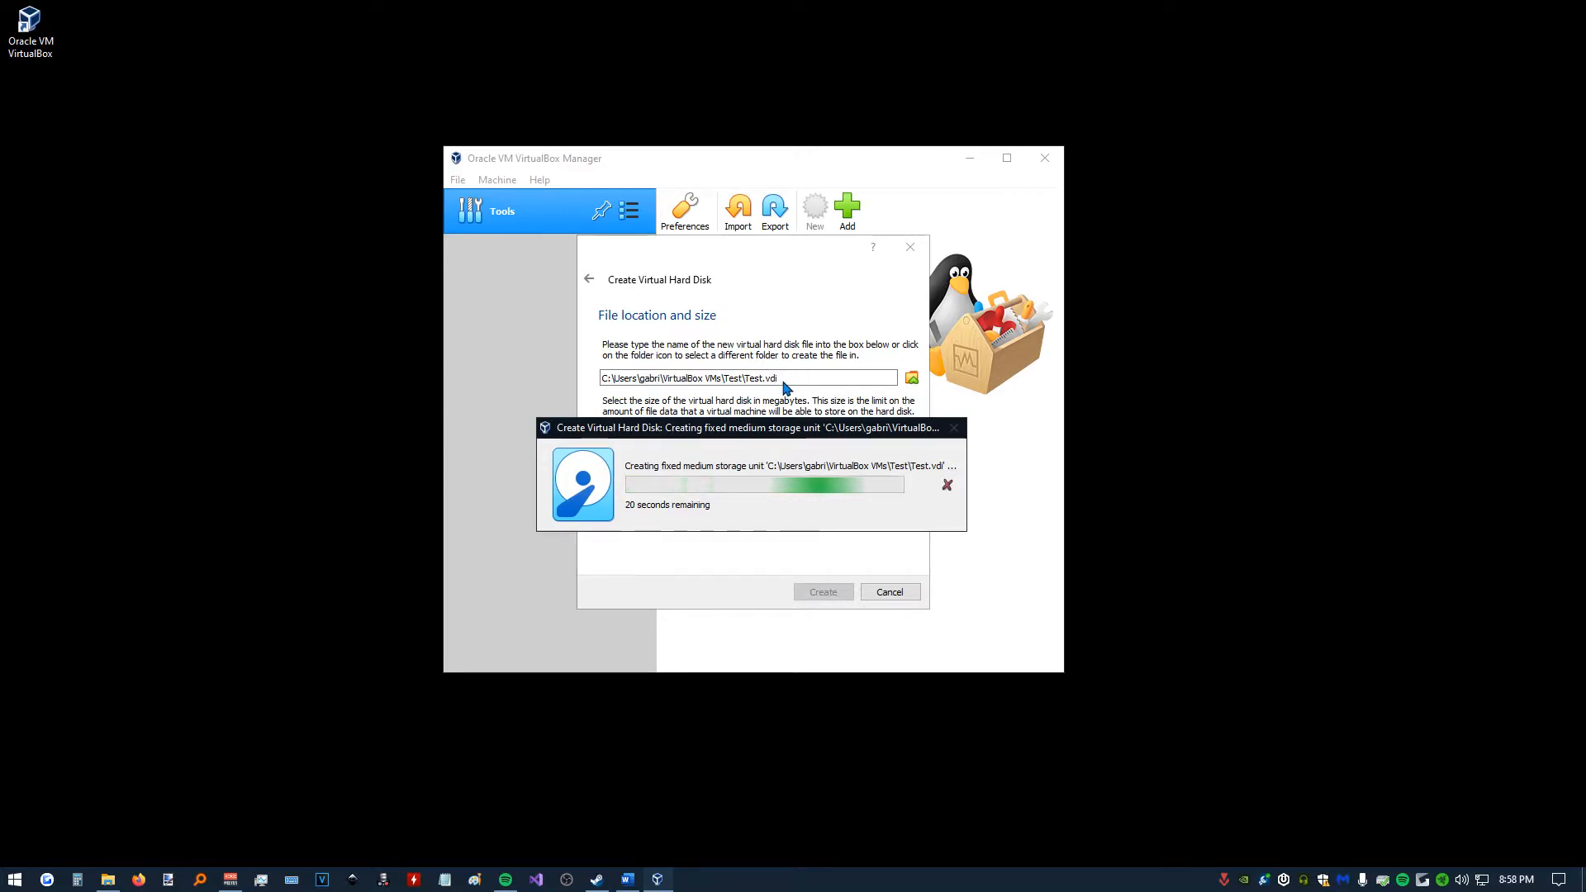
pyautogui.moveTo(721, 387)
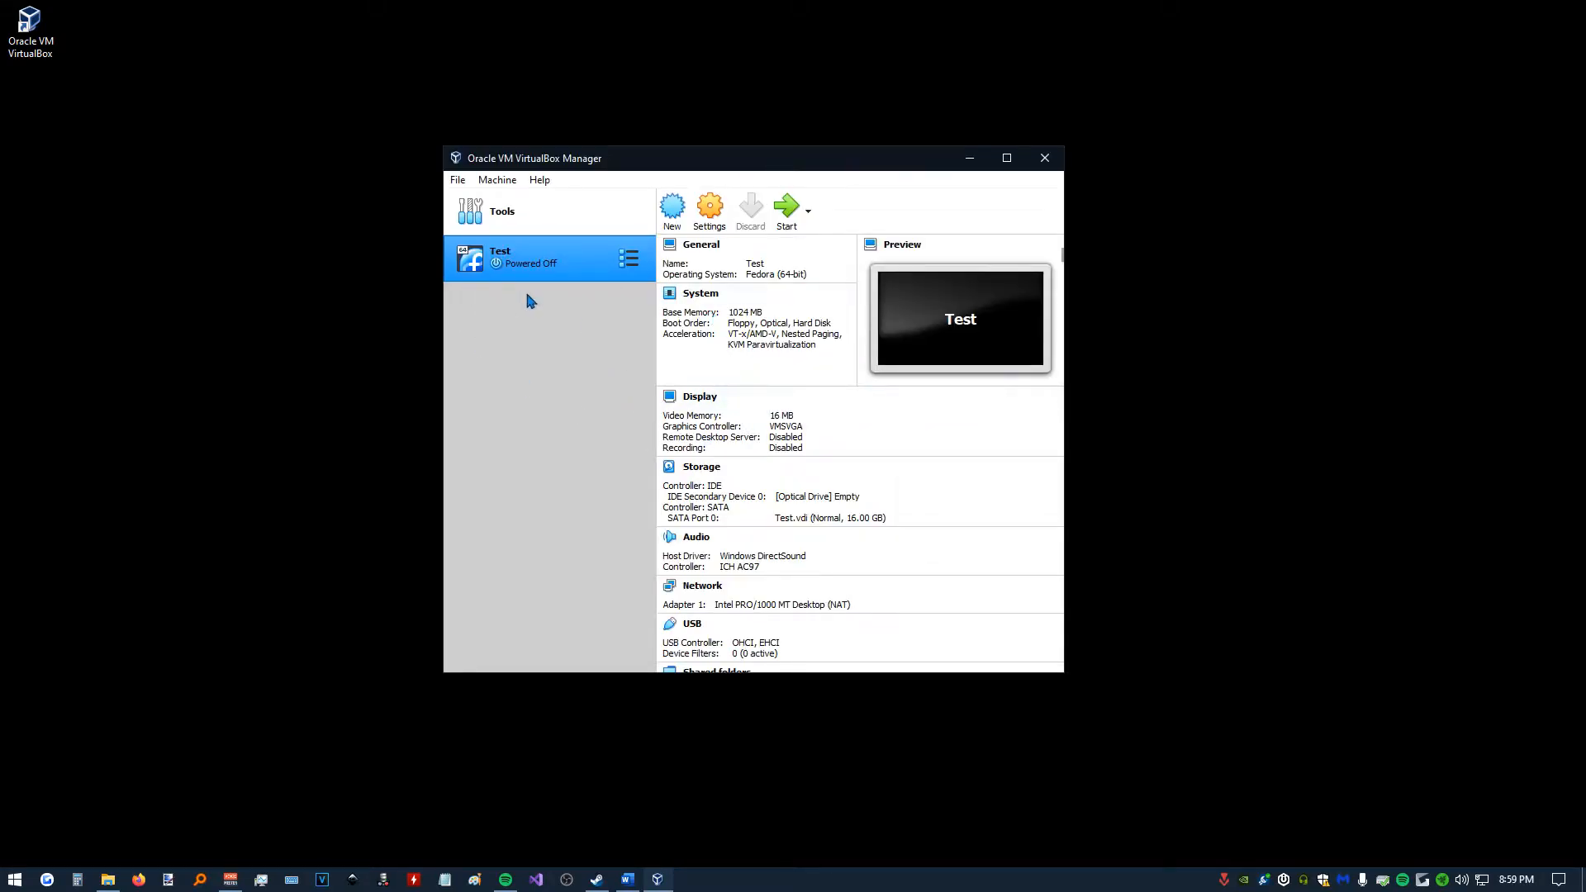
pyautogui.moveTo(578, 433)
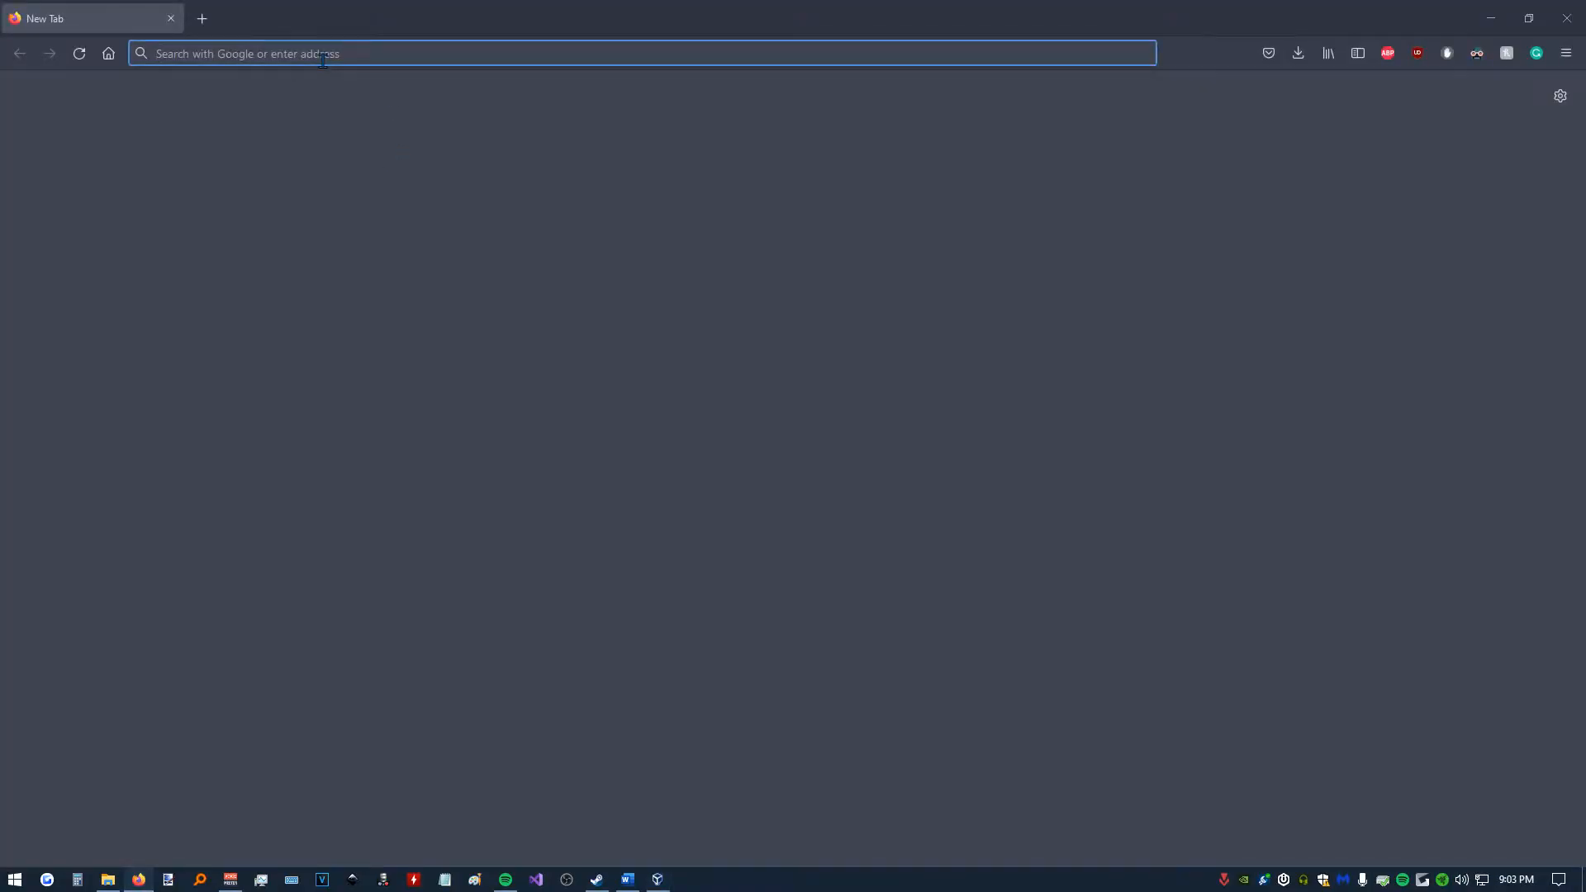
# Visit getfedora.org and download the Fedora 35 Workstation x86_64 DVD ISO.
pyautogui.write('getfedora.co')
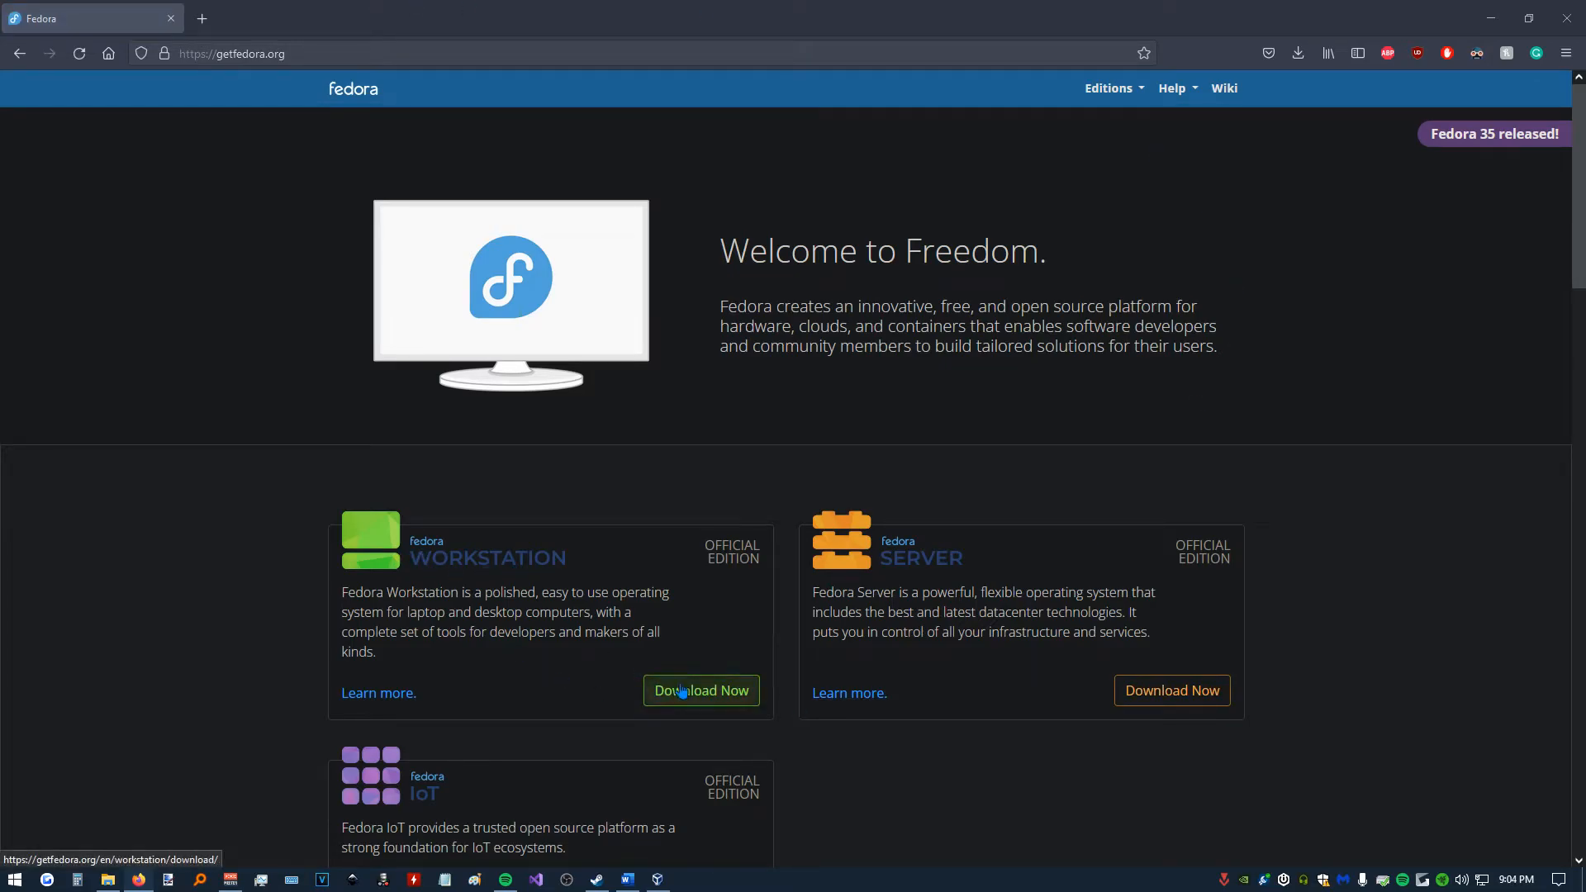
pyautogui.click(700, 690)
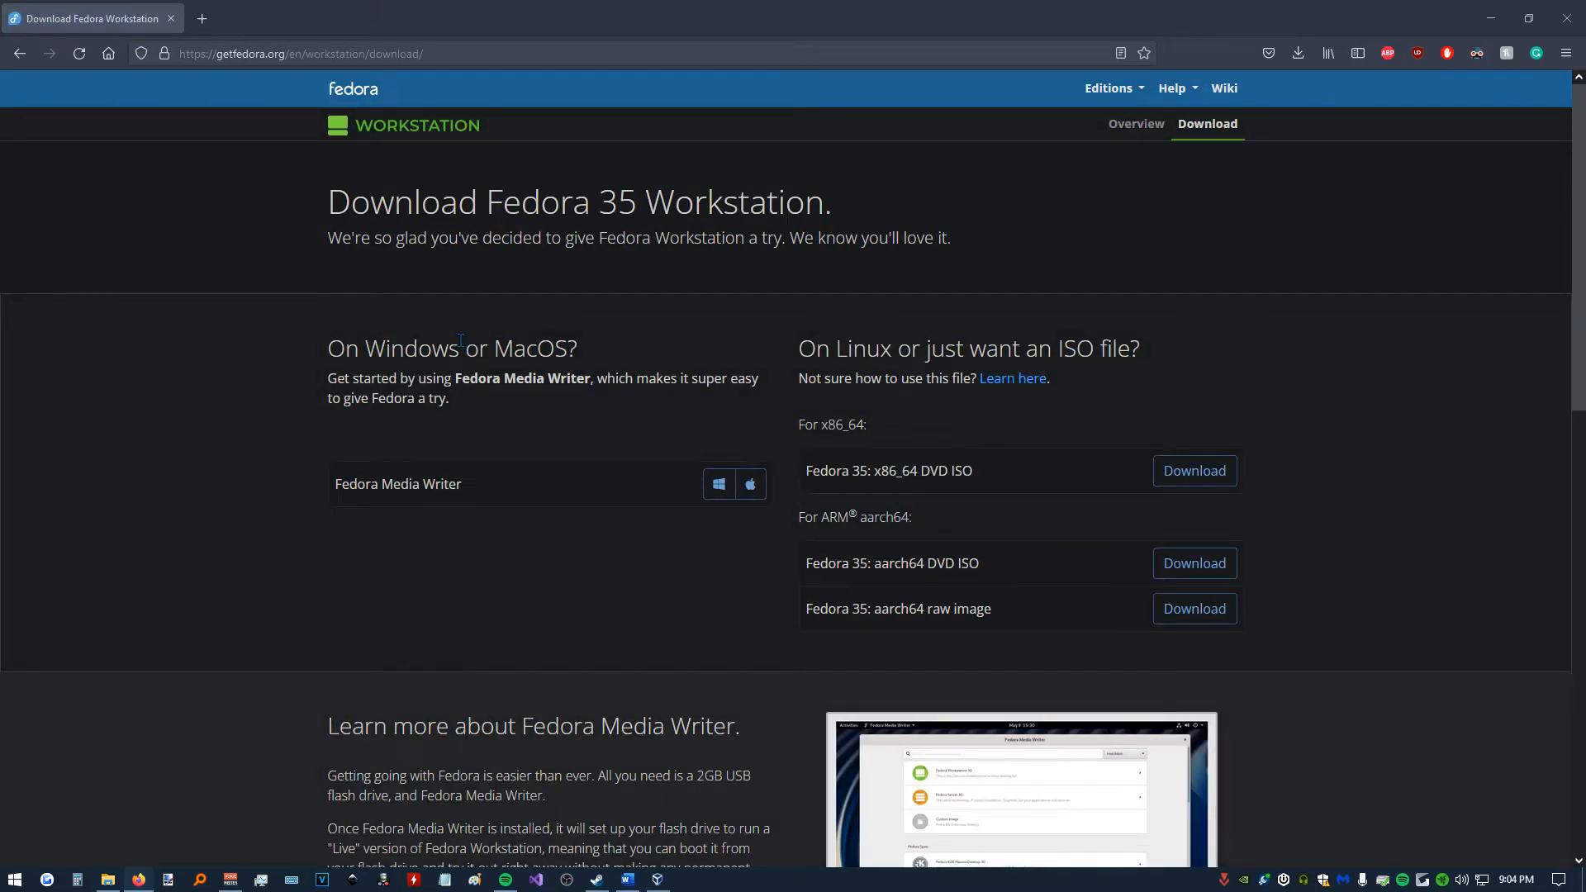
pyautogui.moveTo(1058, 348)
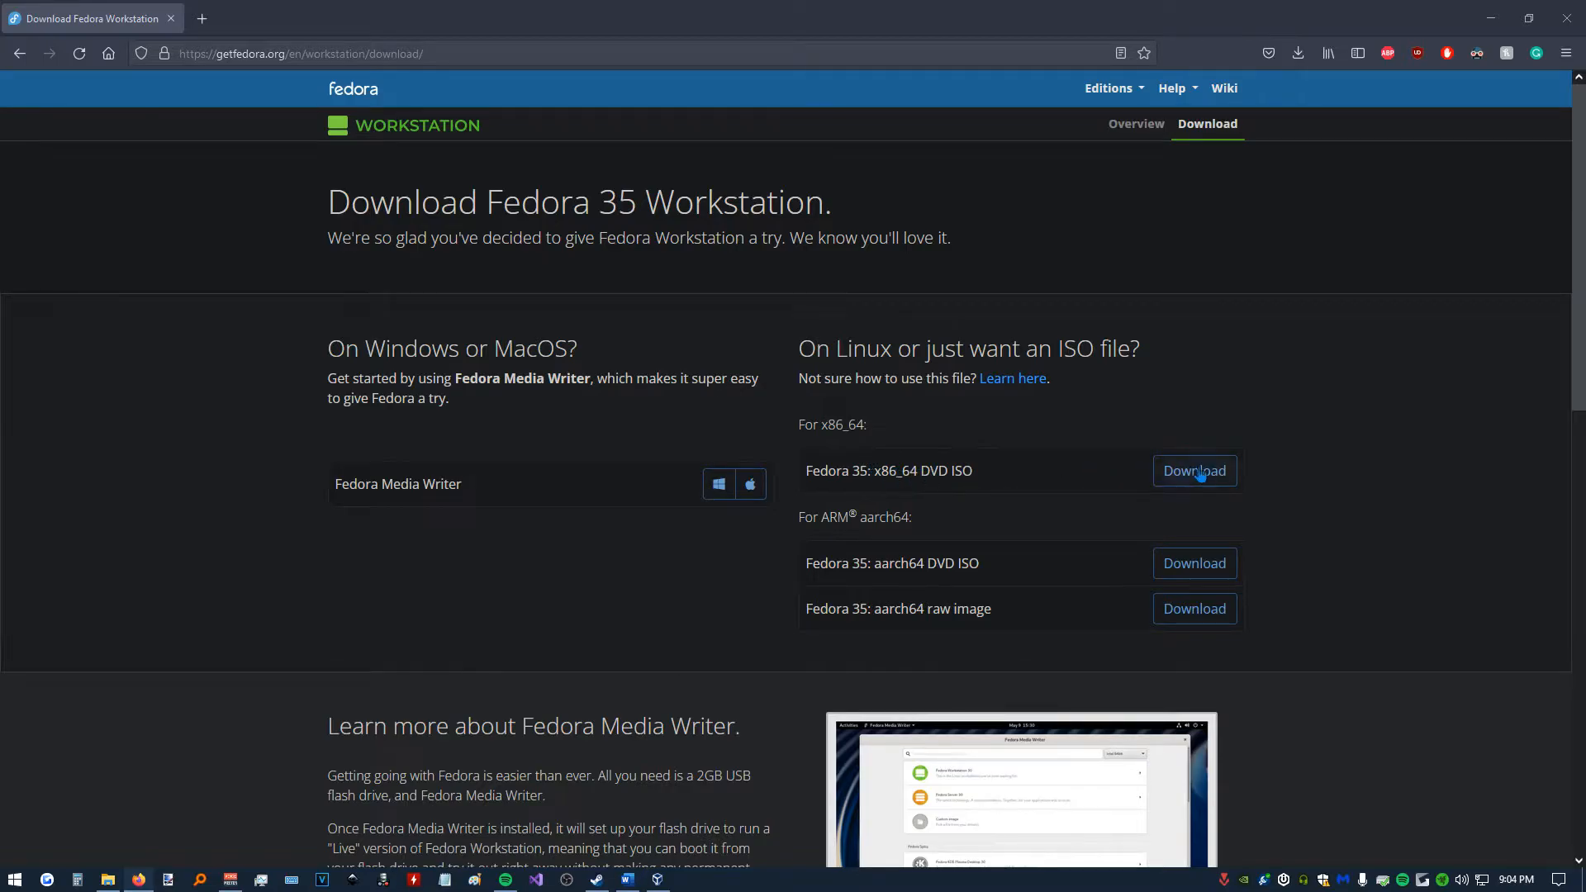
pyautogui.click(1194, 470)
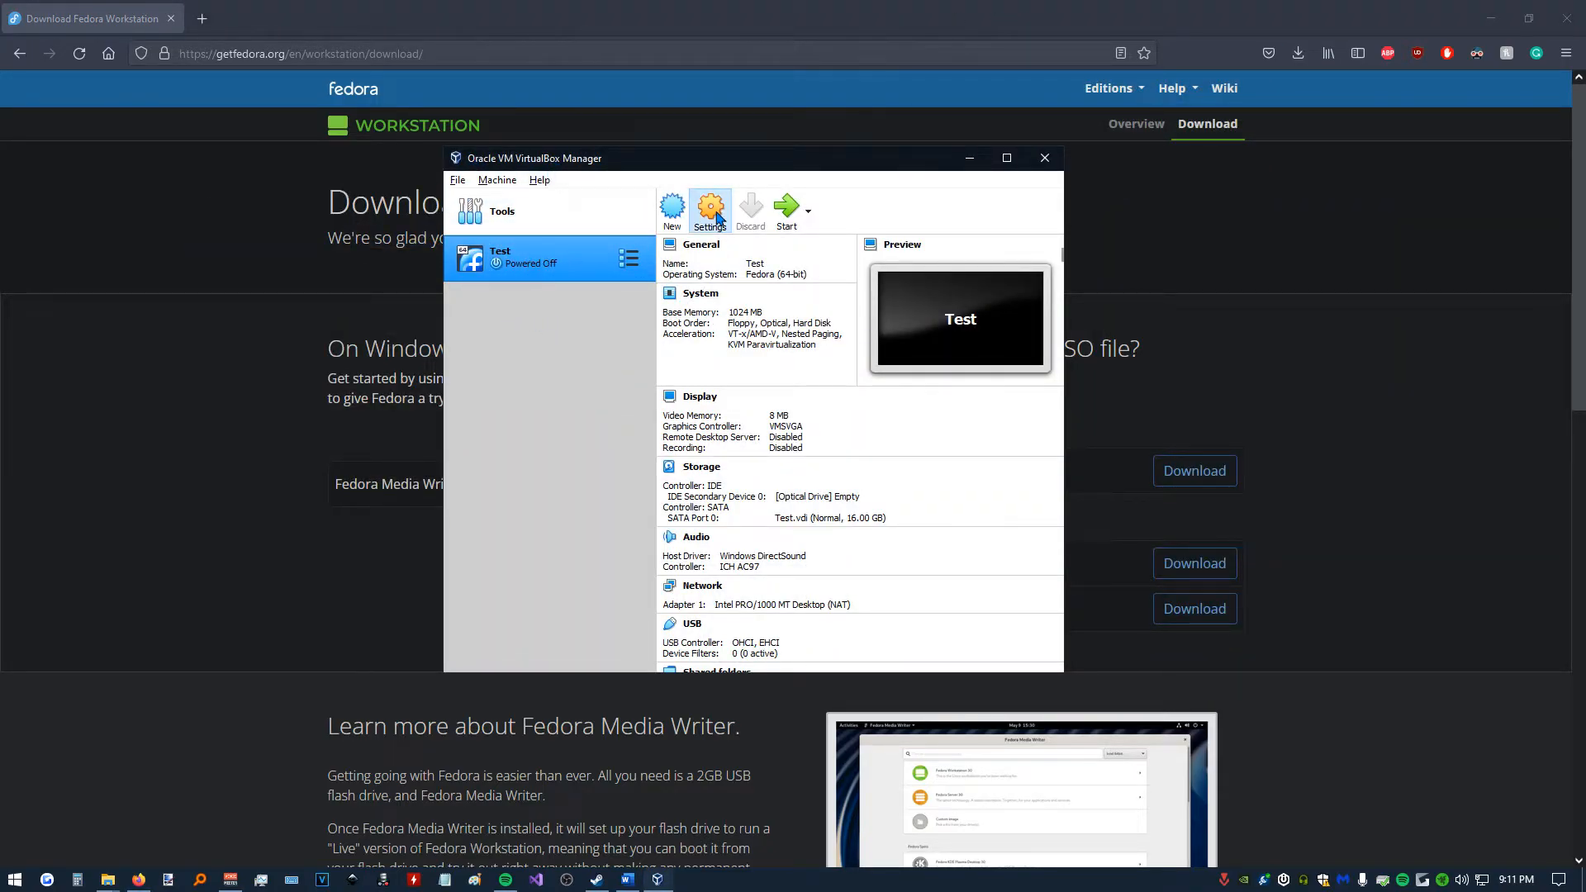
# Set the Test VM to 4096 MB base memory, 3 processors and 50 MB video memory.
pyautogui.click(709, 208)
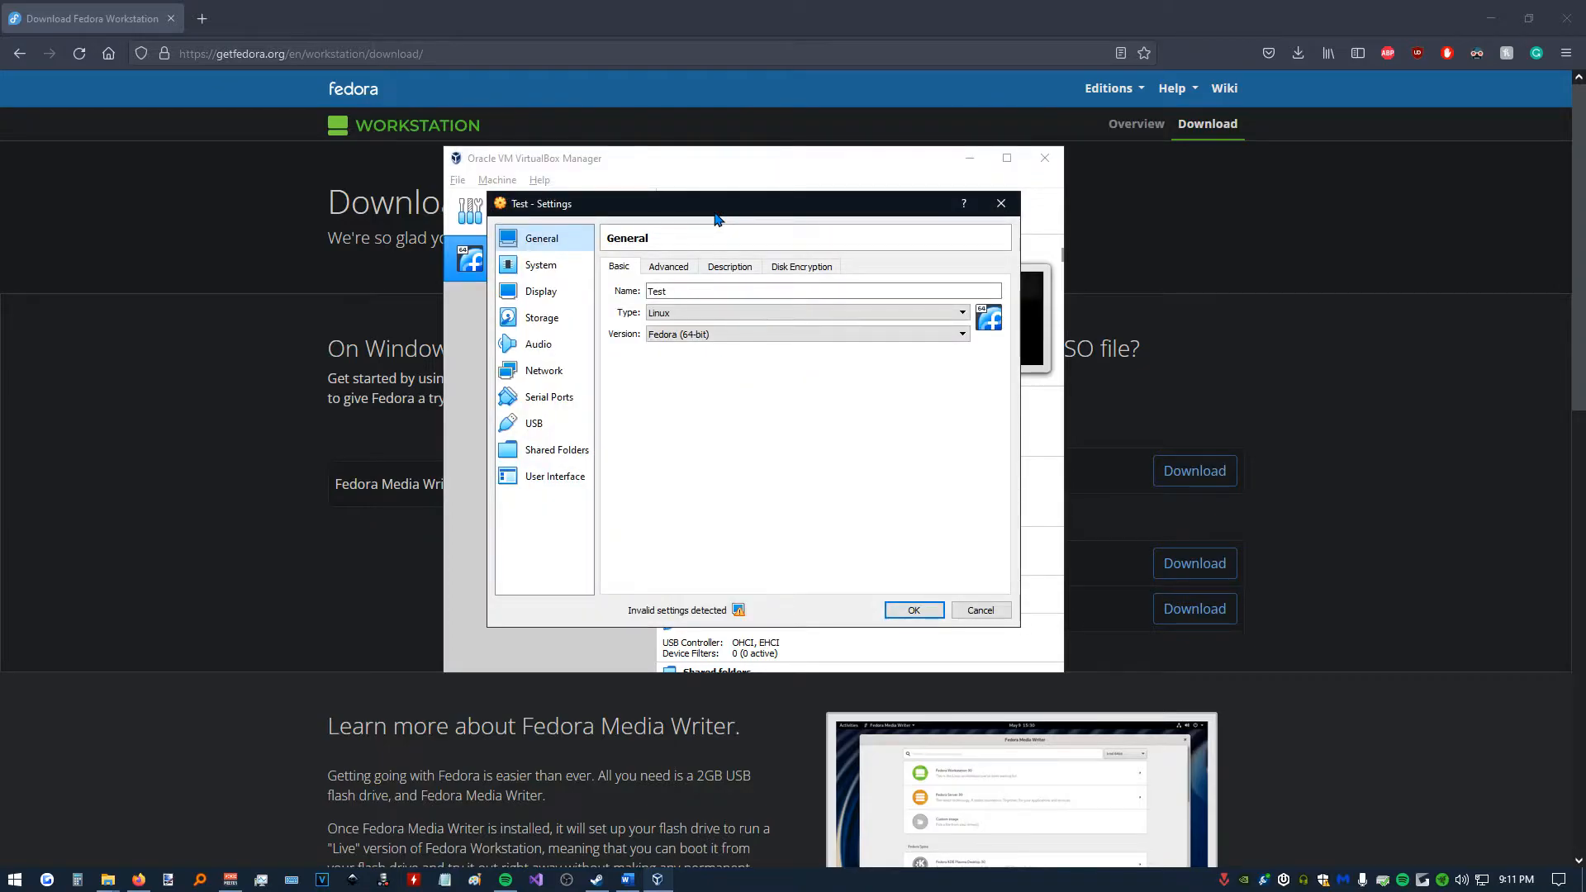
pyautogui.click(542, 264)
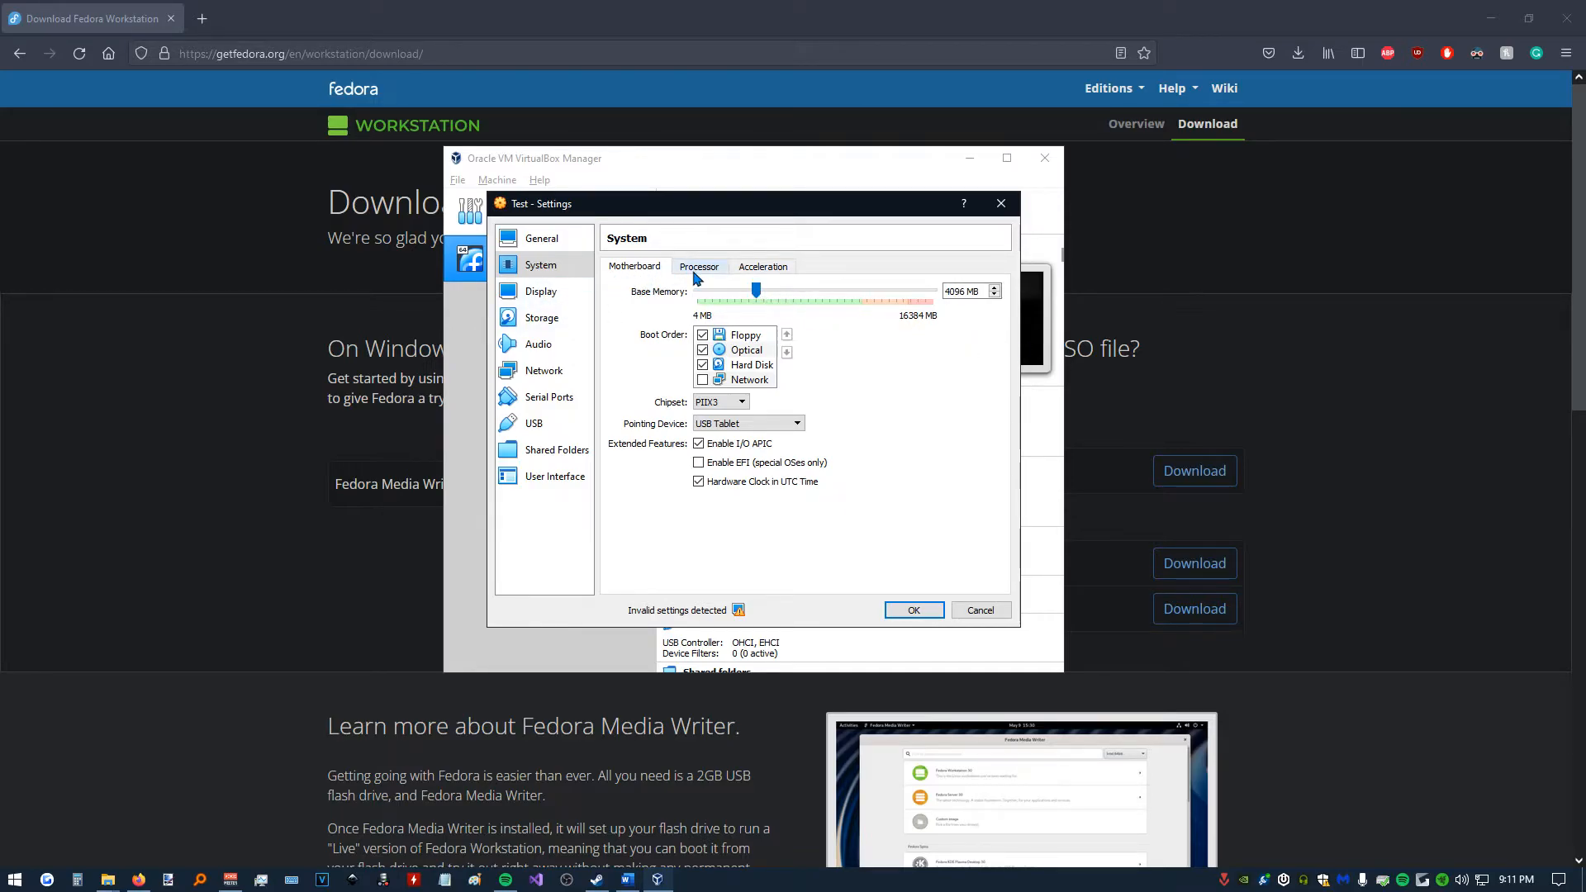
pyautogui.click(698, 266)
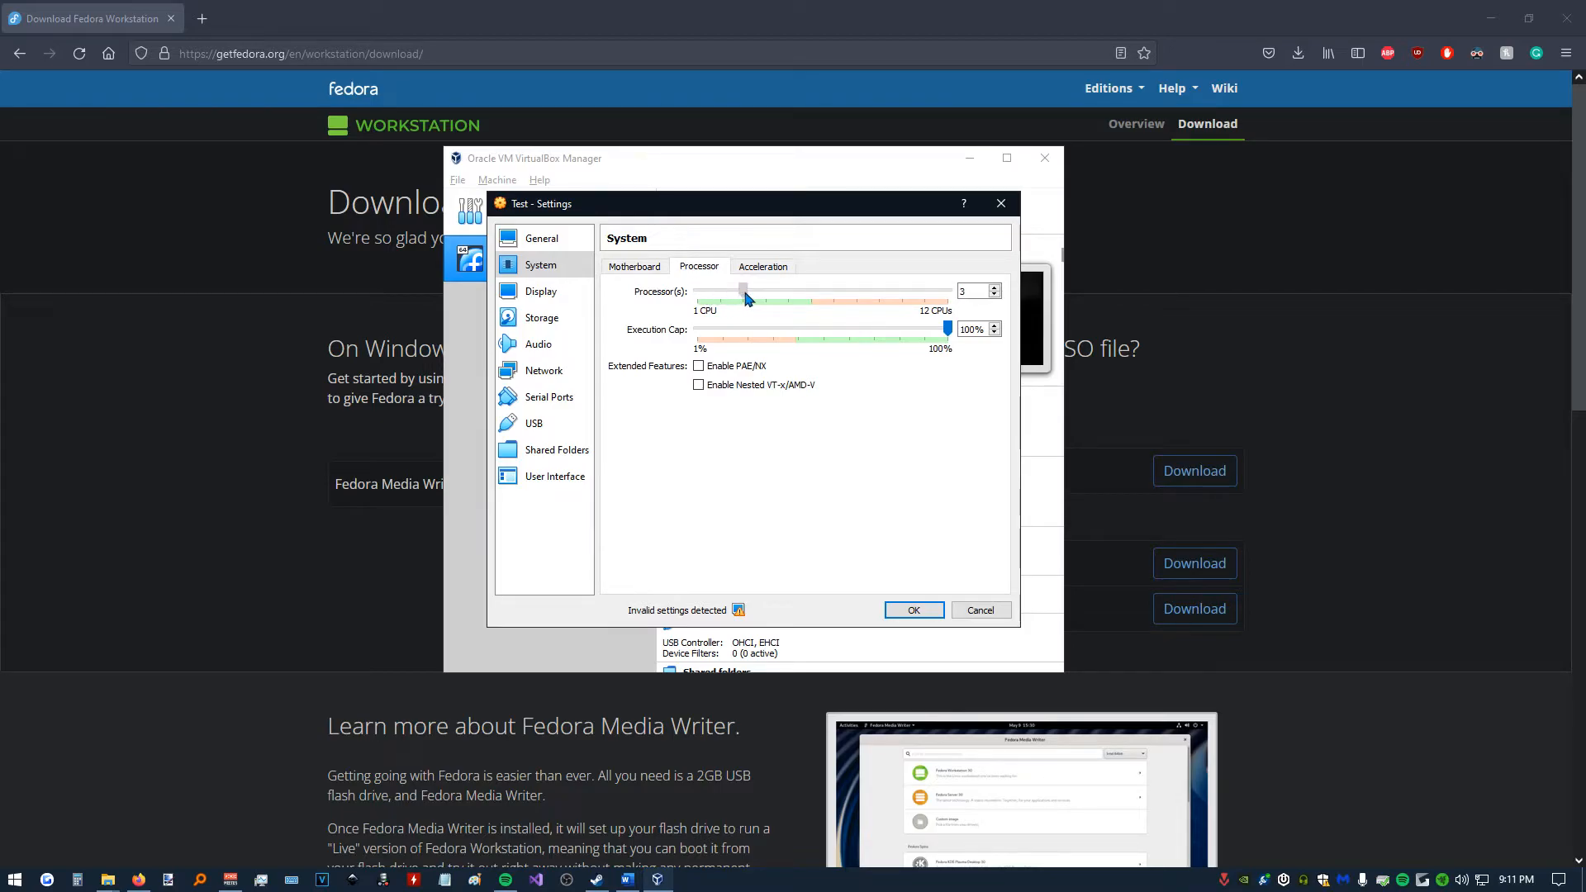
pyautogui.moveTo(540, 292)
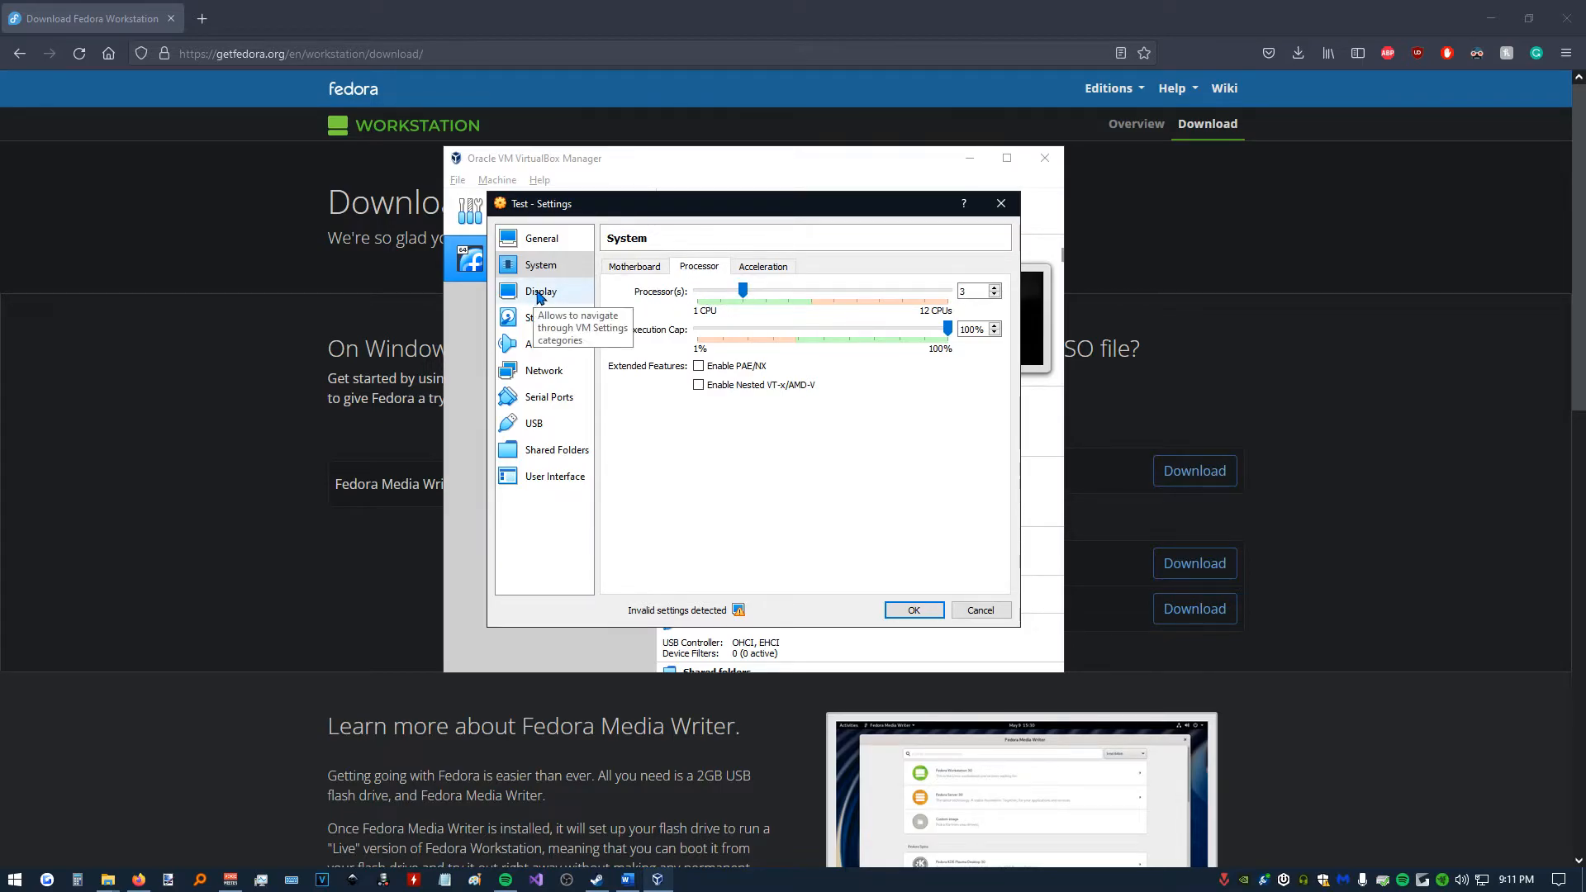
pyautogui.click(540, 291)
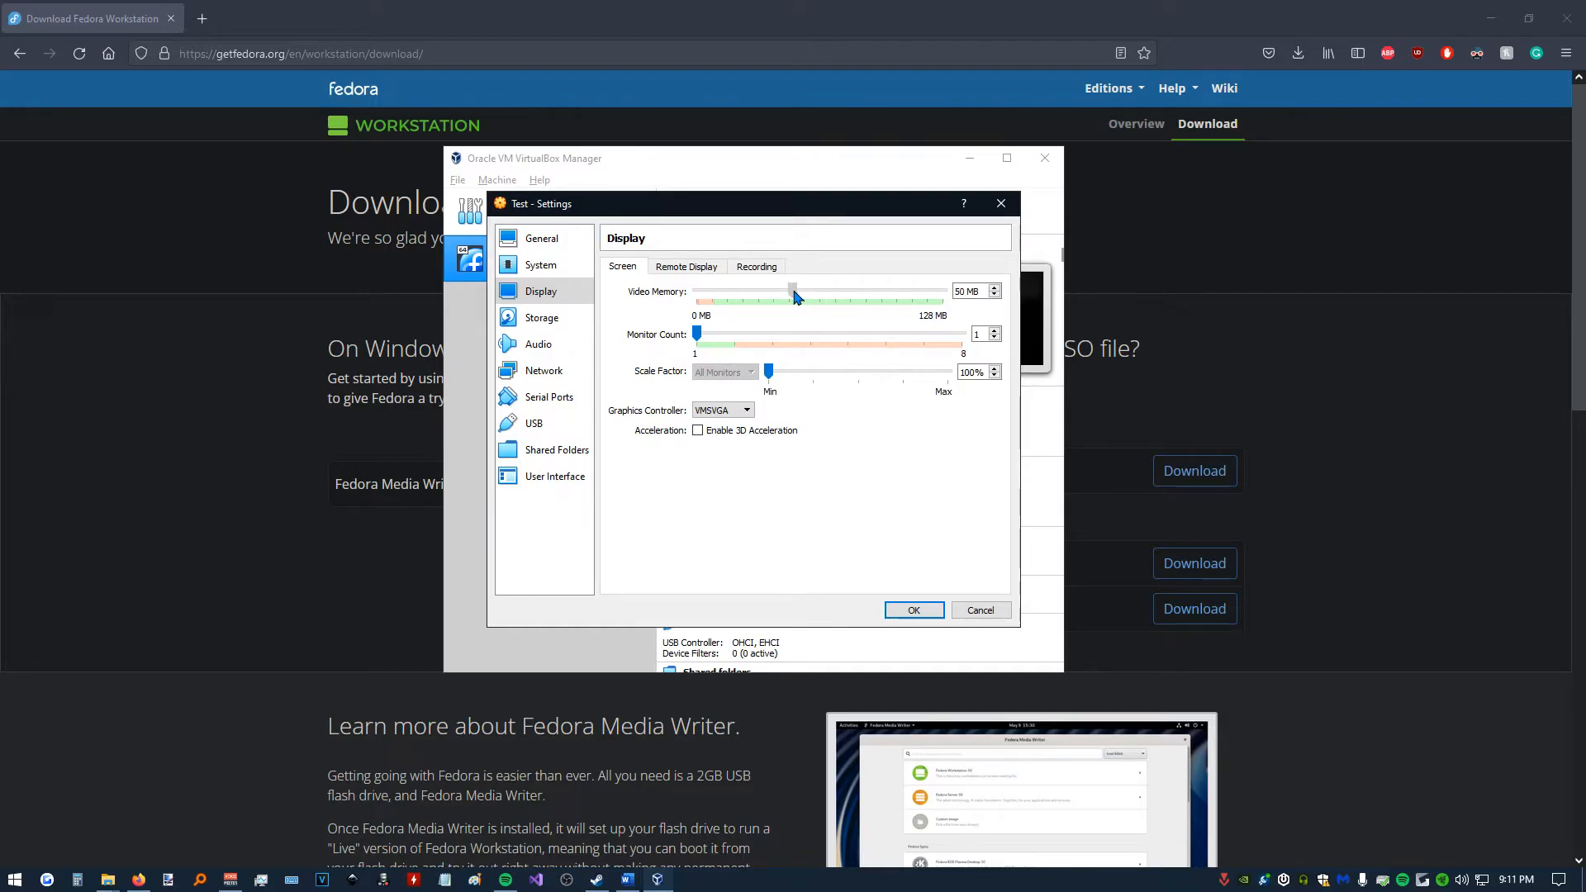
pyautogui.click(541, 238)
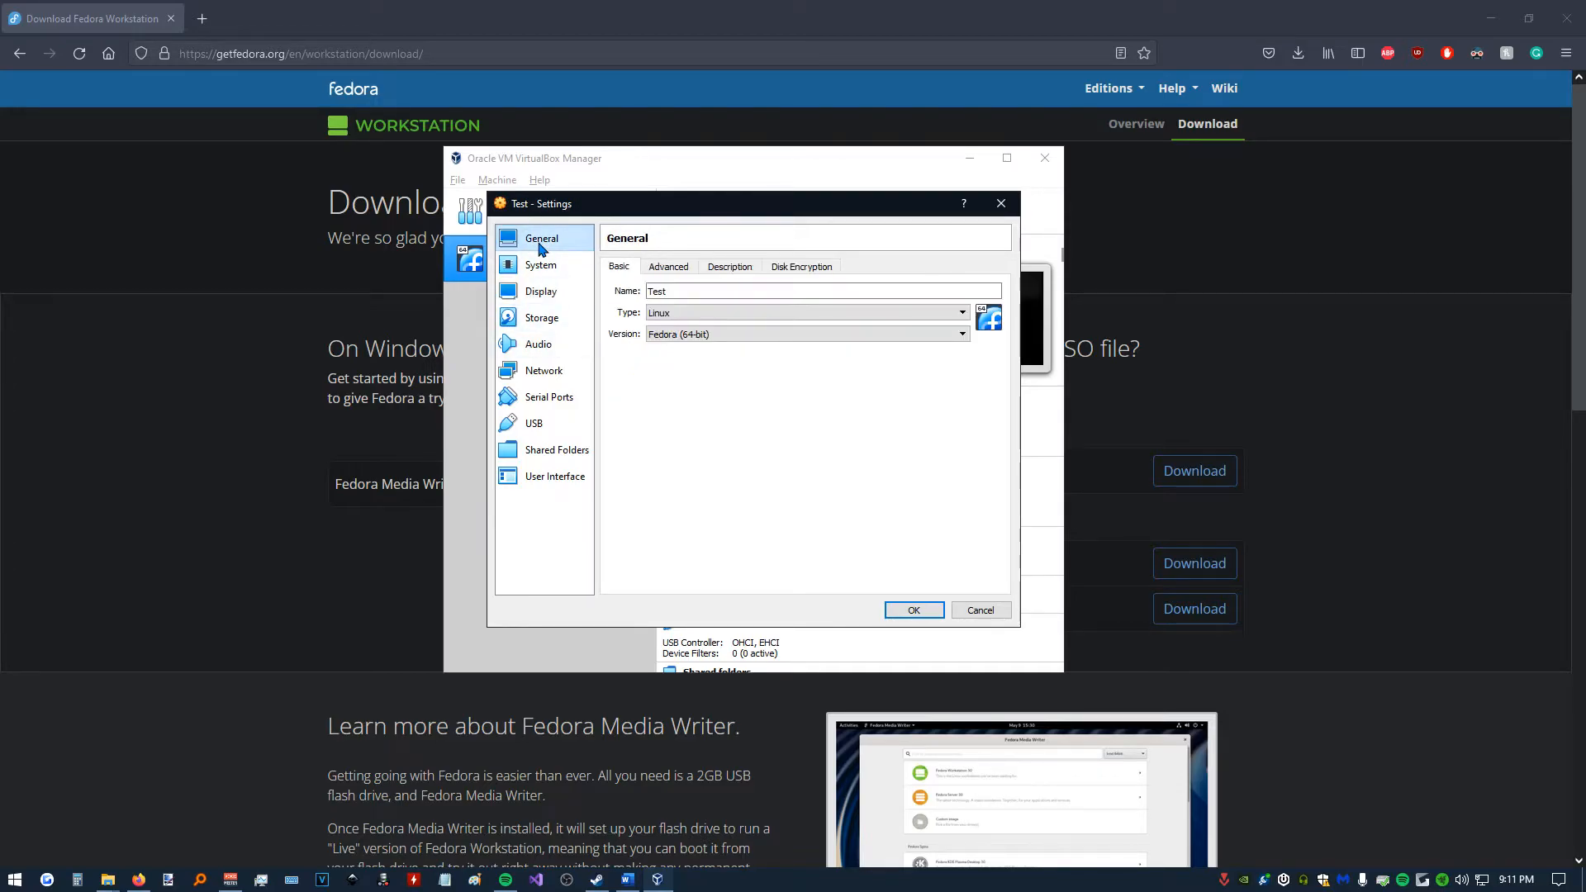
pyautogui.click(541, 291)
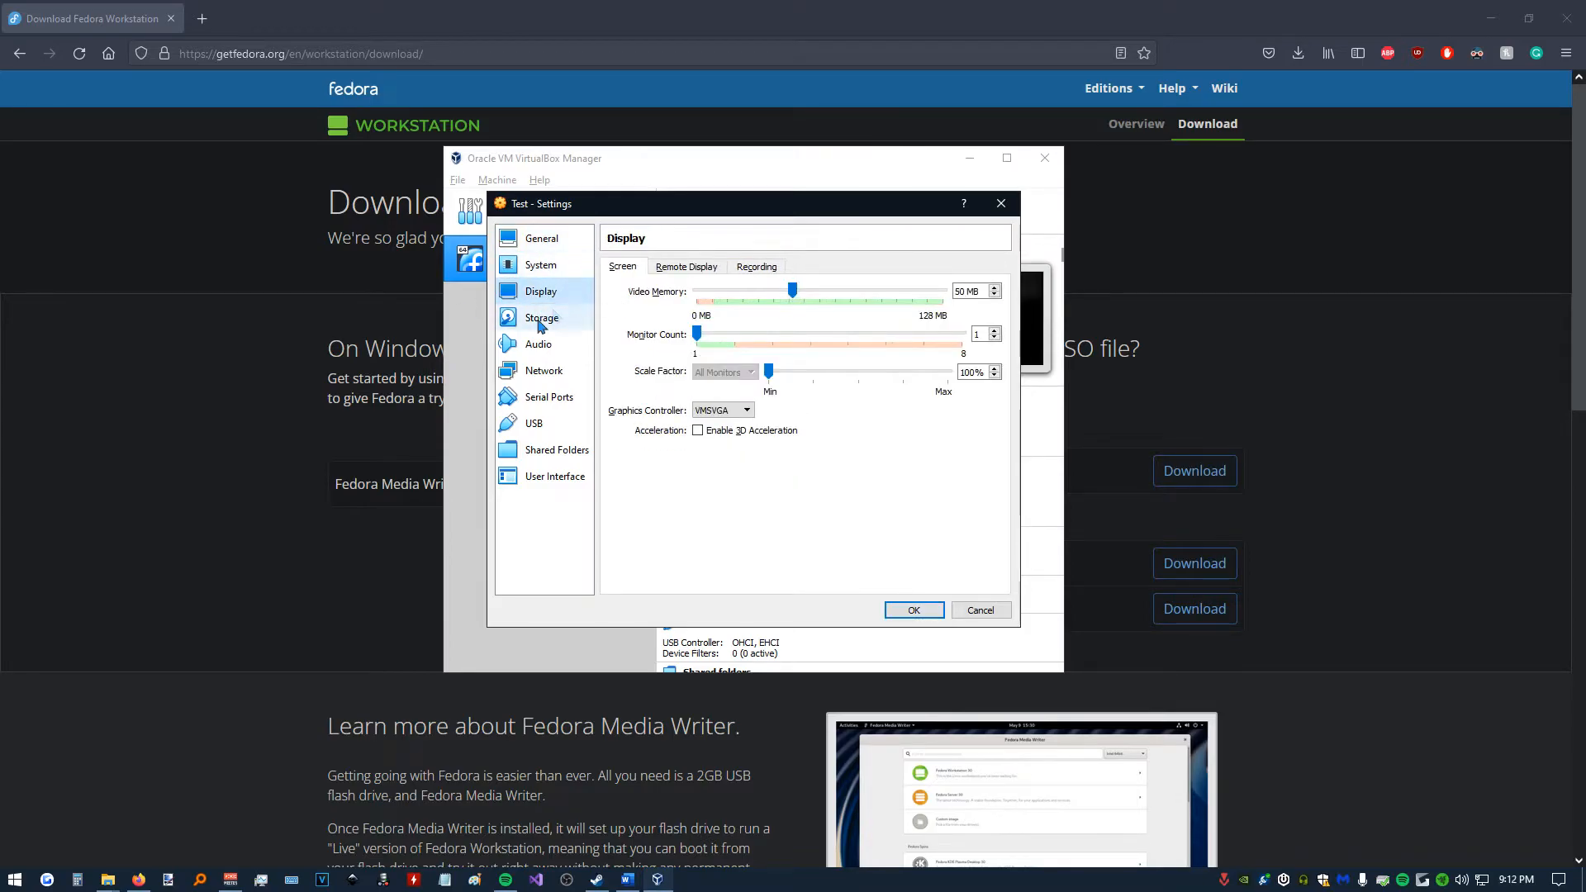
# Load the Fedora-Workstation-Live 35 ISO into the Test VM's IDE optical drive and save.
pyautogui.click(542, 317)
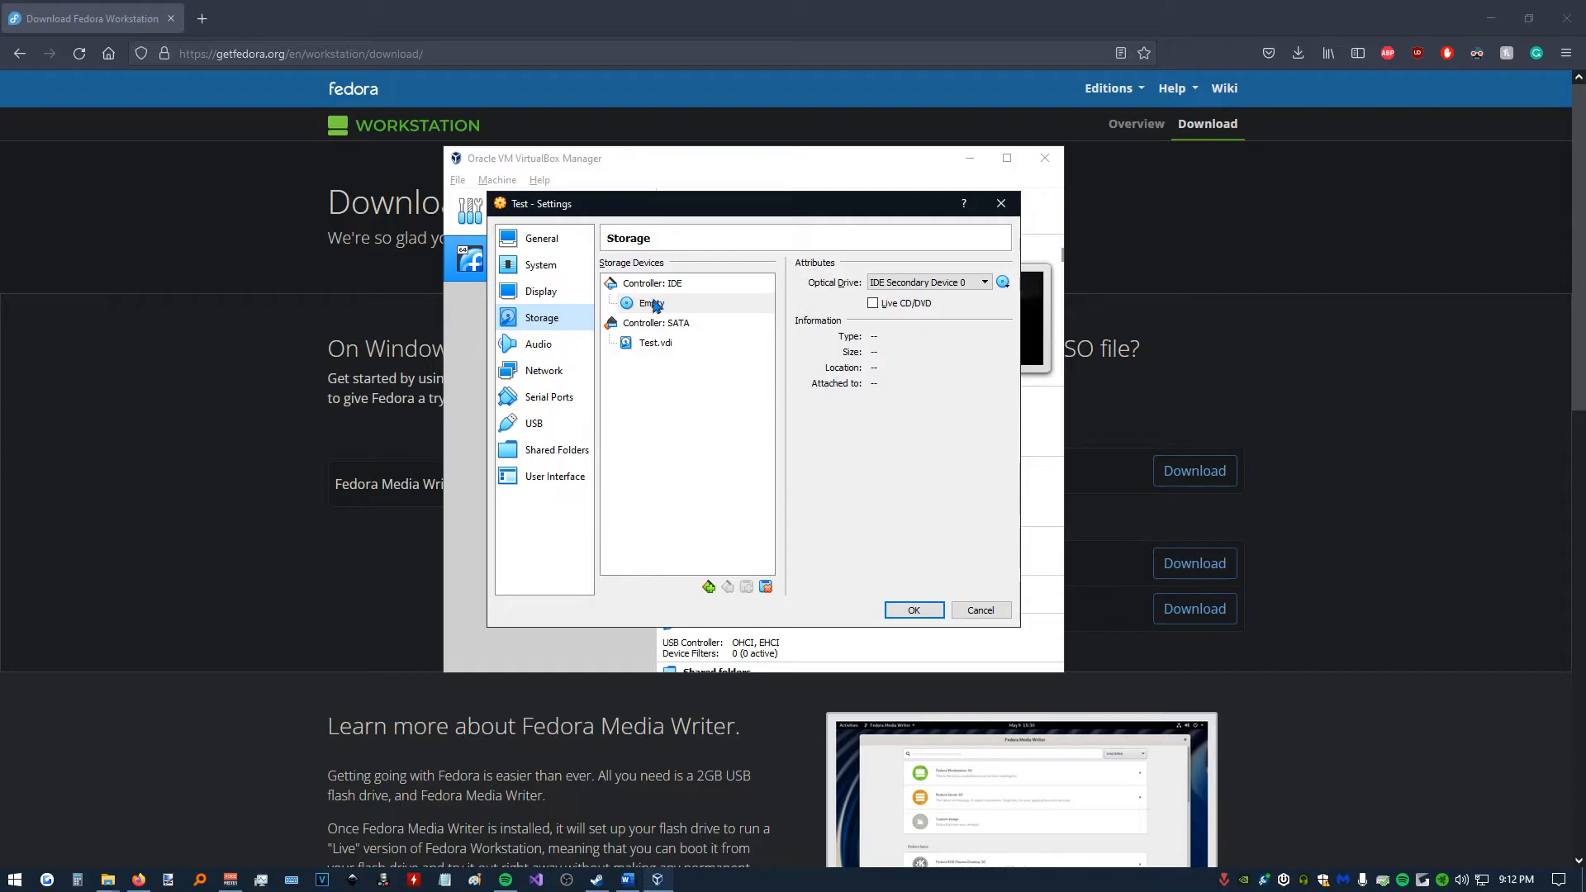
pyautogui.click(651, 302)
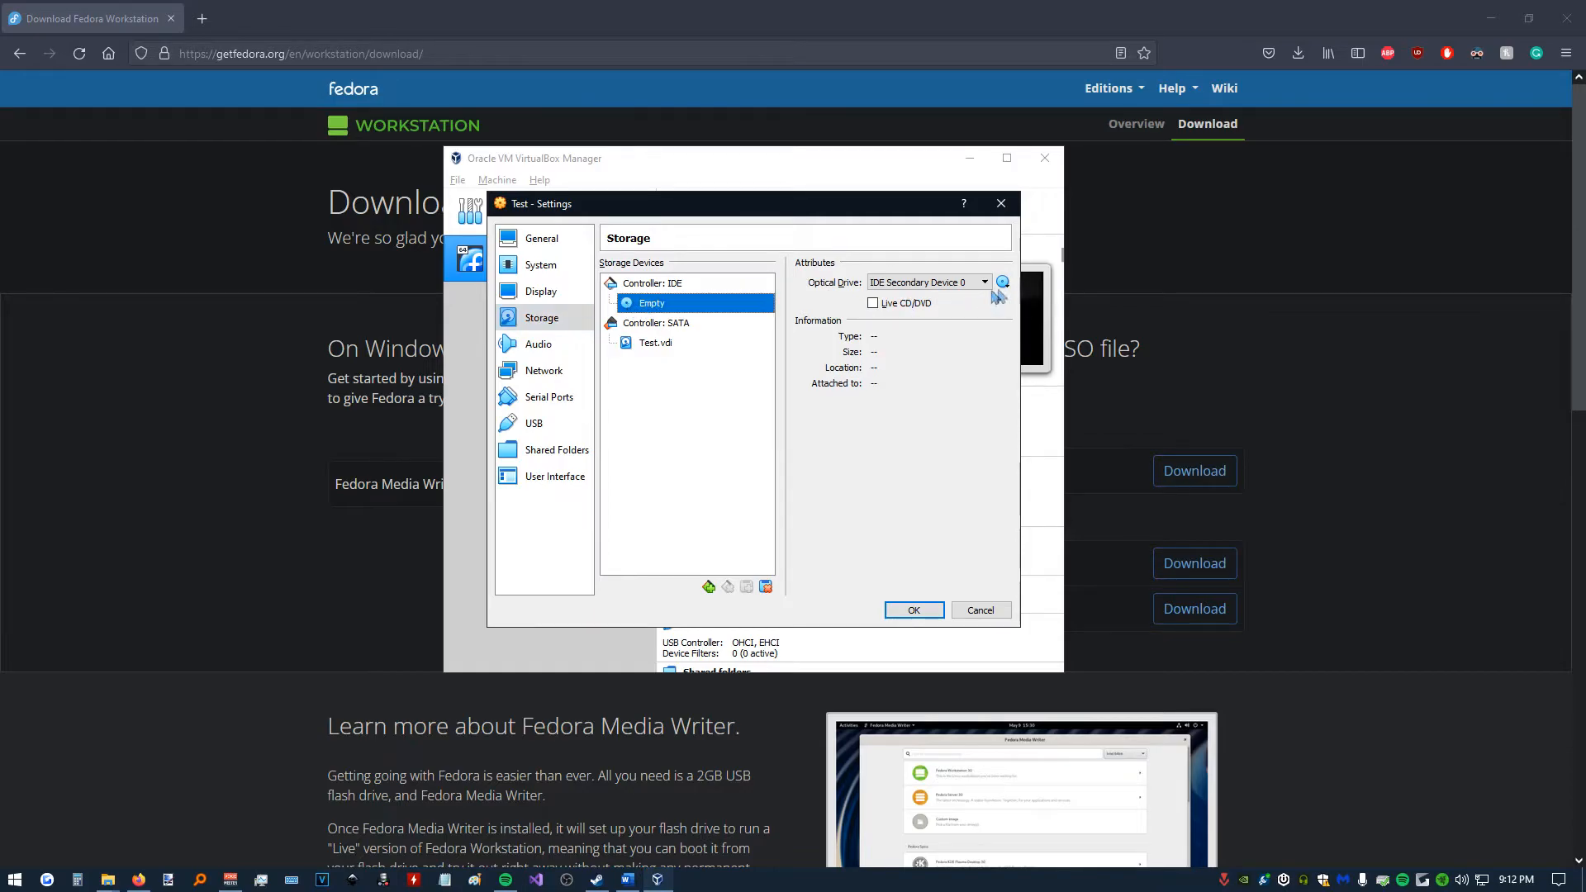
pyautogui.click(1003, 282)
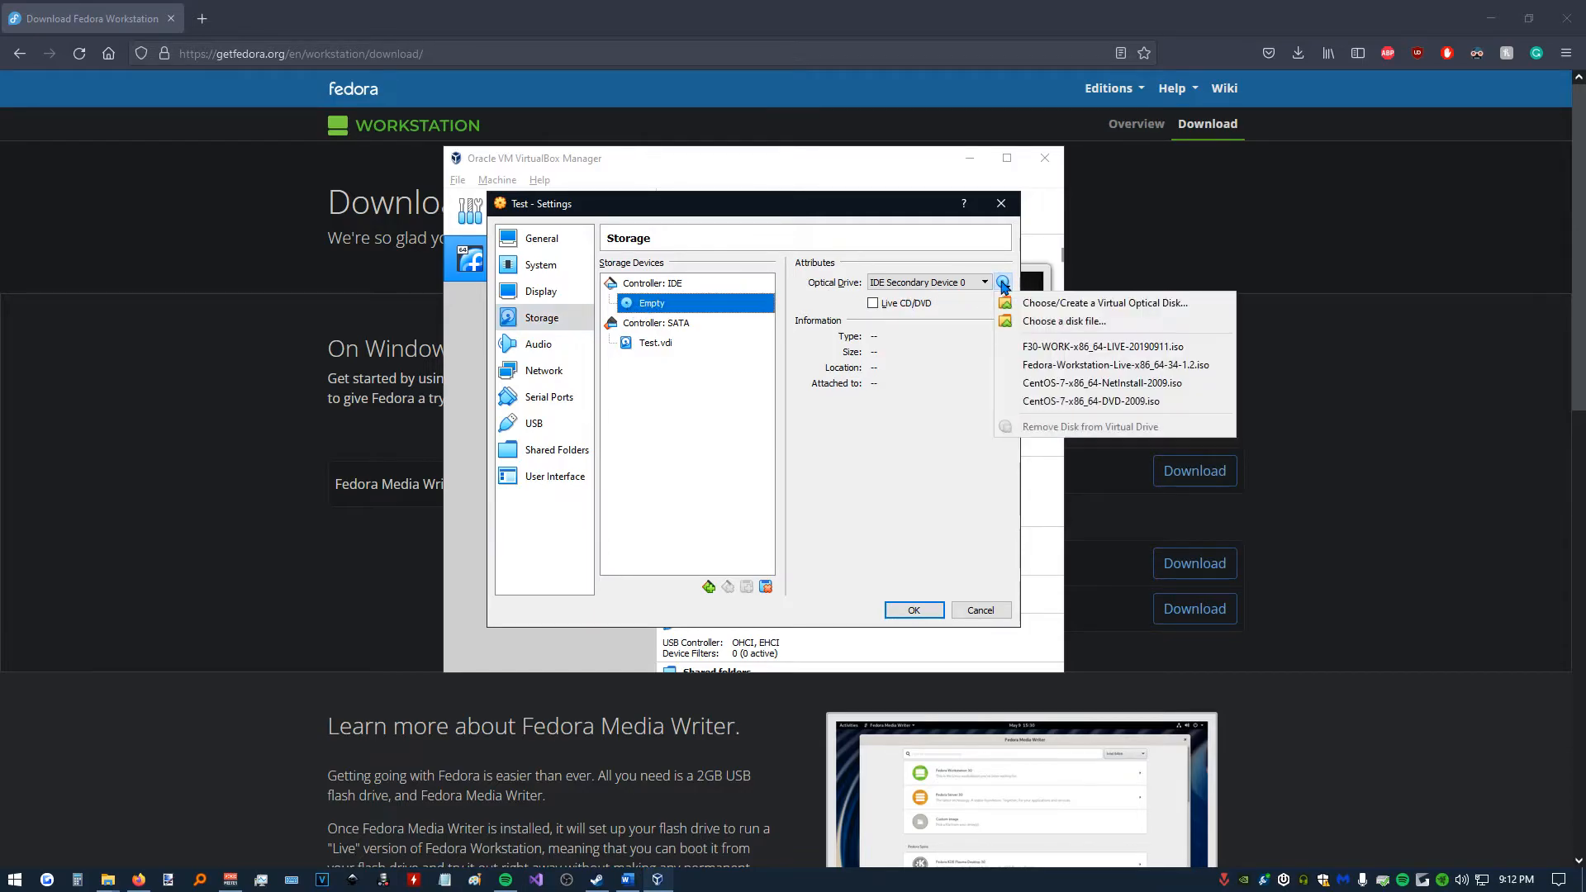
pyautogui.moveTo(1061, 320)
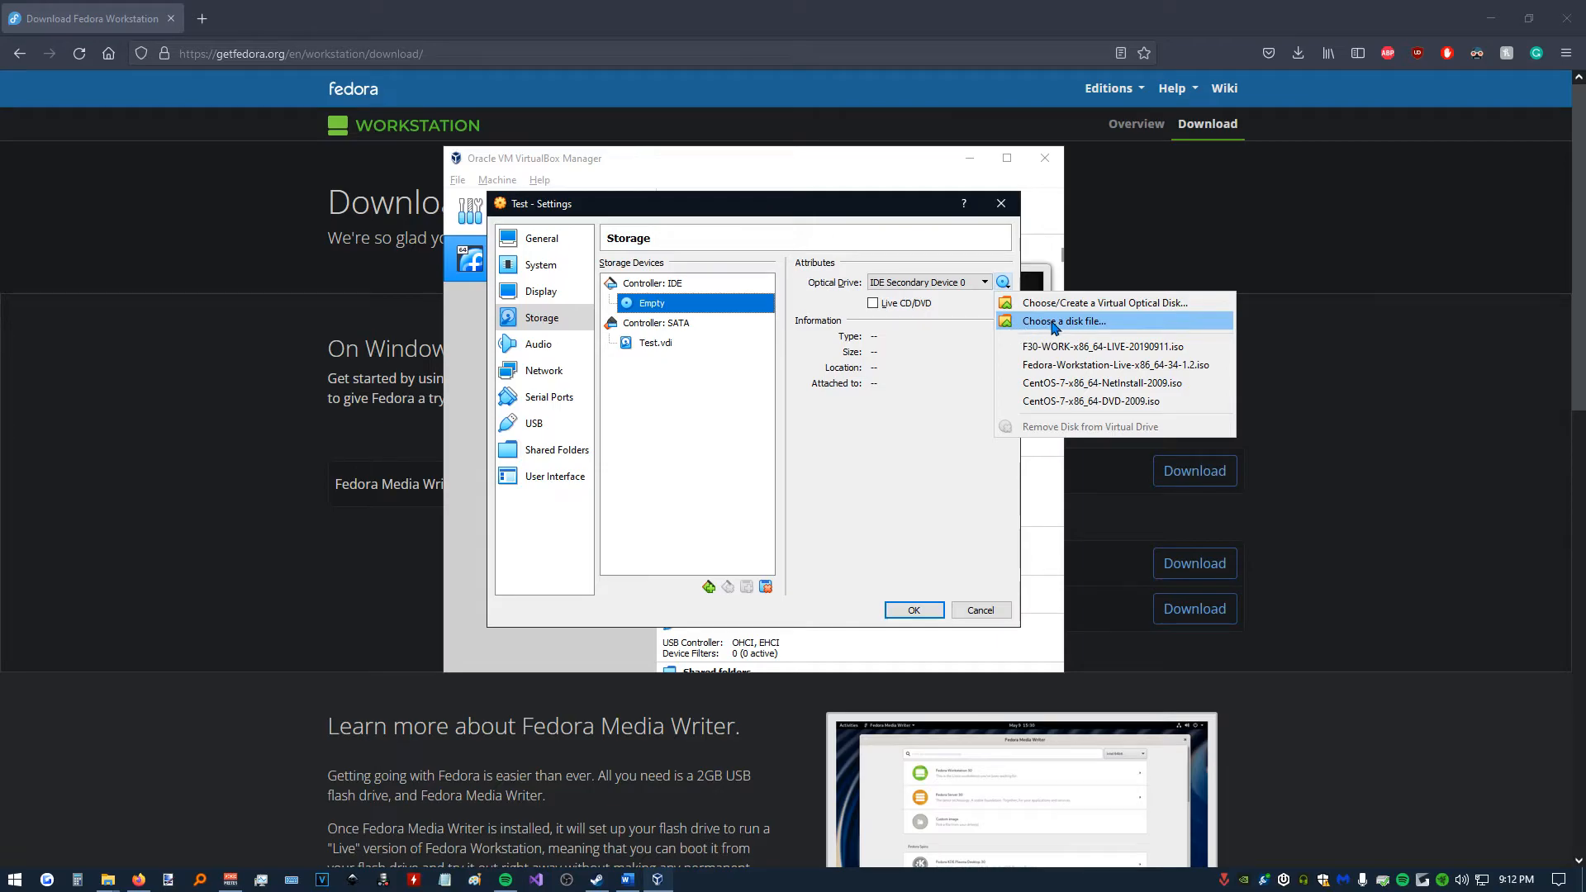
pyautogui.click(1063, 321)
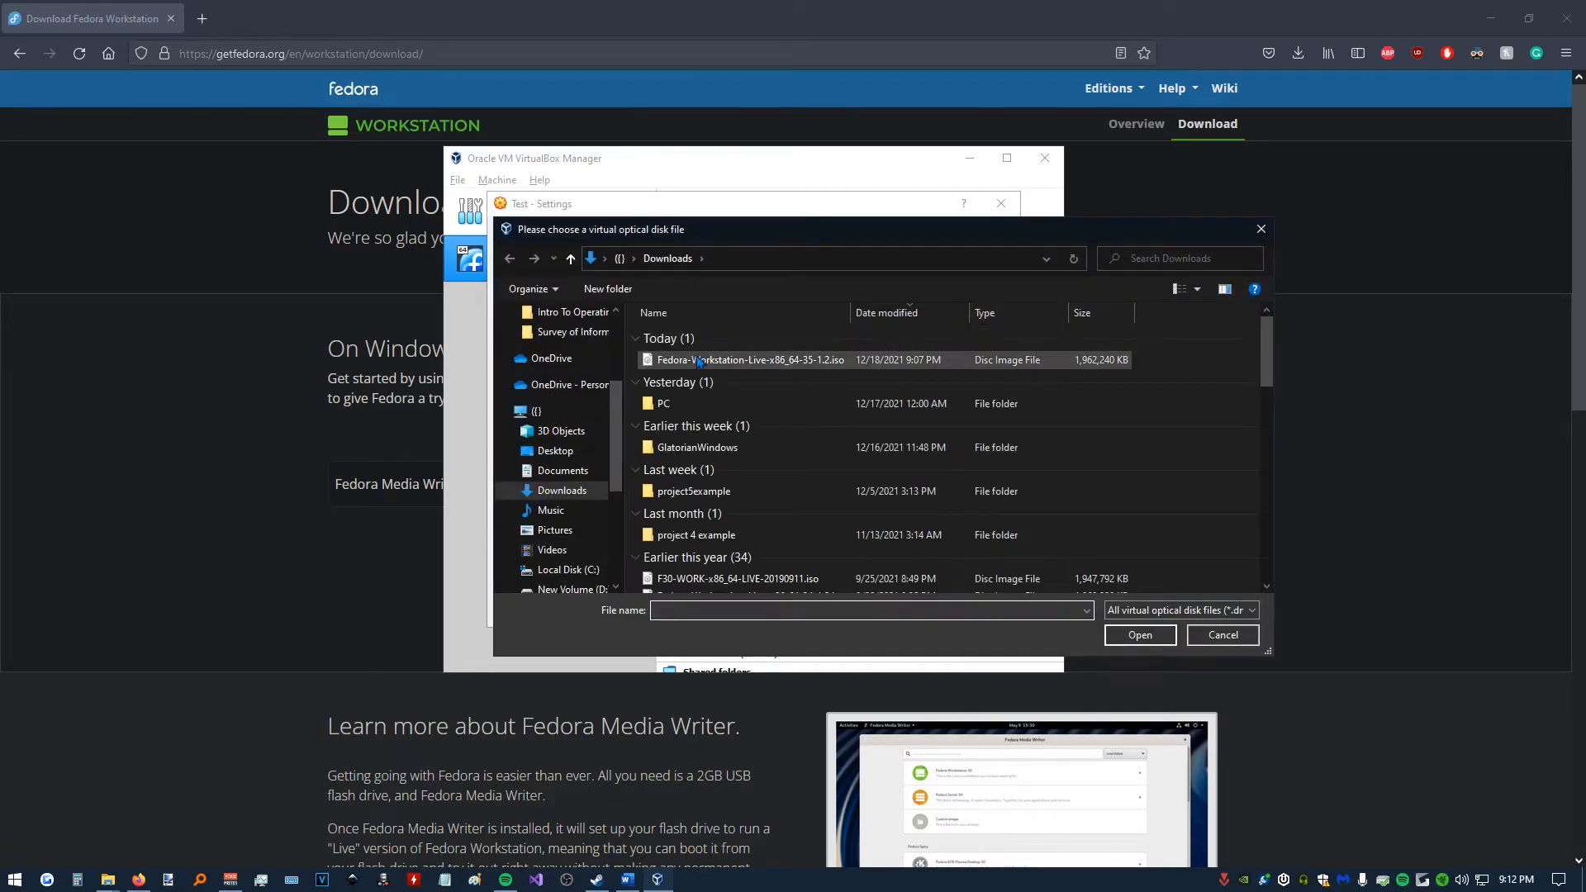
pyautogui.click(752, 360)
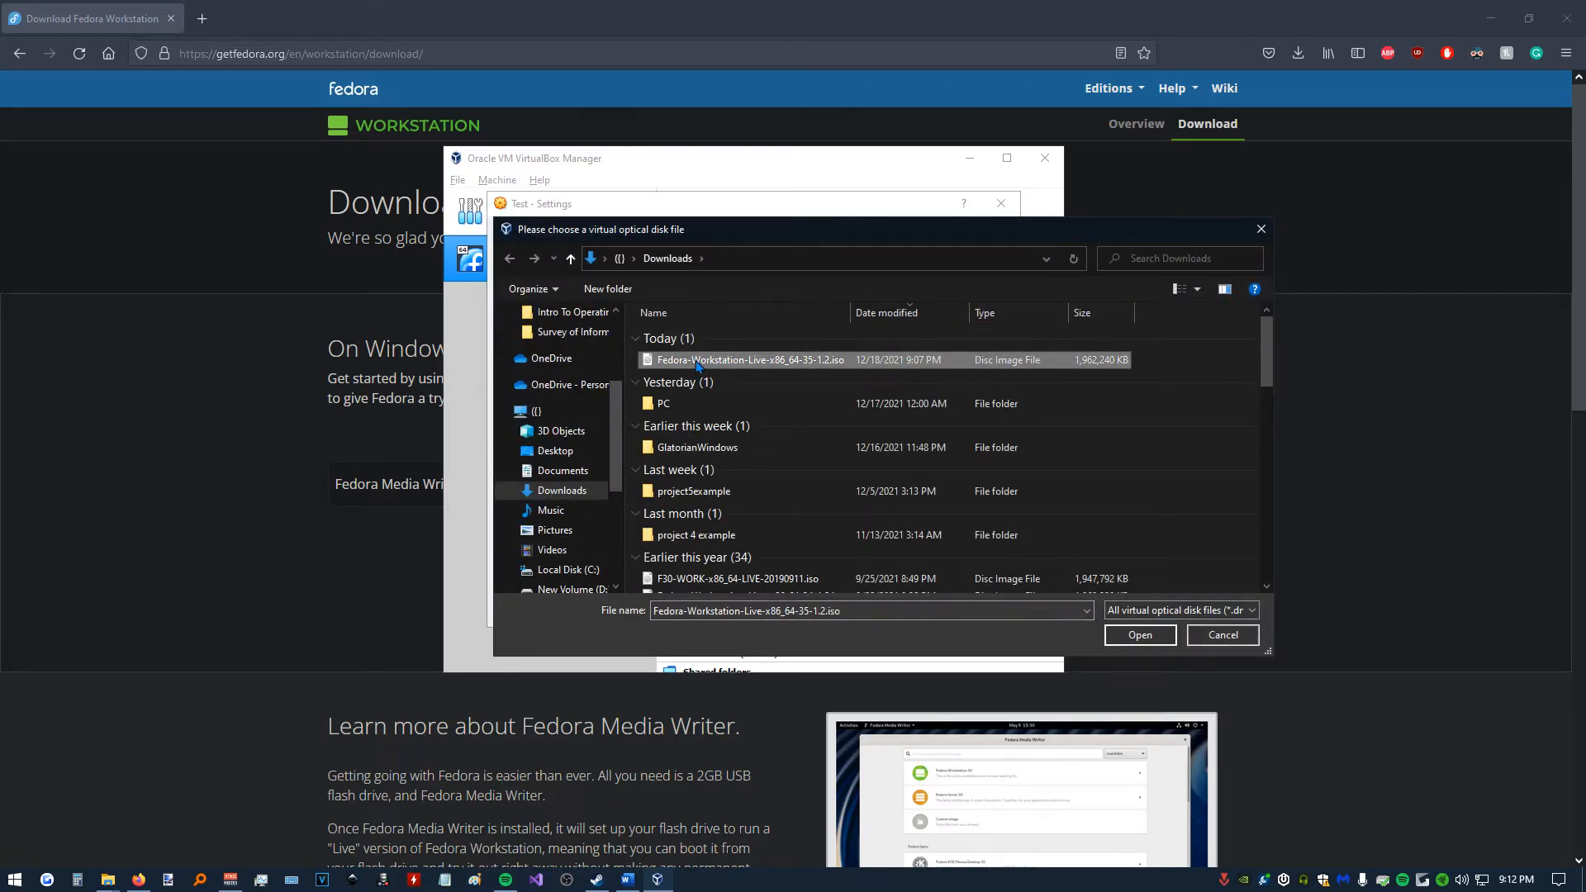
pyautogui.click(1139, 634)
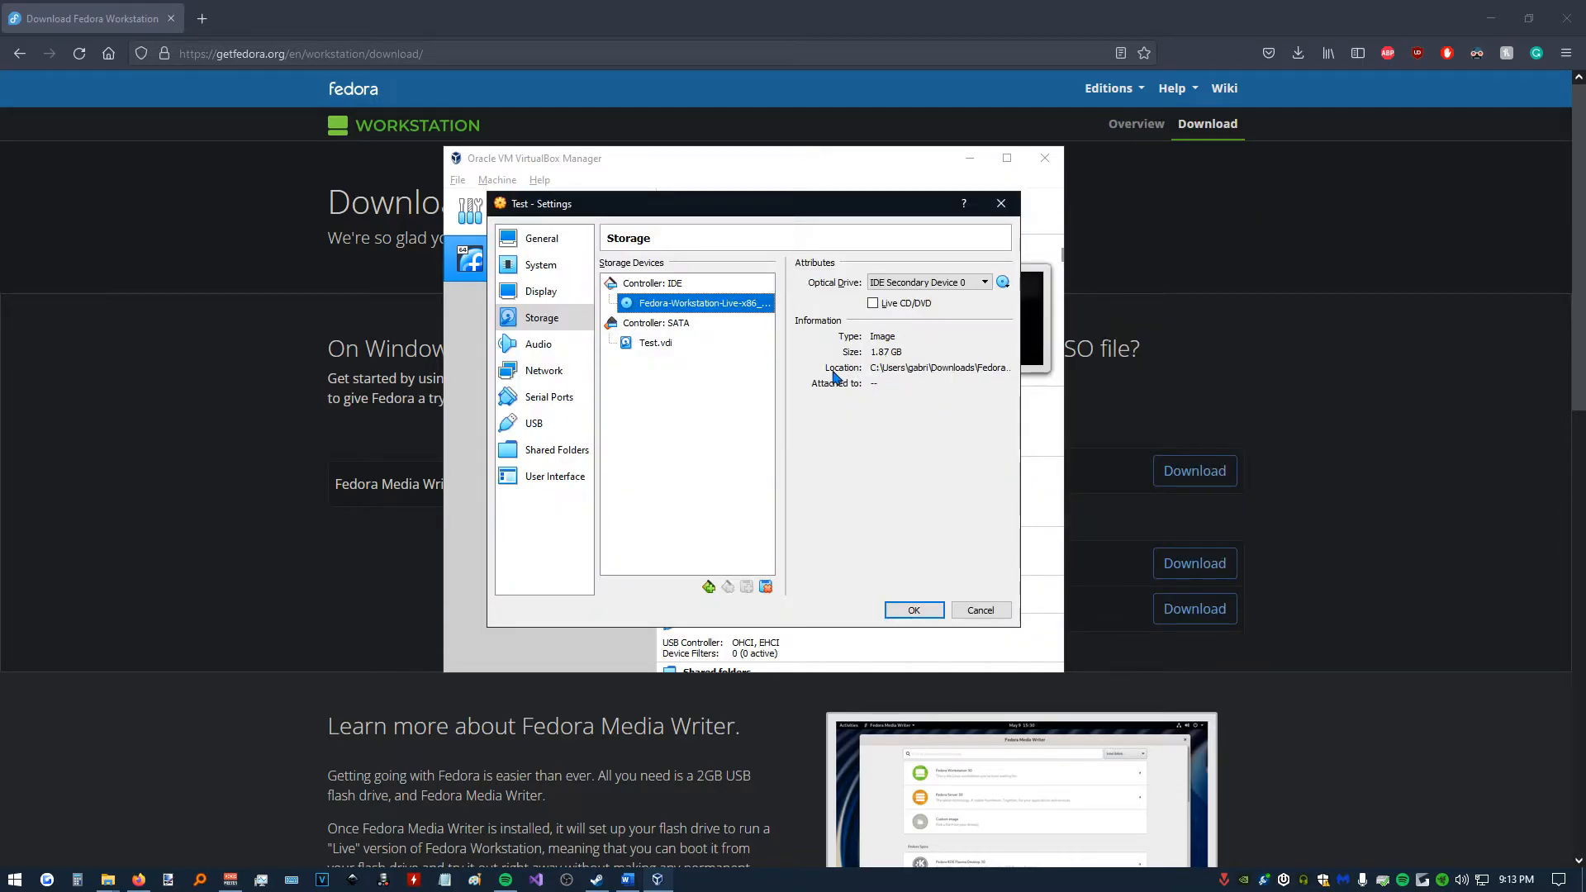
pyautogui.click(913, 609)
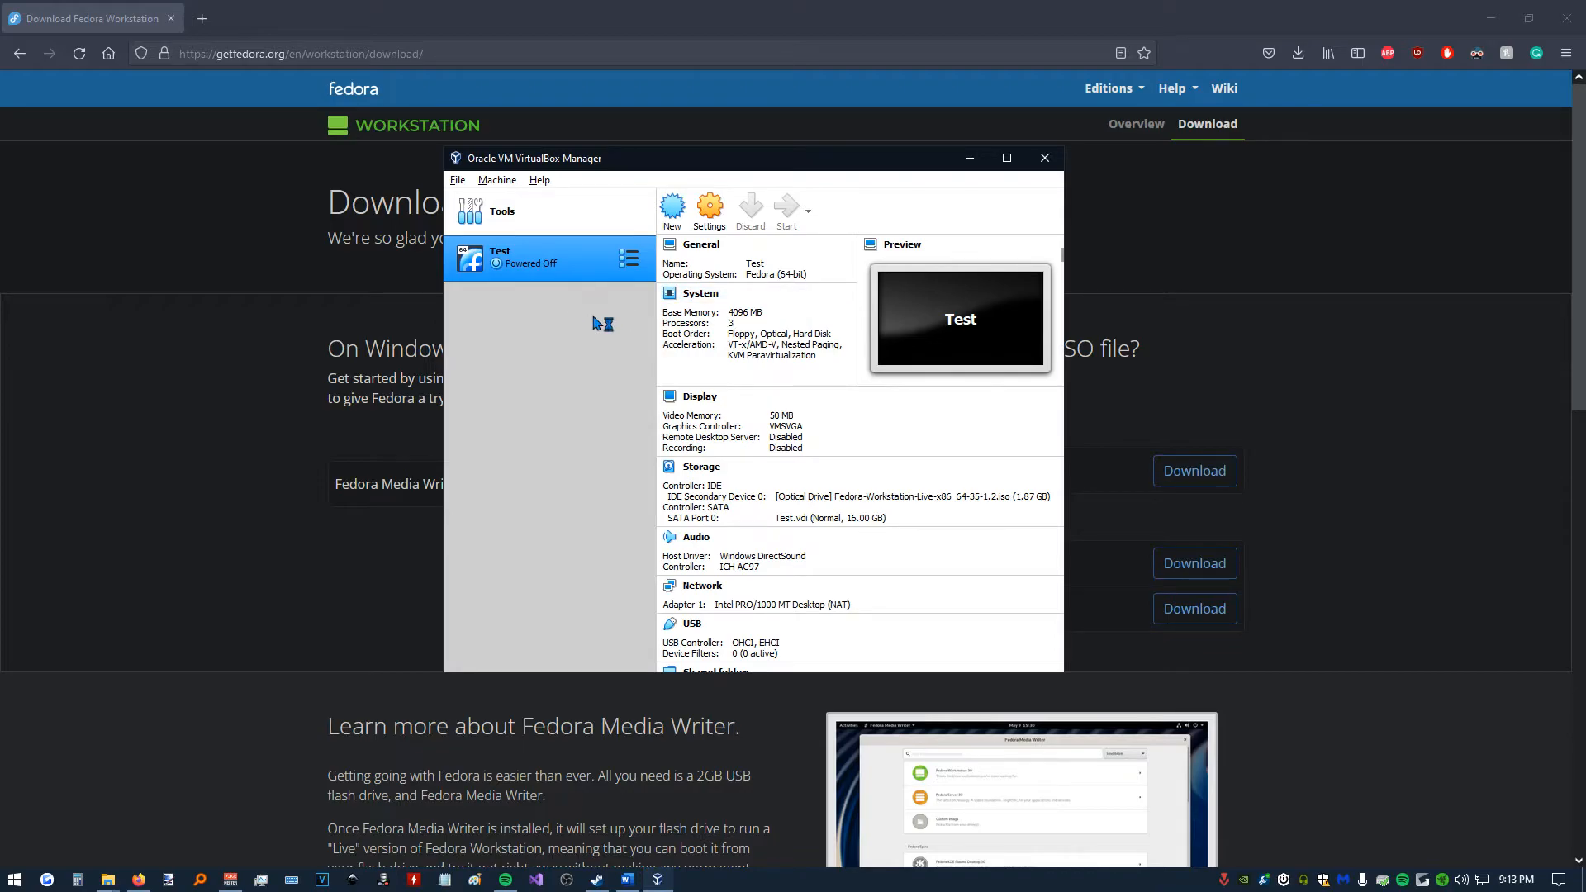
# Start the Test VM, move the Welcome to Fedora window, and choose Install to Hard Drive.
pyautogui.click(786, 211)
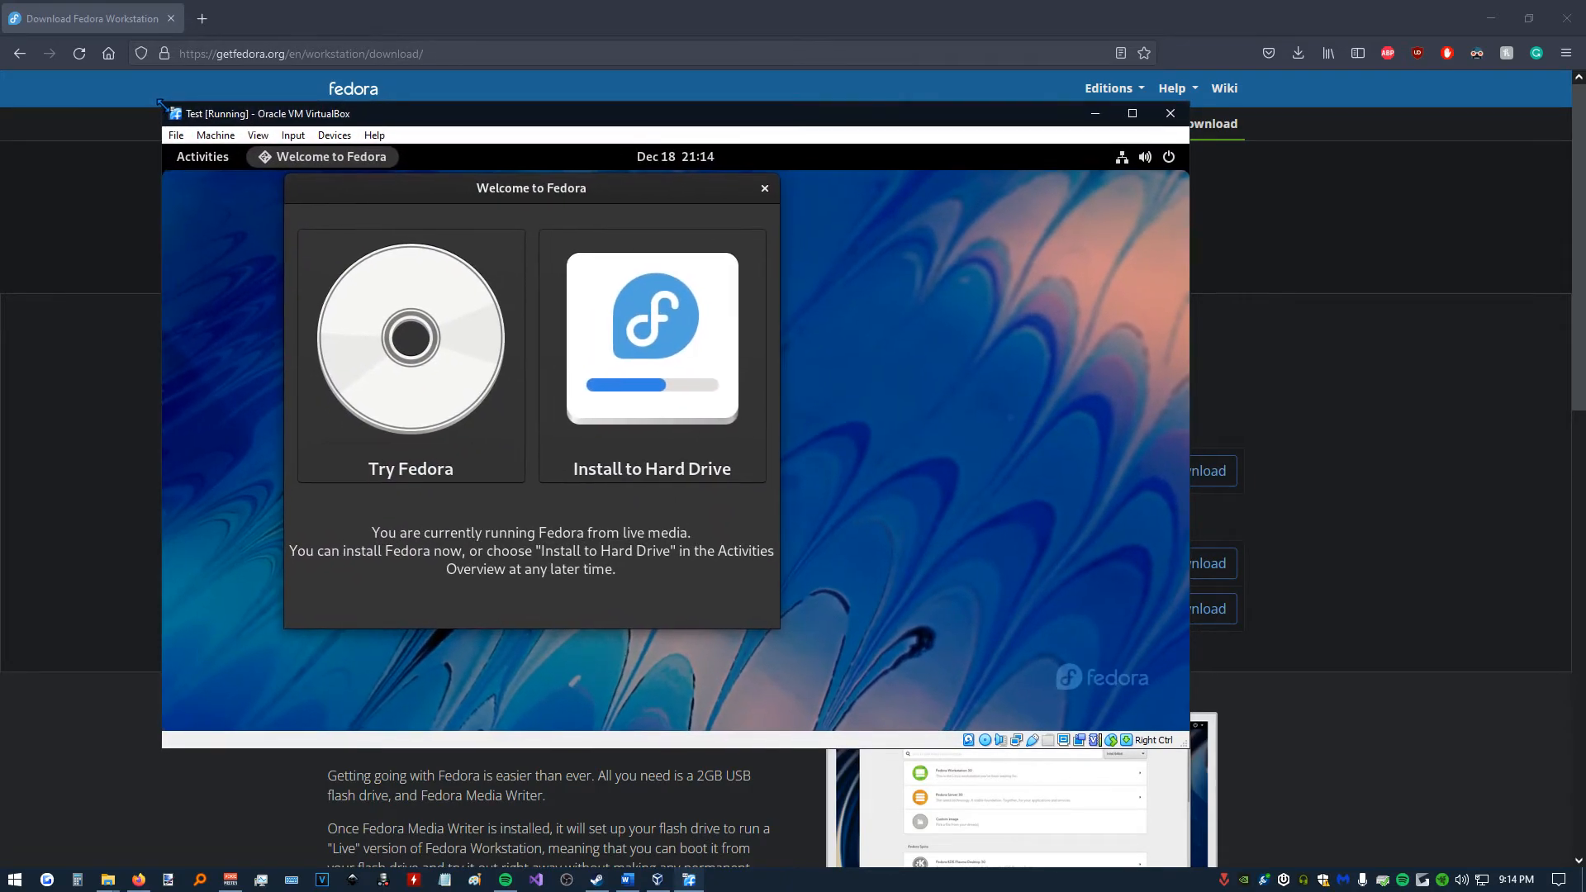
pyautogui.moveTo(531, 187); pyautogui.dragTo(653, 238)
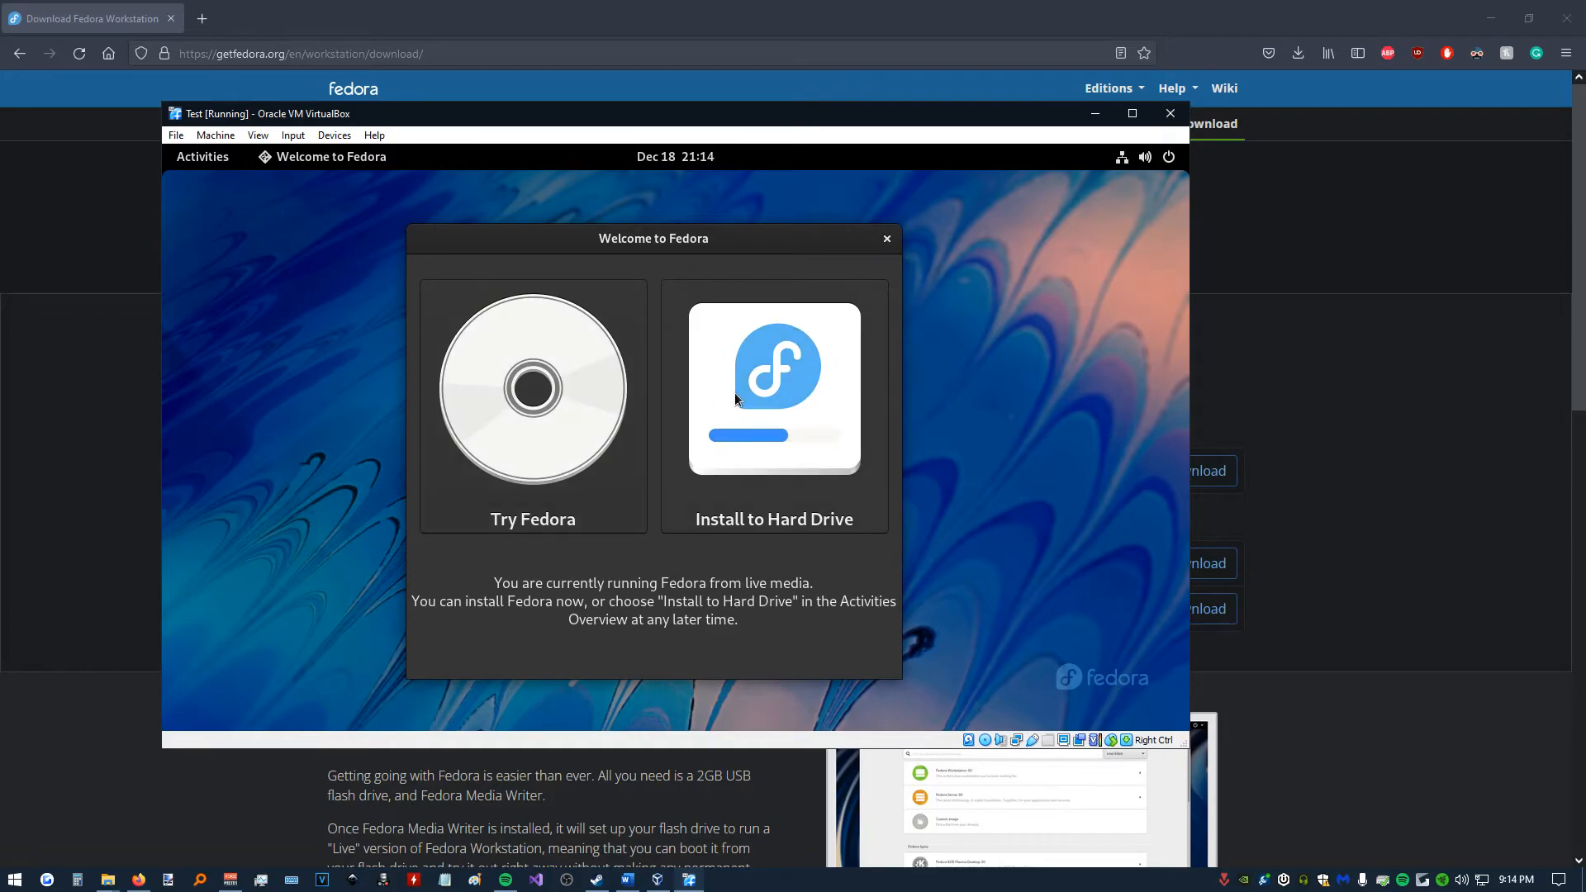
pyautogui.click(886, 238)
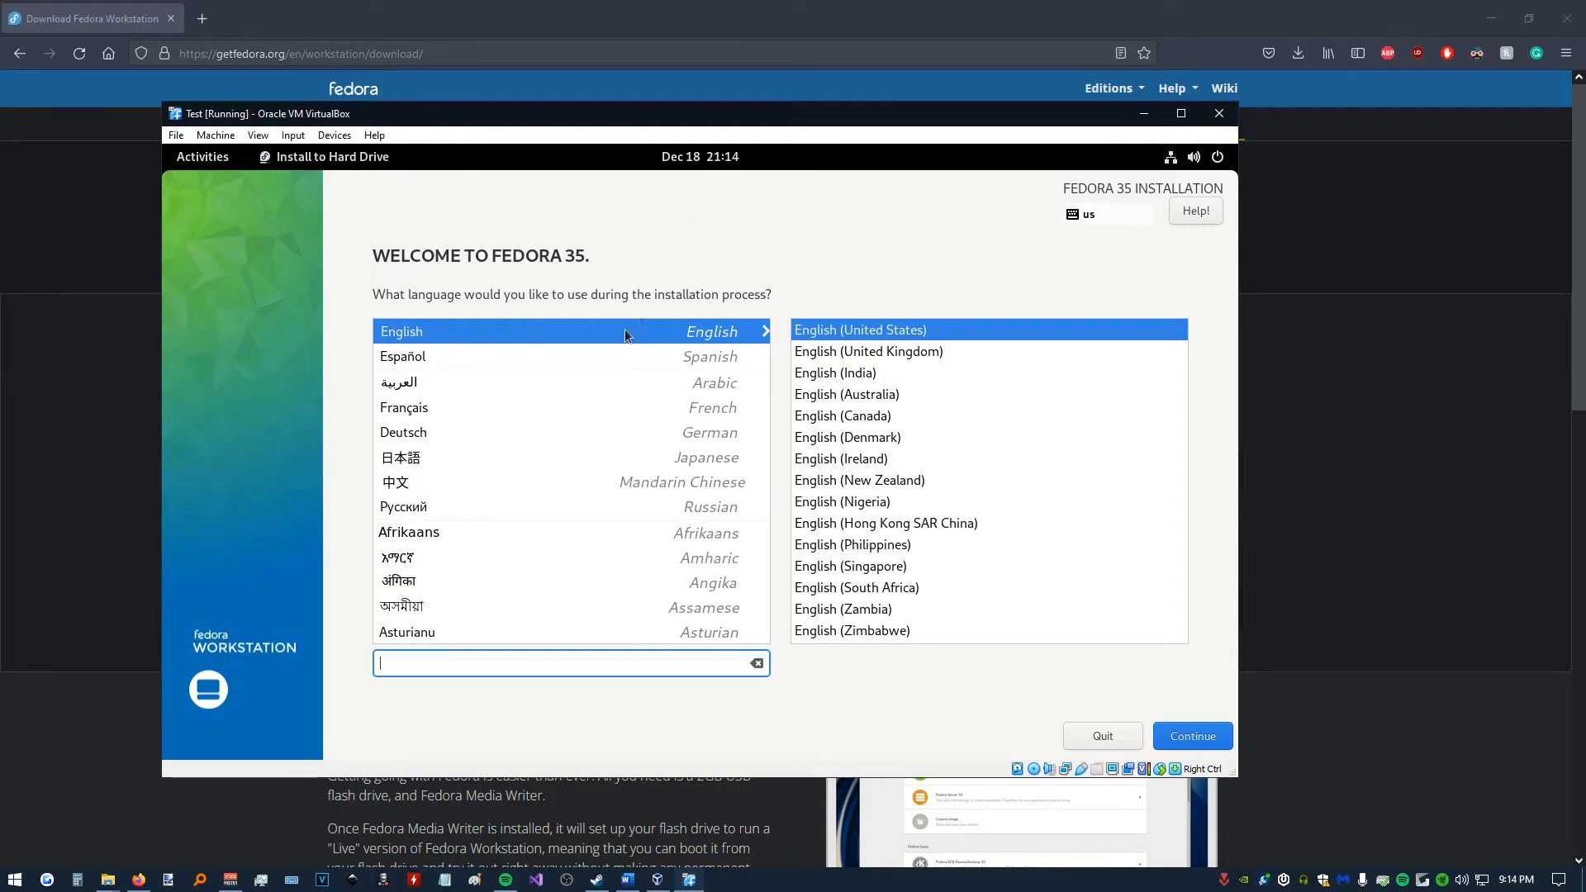
pyautogui.moveTo(648, 407)
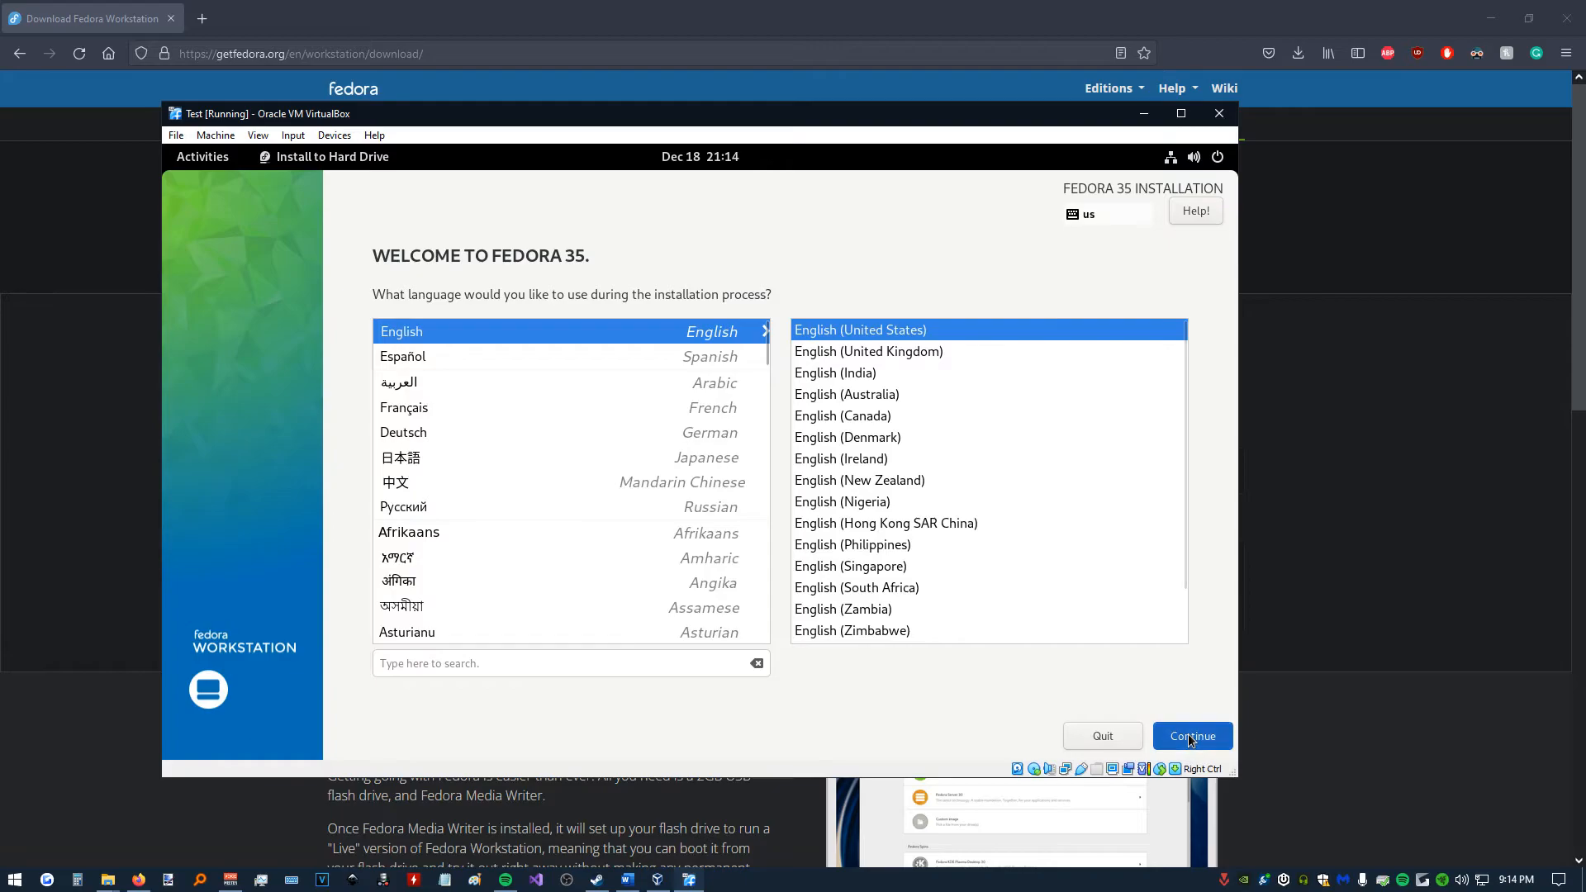
# Keep English, target the 16 GiB ATA VBOX HARDDISK automatically, and begin installation.
pyautogui.click(1191, 735)
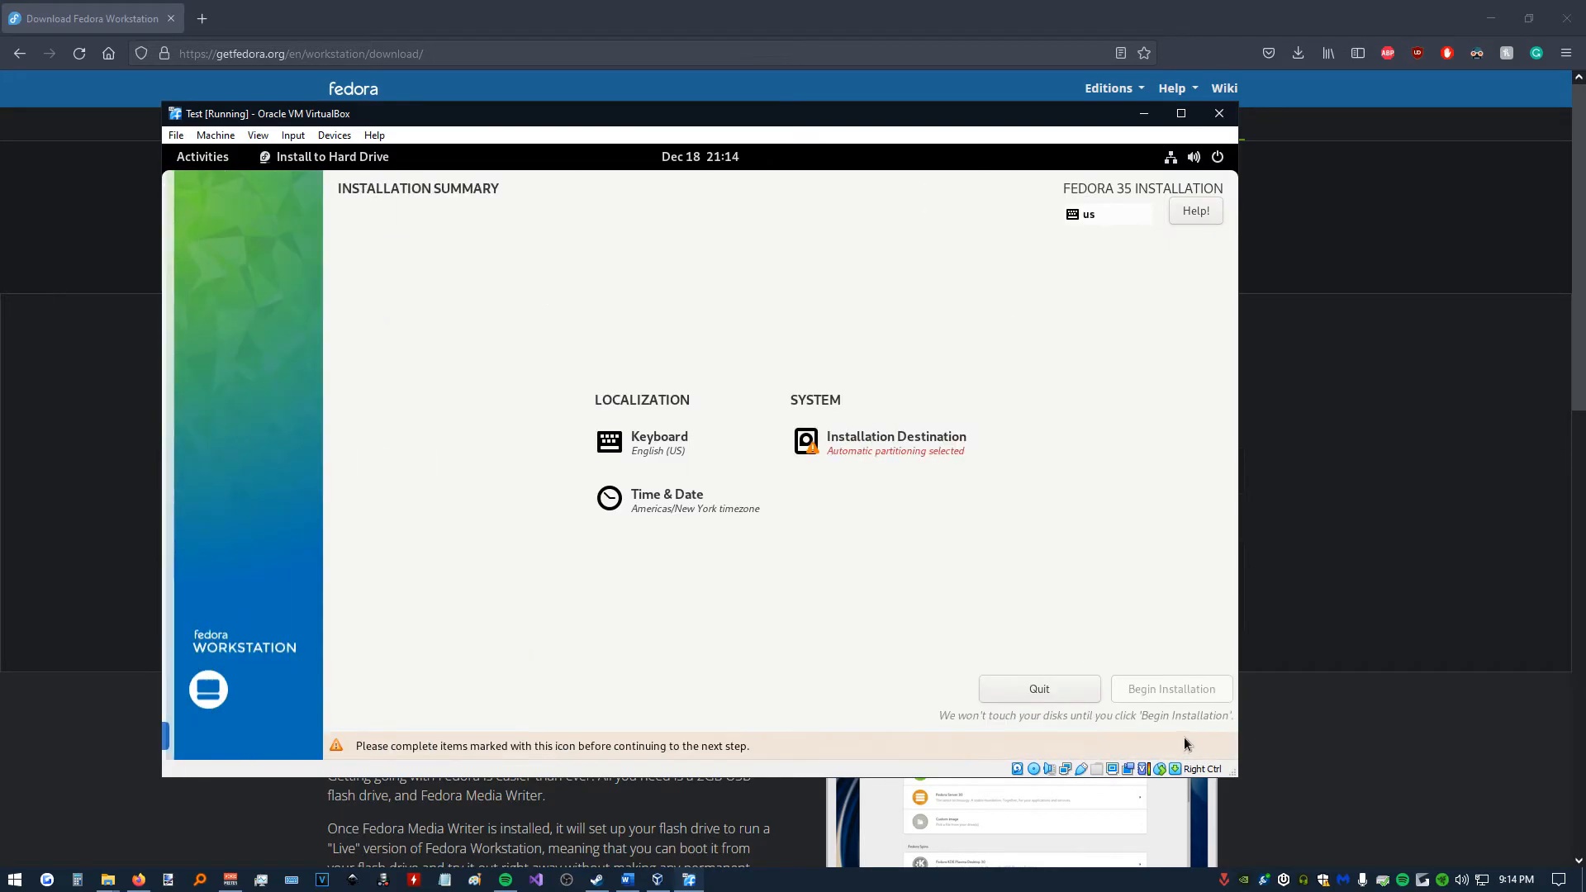
pyautogui.moveTo(585, 465)
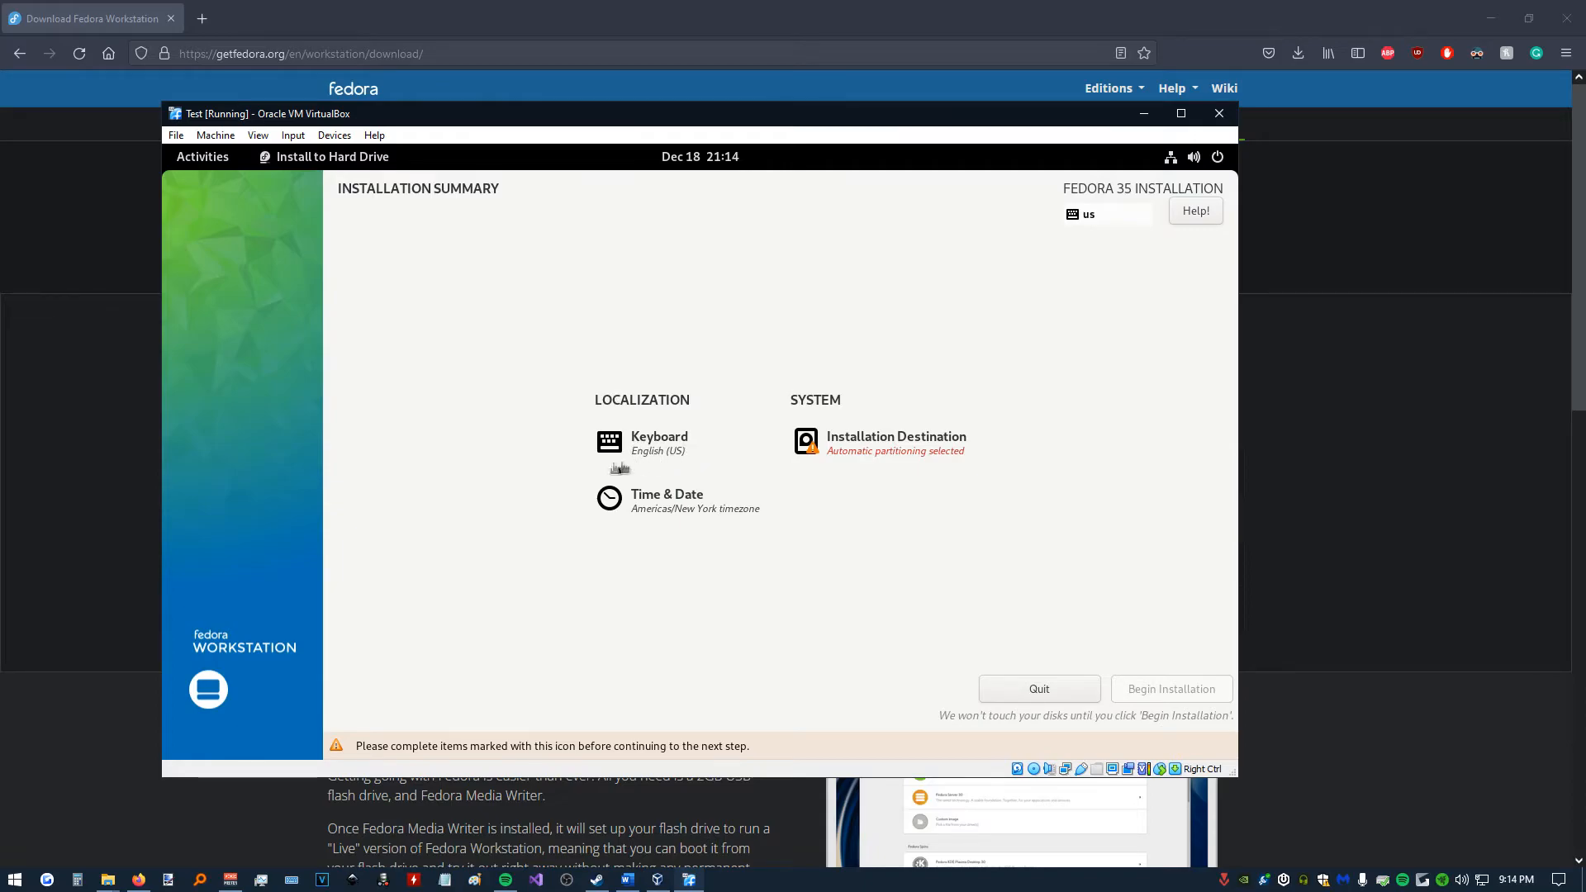
pyautogui.moveTo(850, 447)
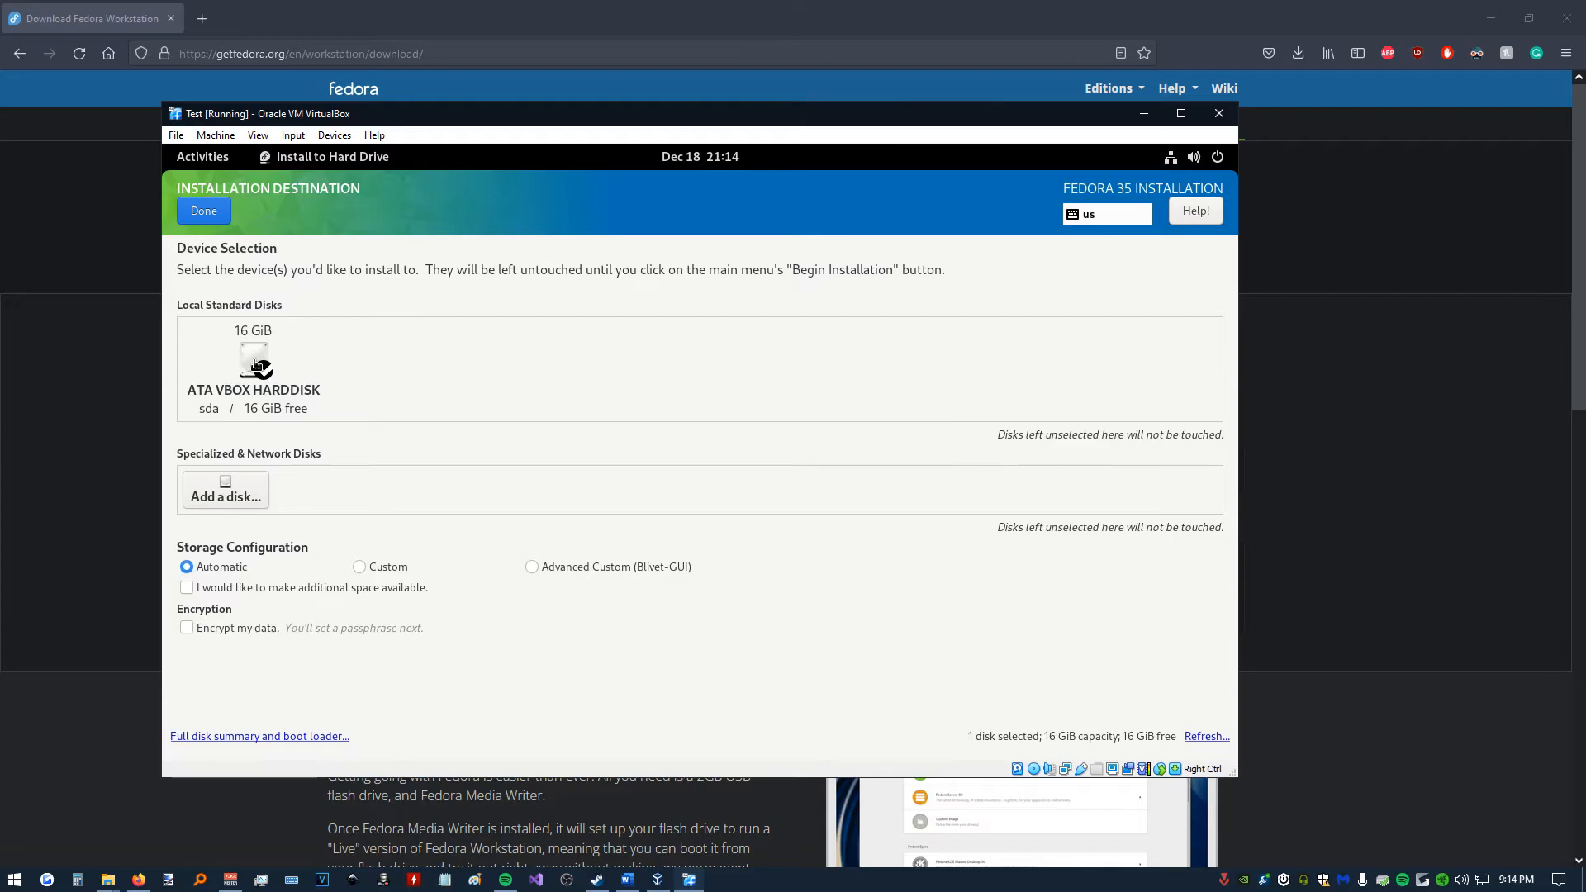
pyautogui.click(253, 370)
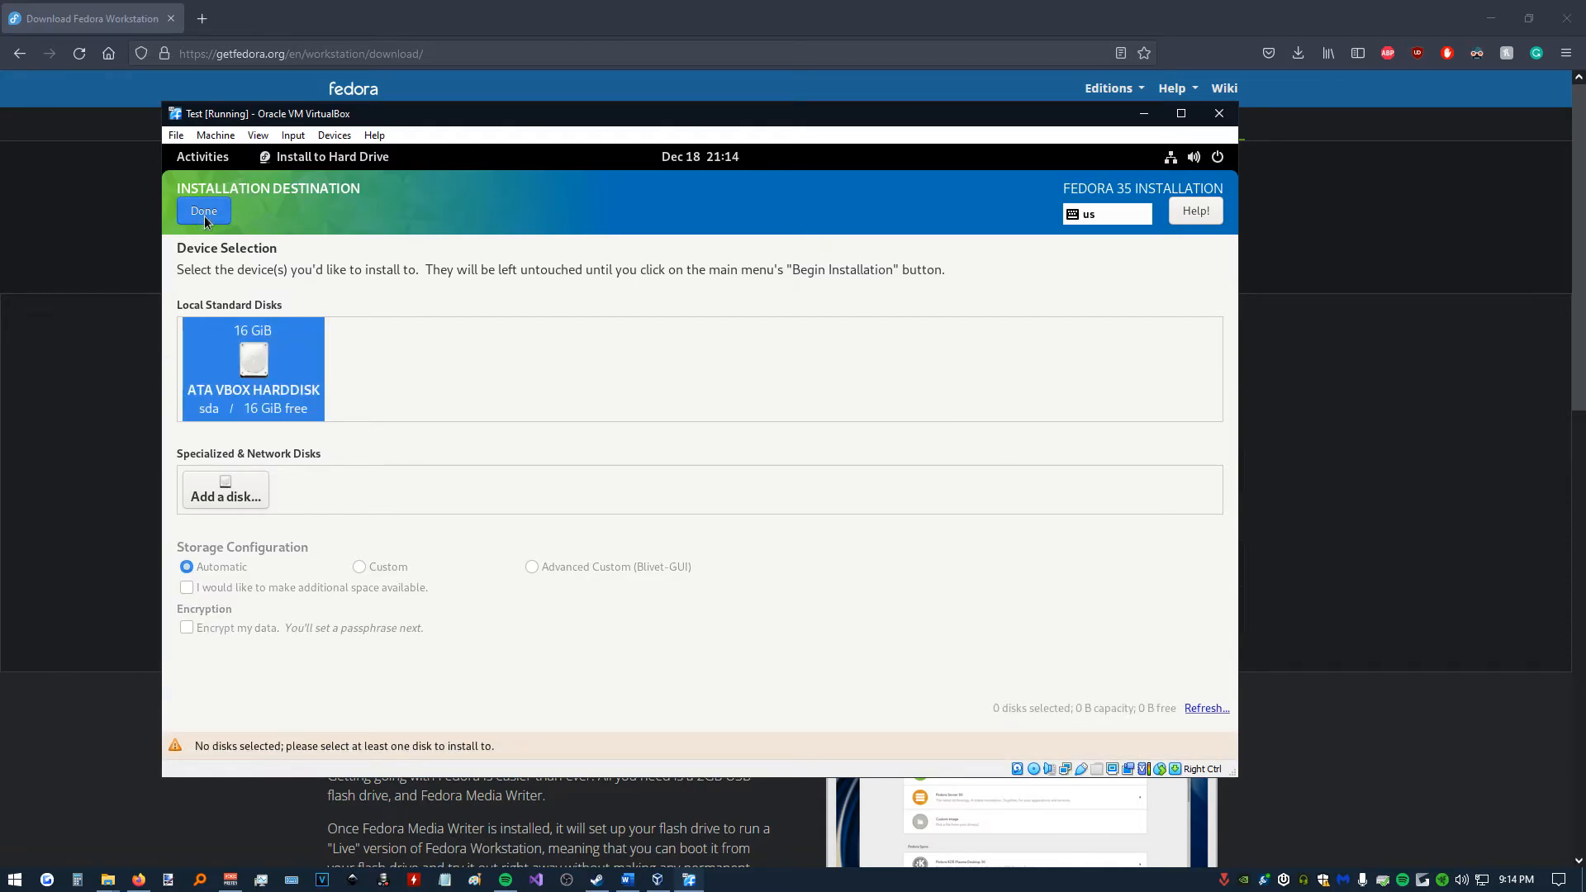
pyautogui.click(203, 211)
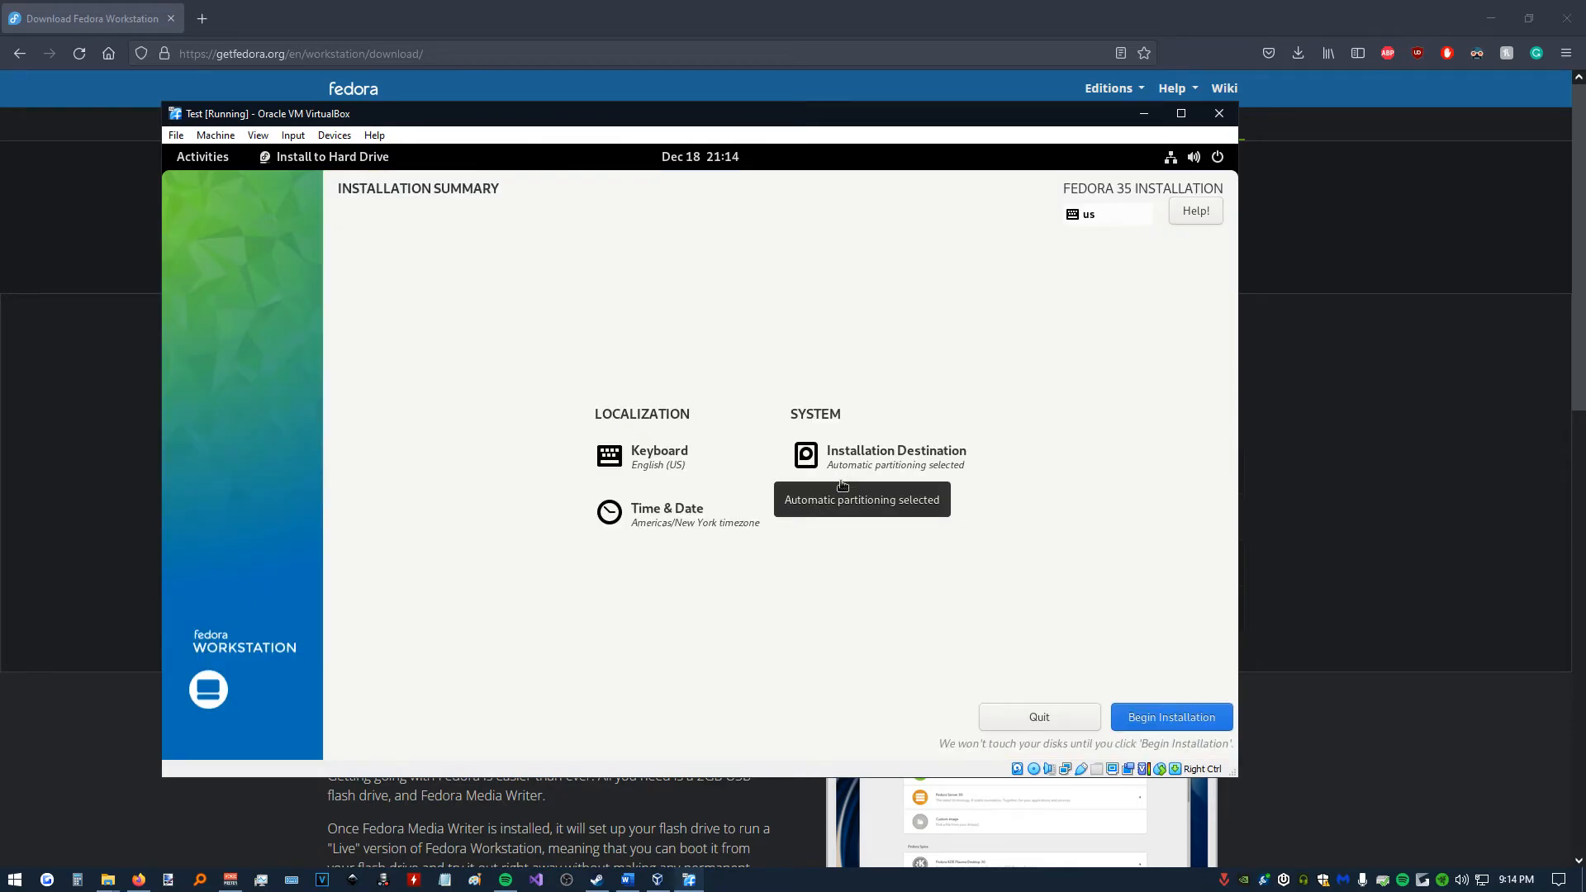
pyautogui.moveTo(1156, 724)
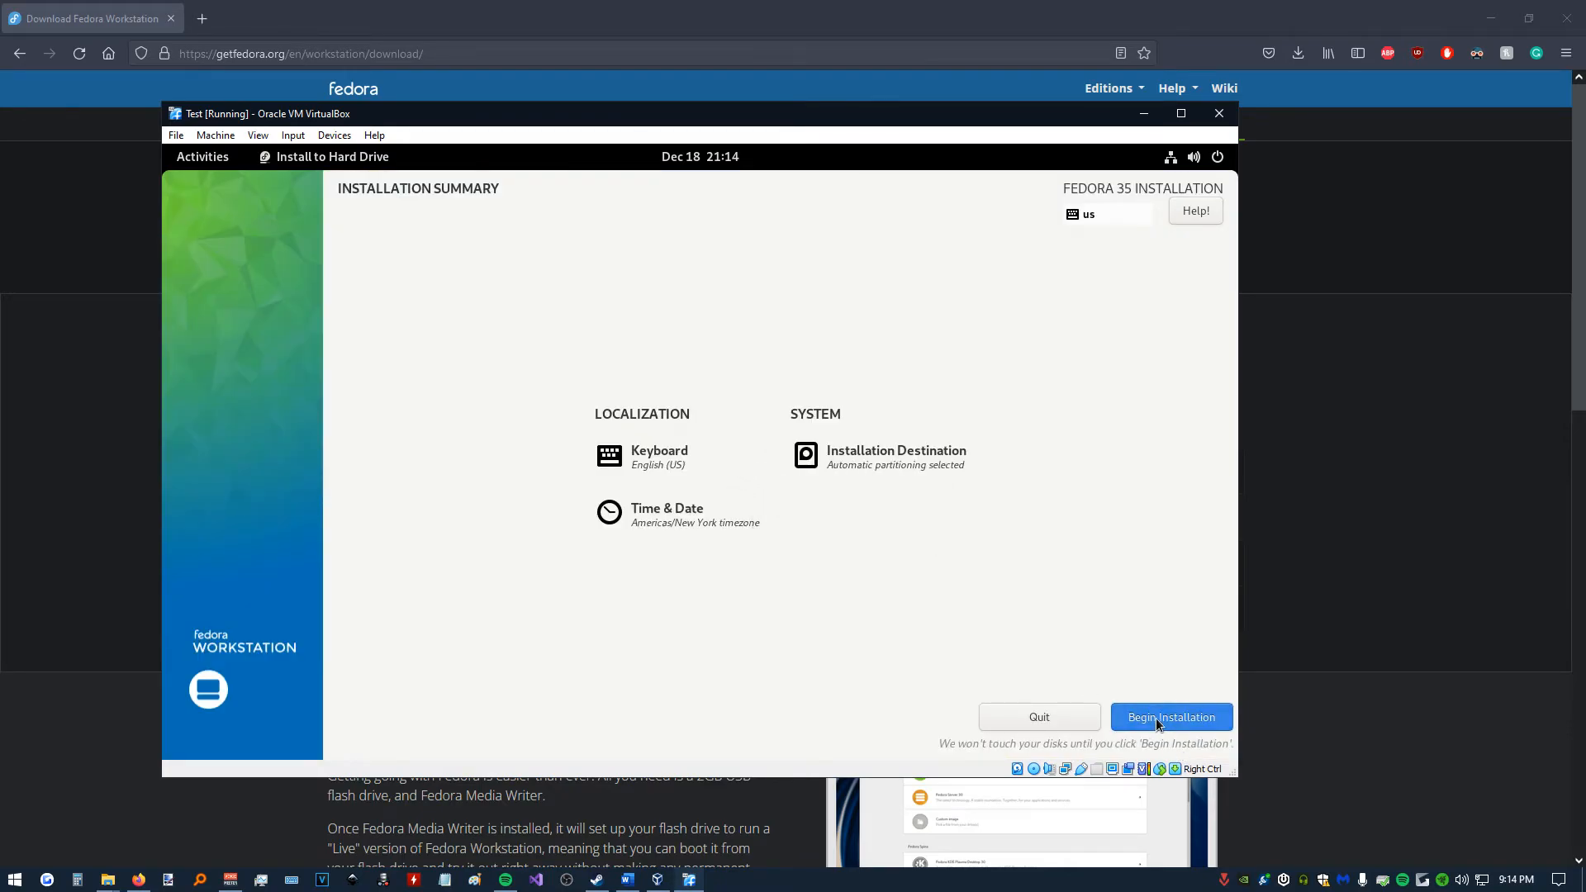
pyautogui.click(1170, 717)
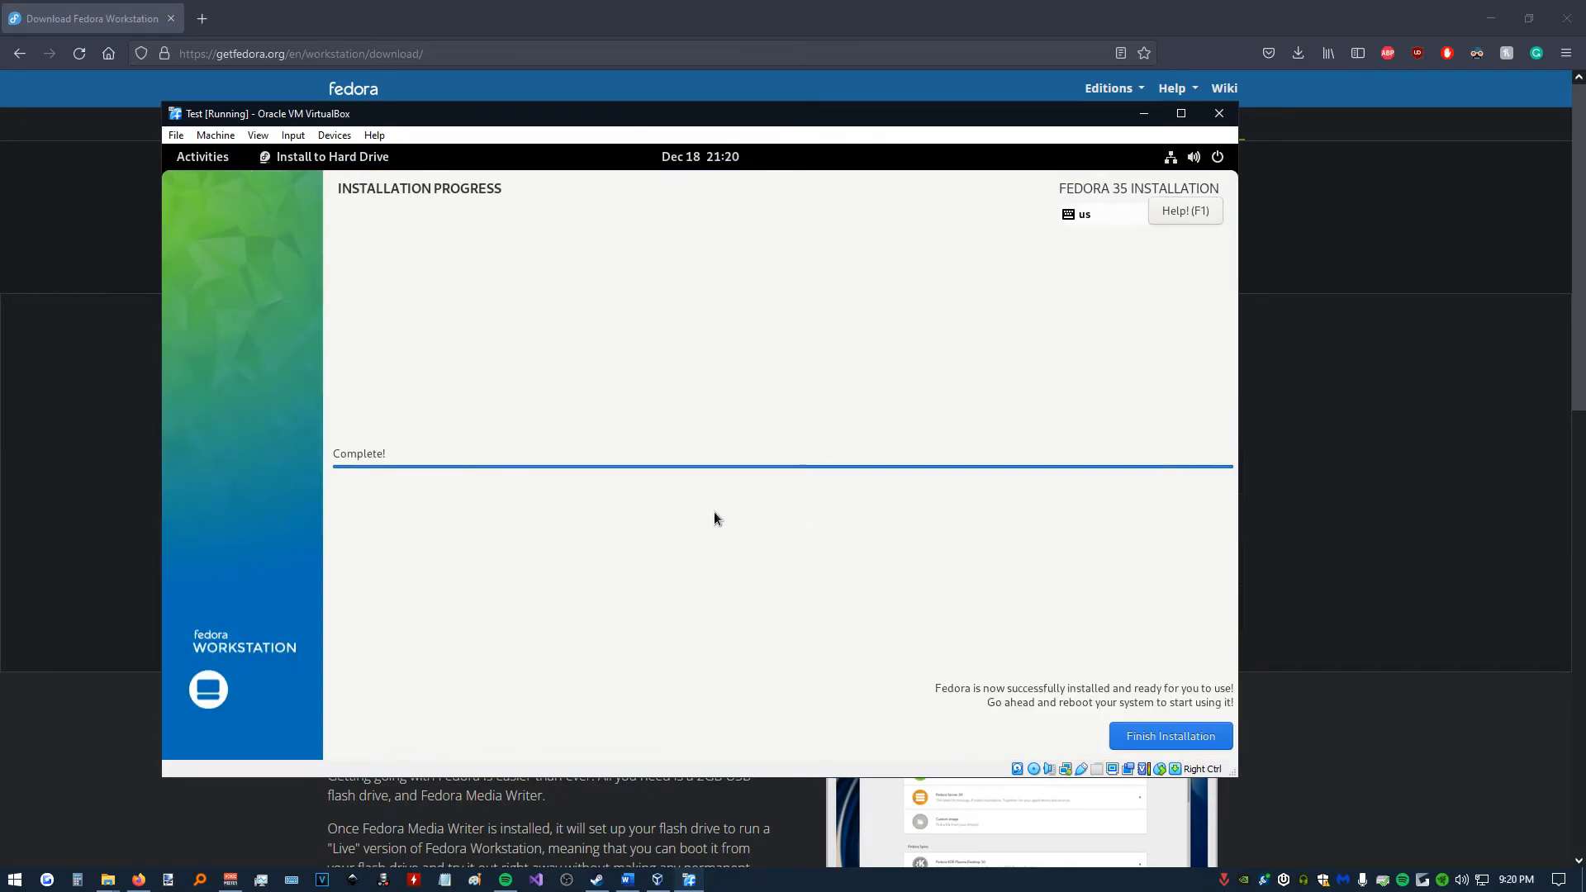
pyautogui.moveTo(694, 505)
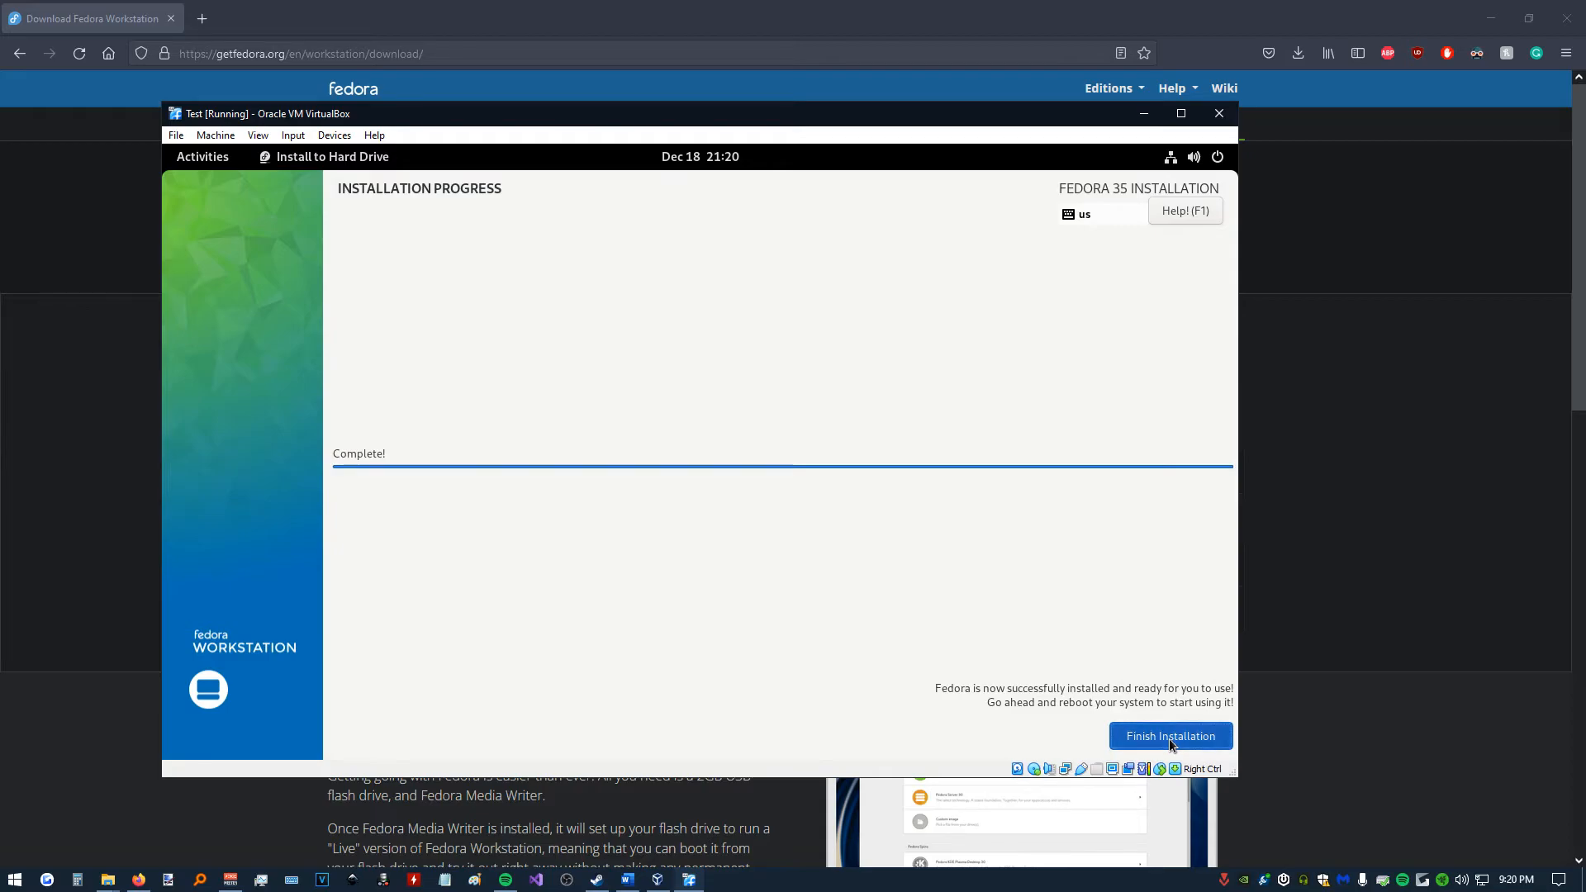
# Finish the Fedora installer and power off the Test VM from the system menu.
pyautogui.click(1217, 157)
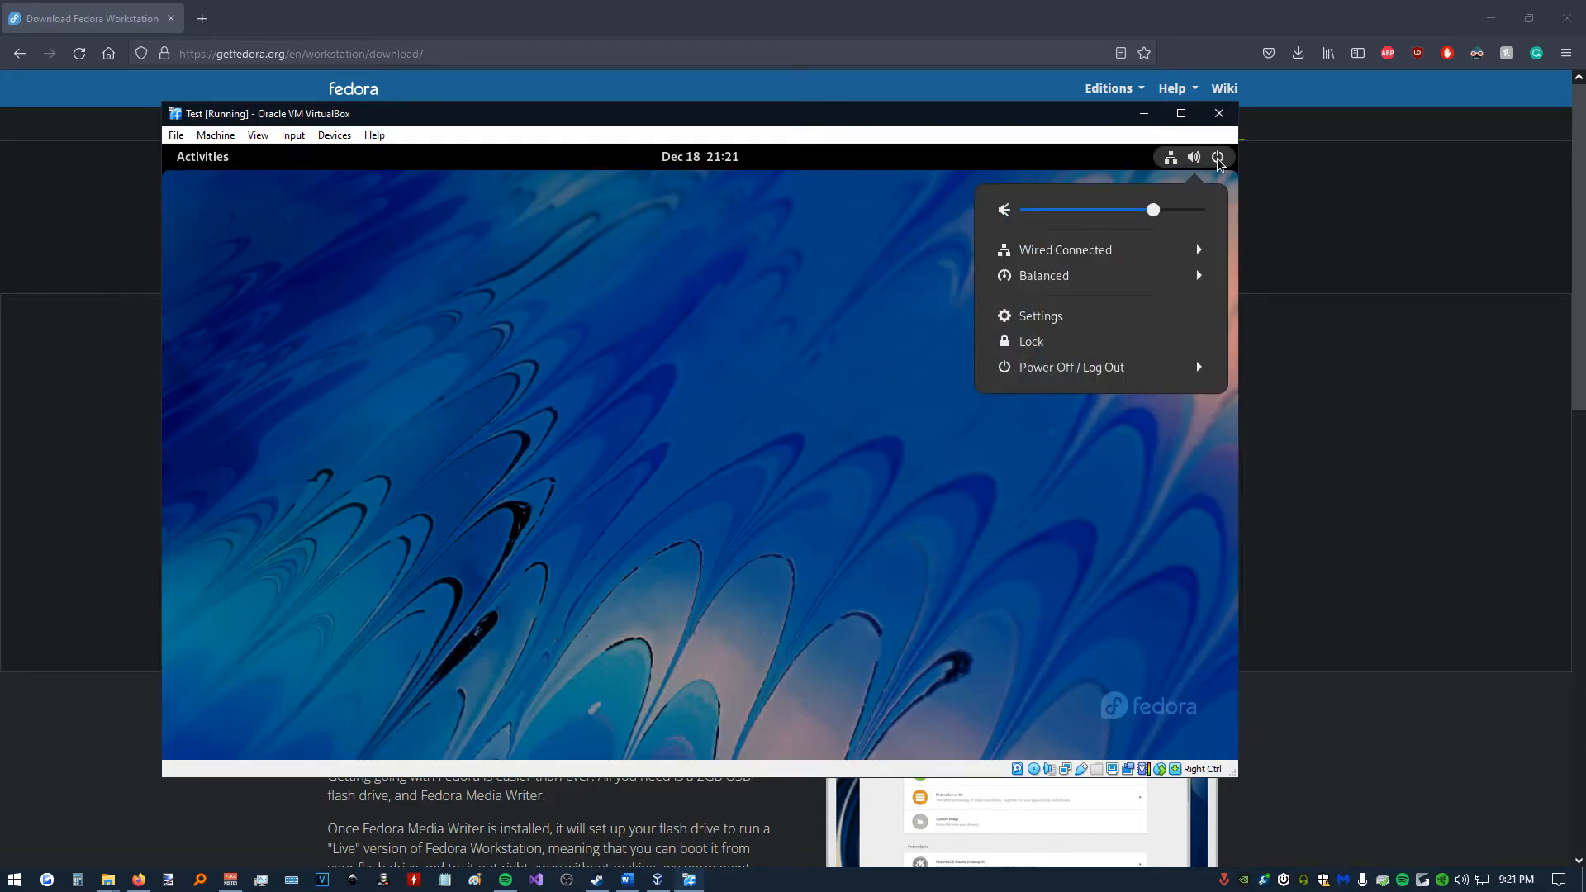
pyautogui.click(1069, 367)
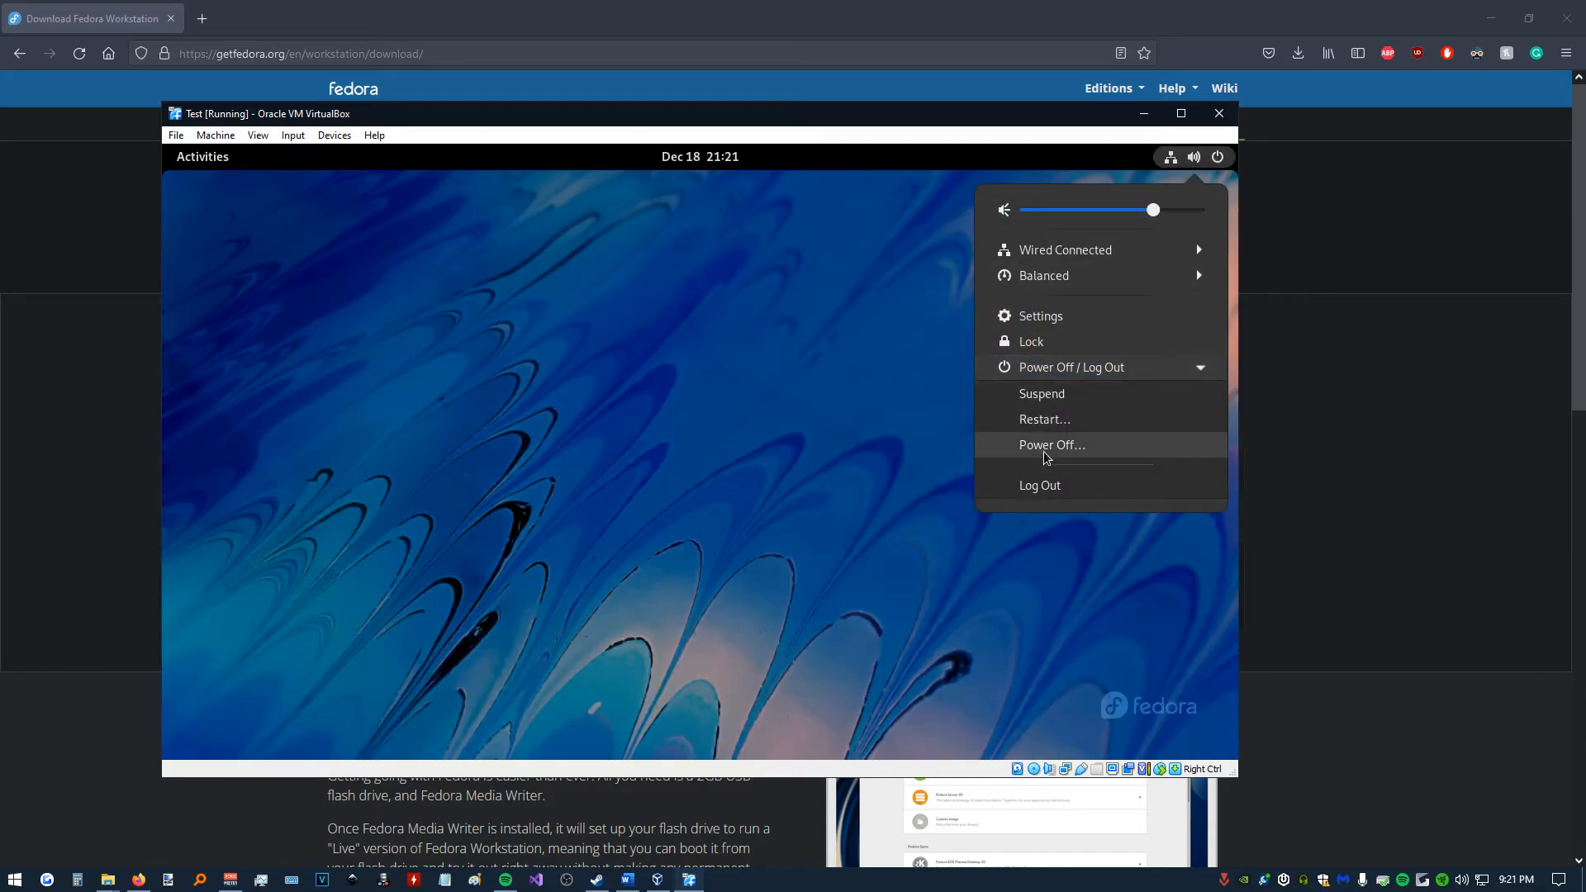
pyautogui.click(1051, 445)
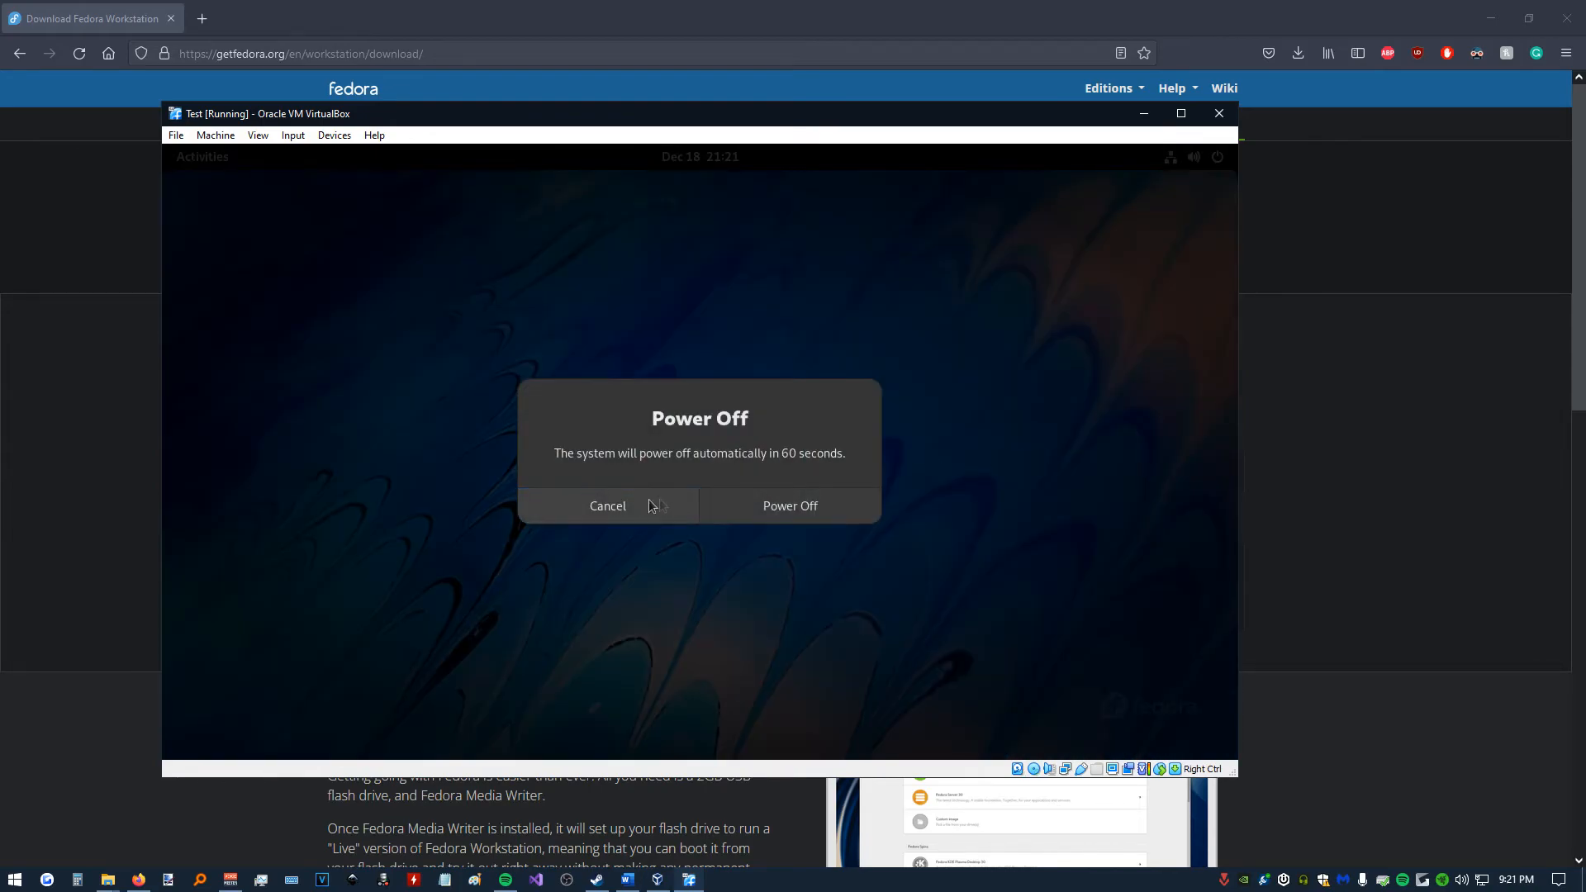
pyautogui.click(790, 505)
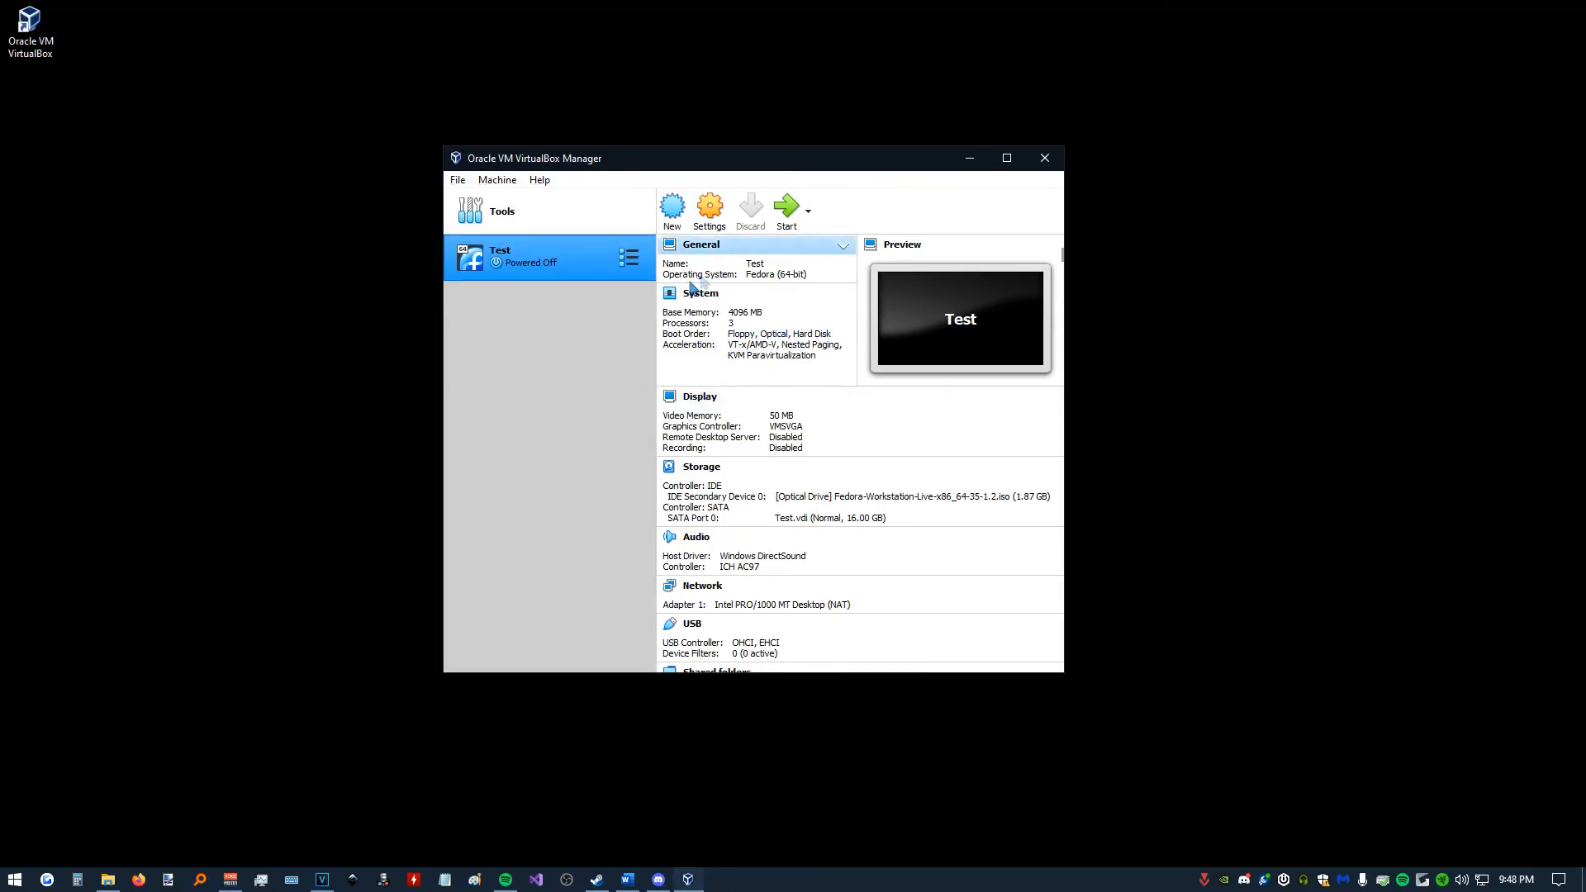
# Remove the Fedora ISO from the Test VM's optical drive in Storage settings.
pyautogui.click(708, 209)
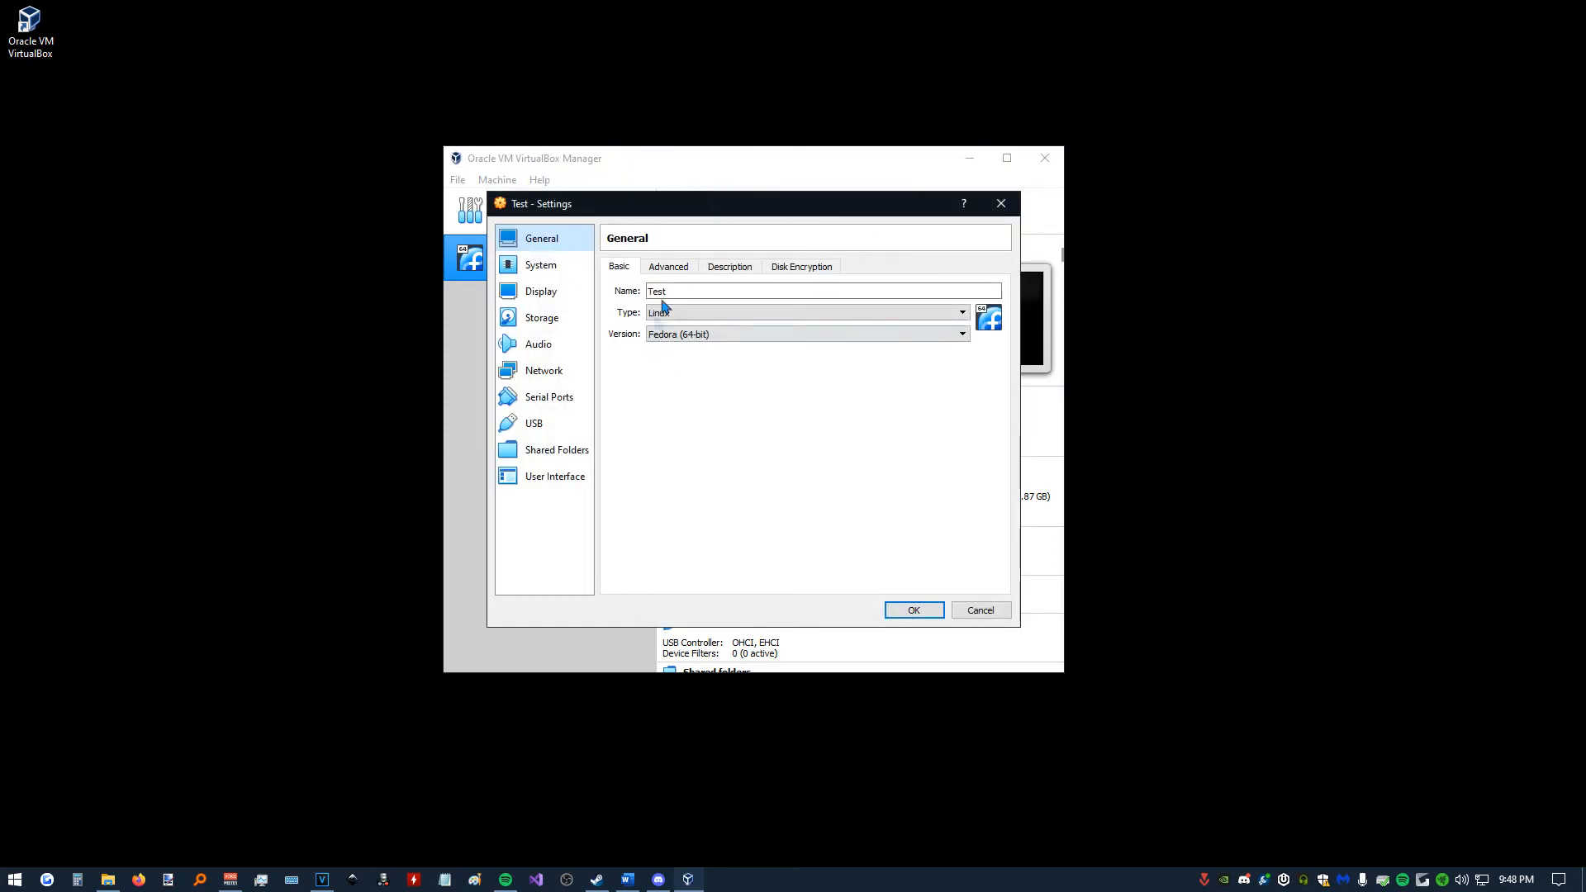
pyautogui.click(541, 317)
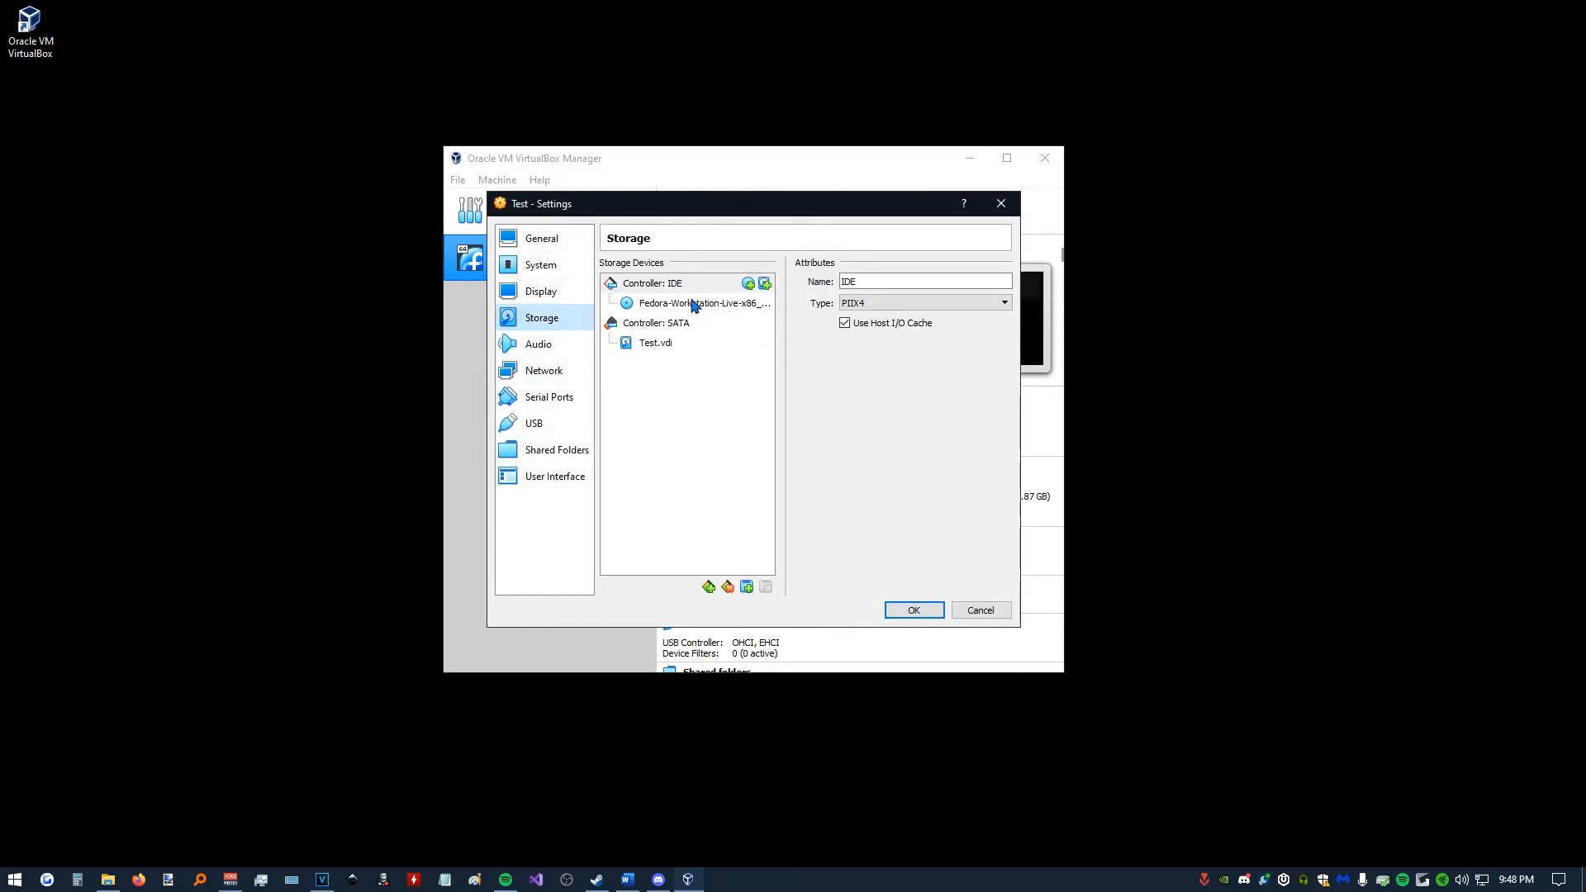
pyautogui.click(698, 303)
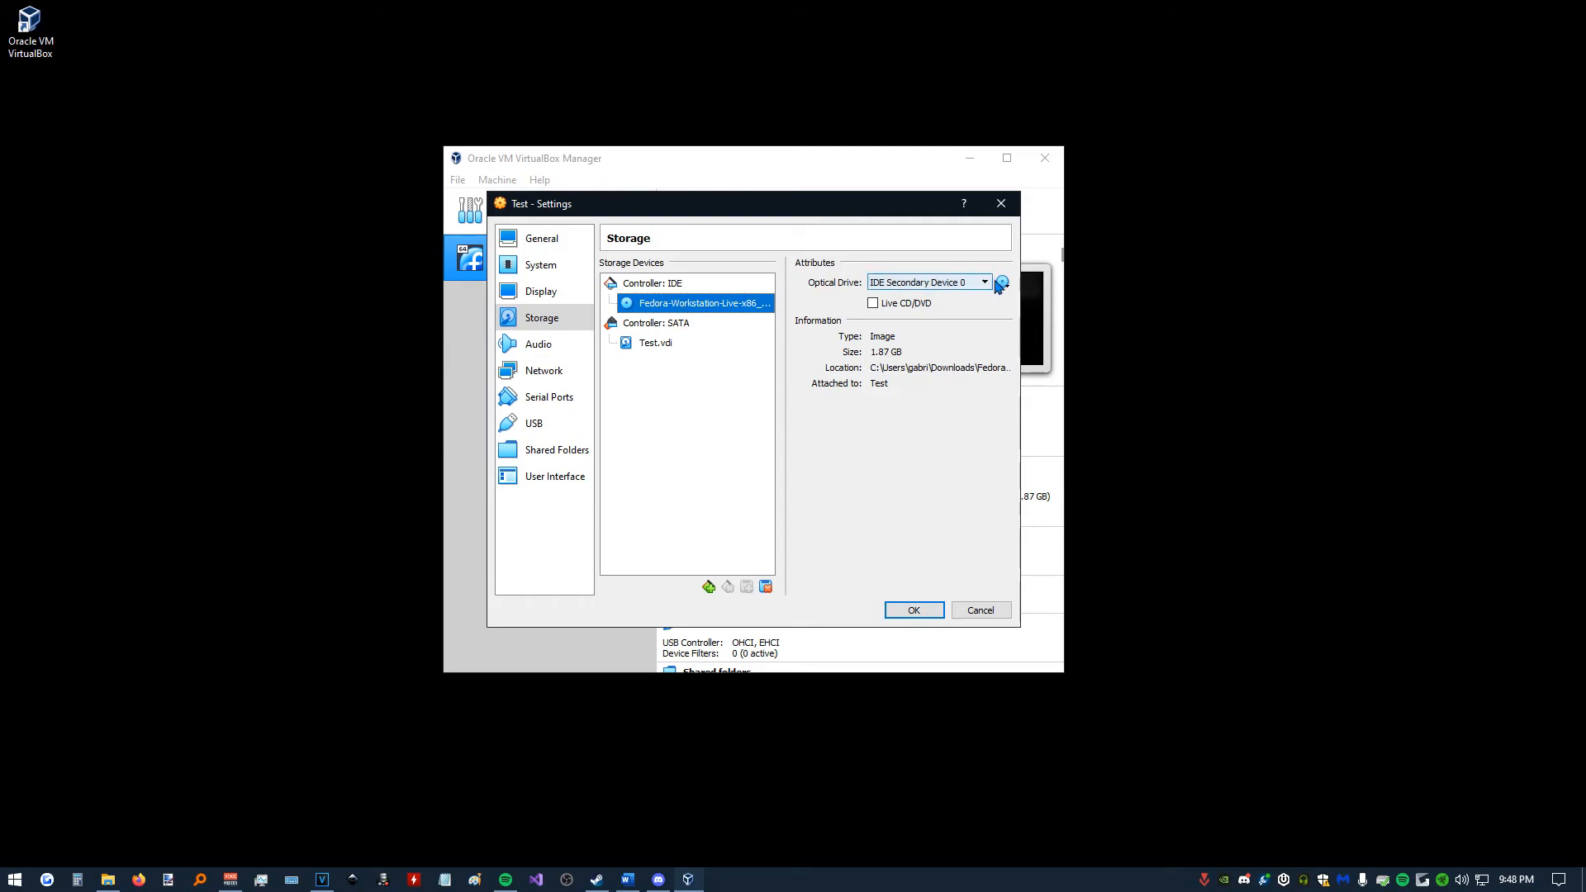
pyautogui.click(1001, 281)
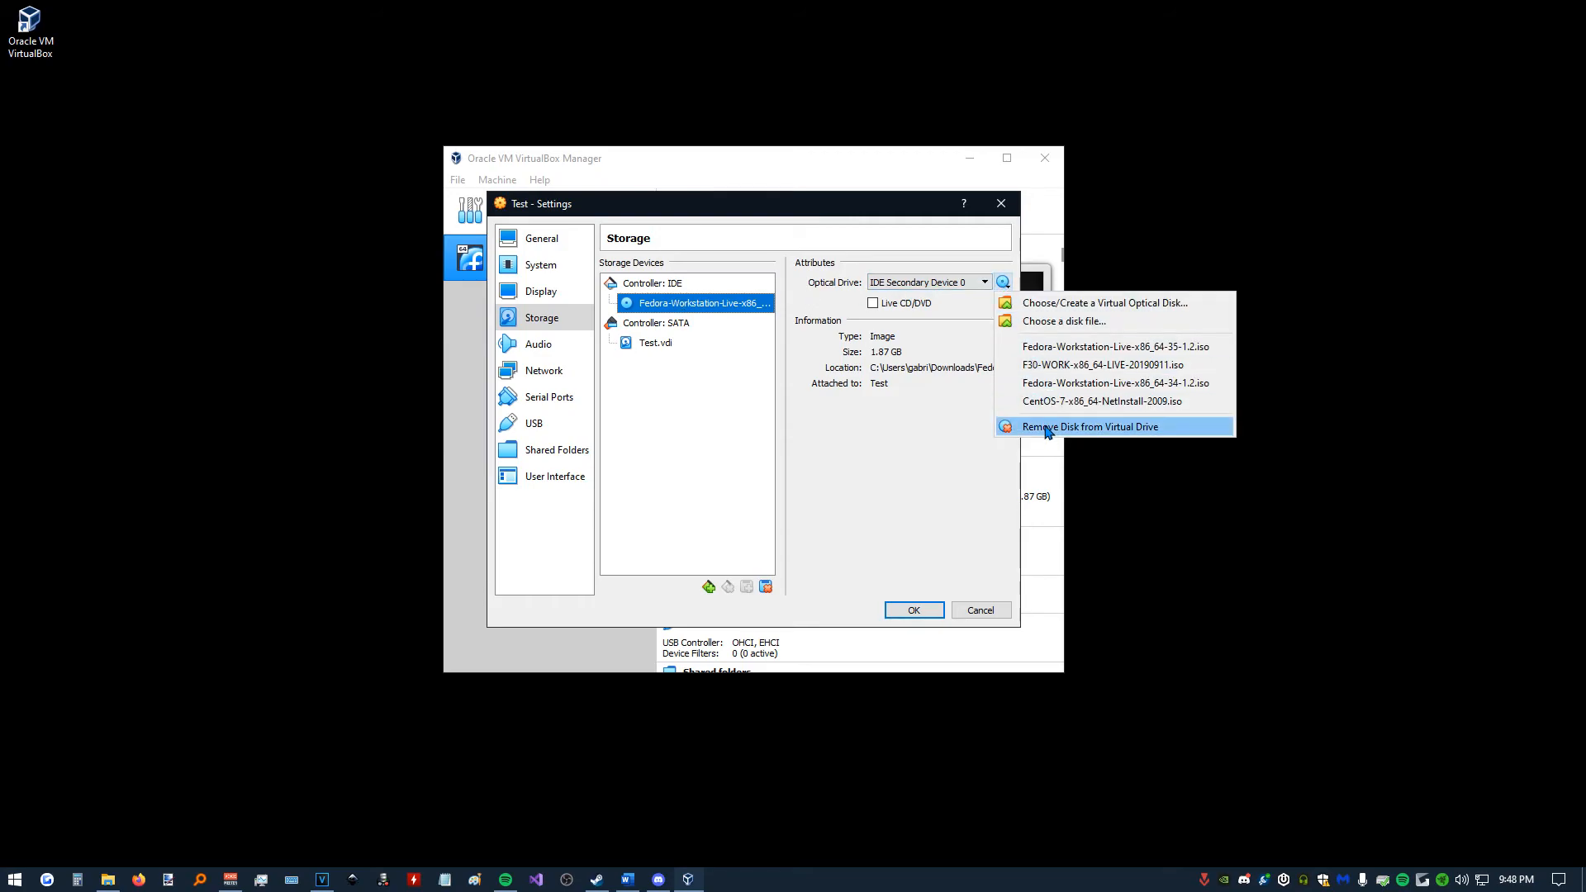
pyautogui.click(1090, 426)
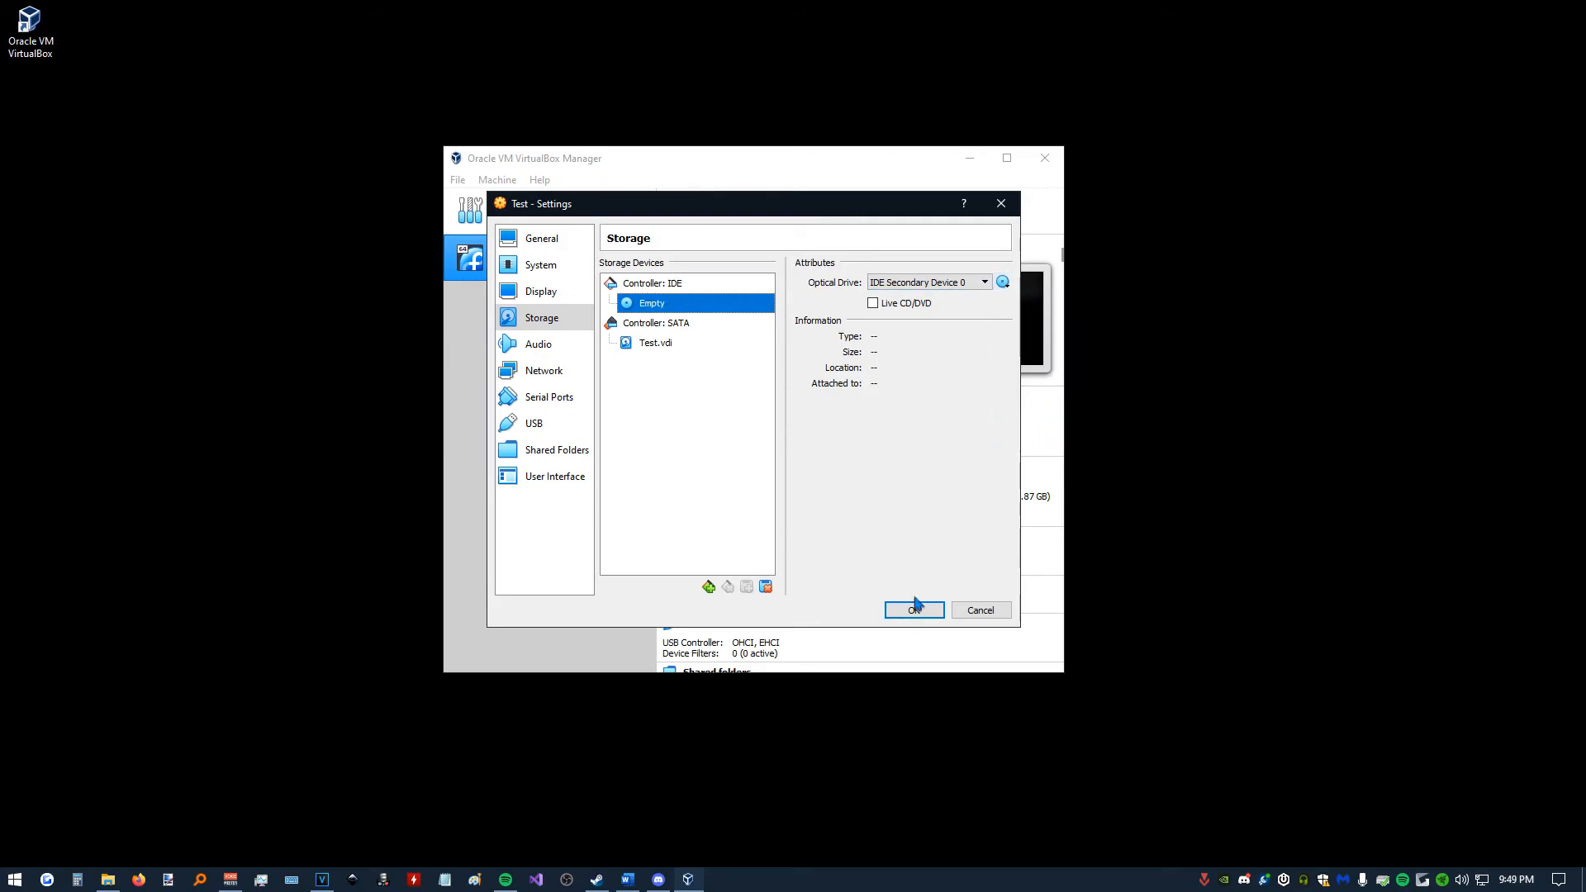
pyautogui.click(911, 609)
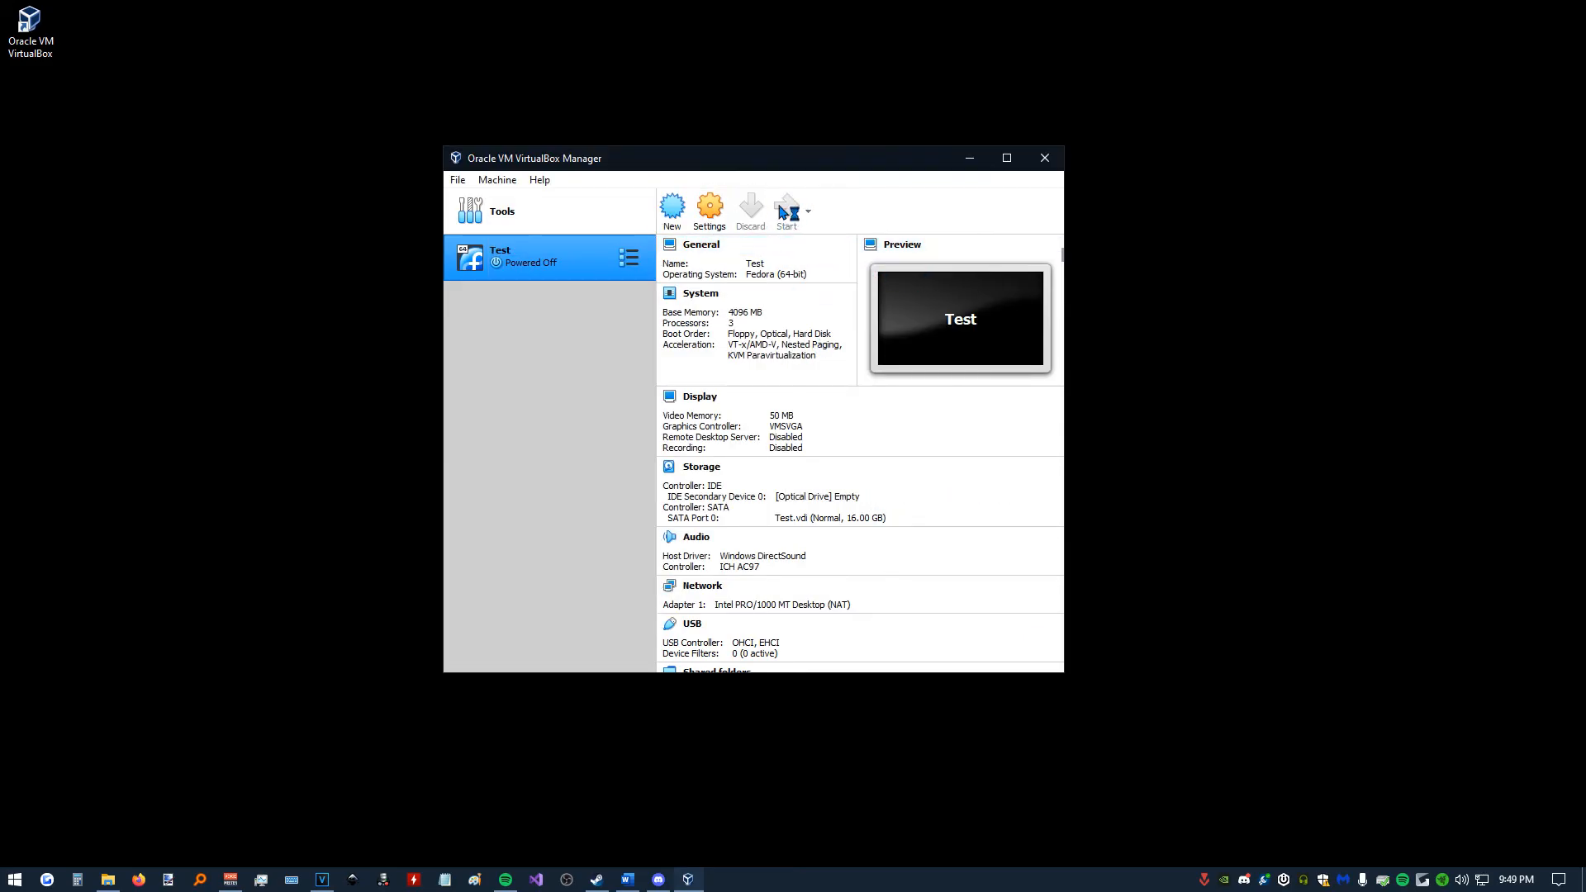
pyautogui.moveTo(787, 208)
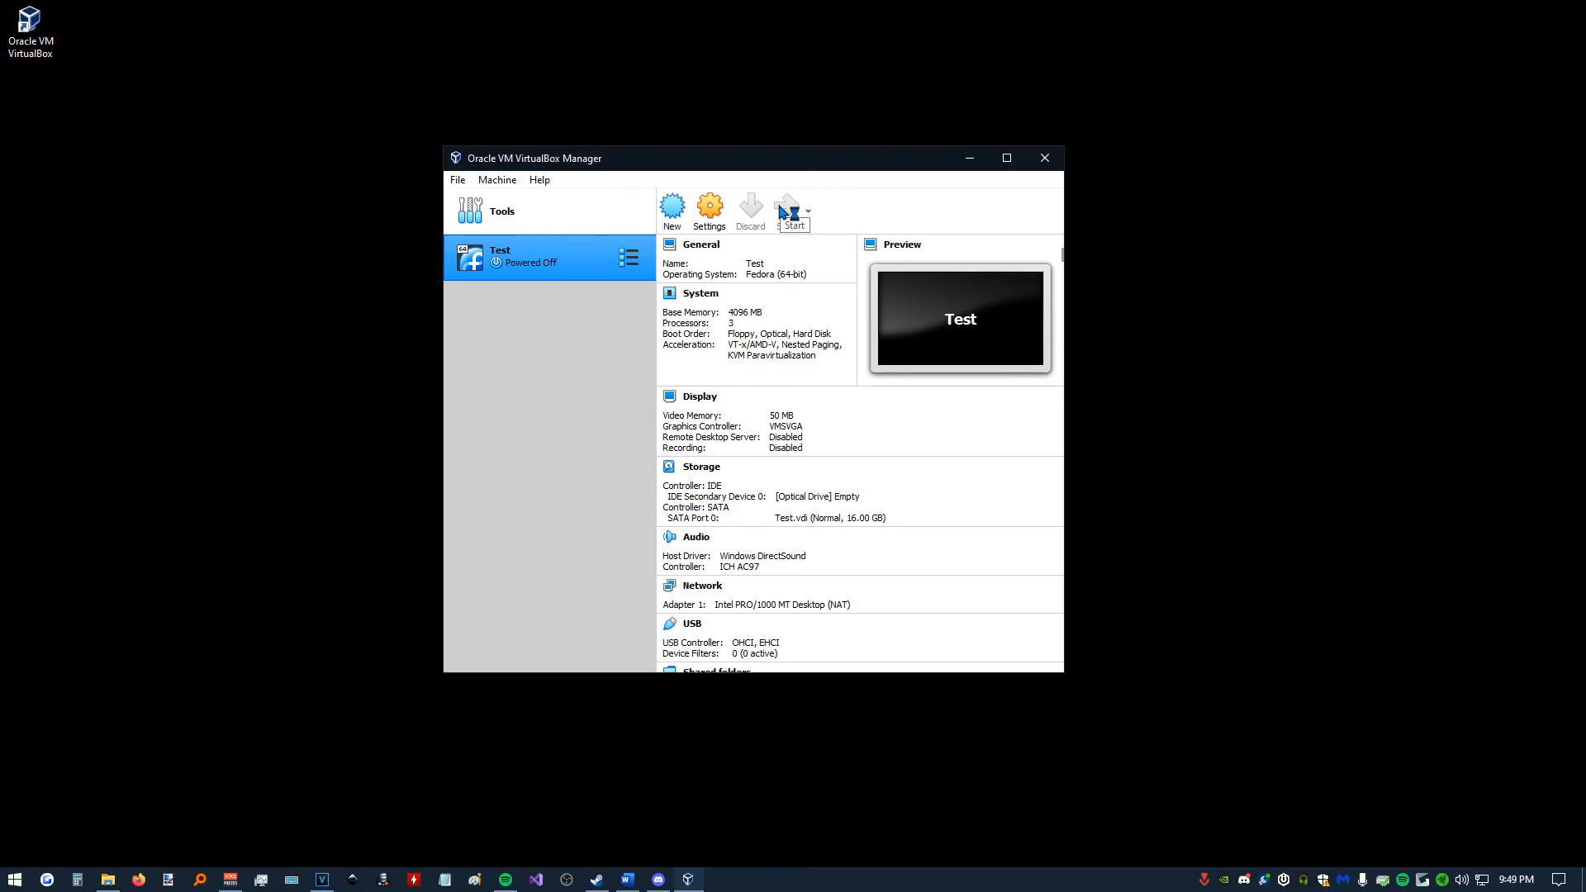
# Boot installed Fedora 35 and skip Privacy, Third-Party Repositories and Online Accounts setup pages.
pyautogui.click(790, 207)
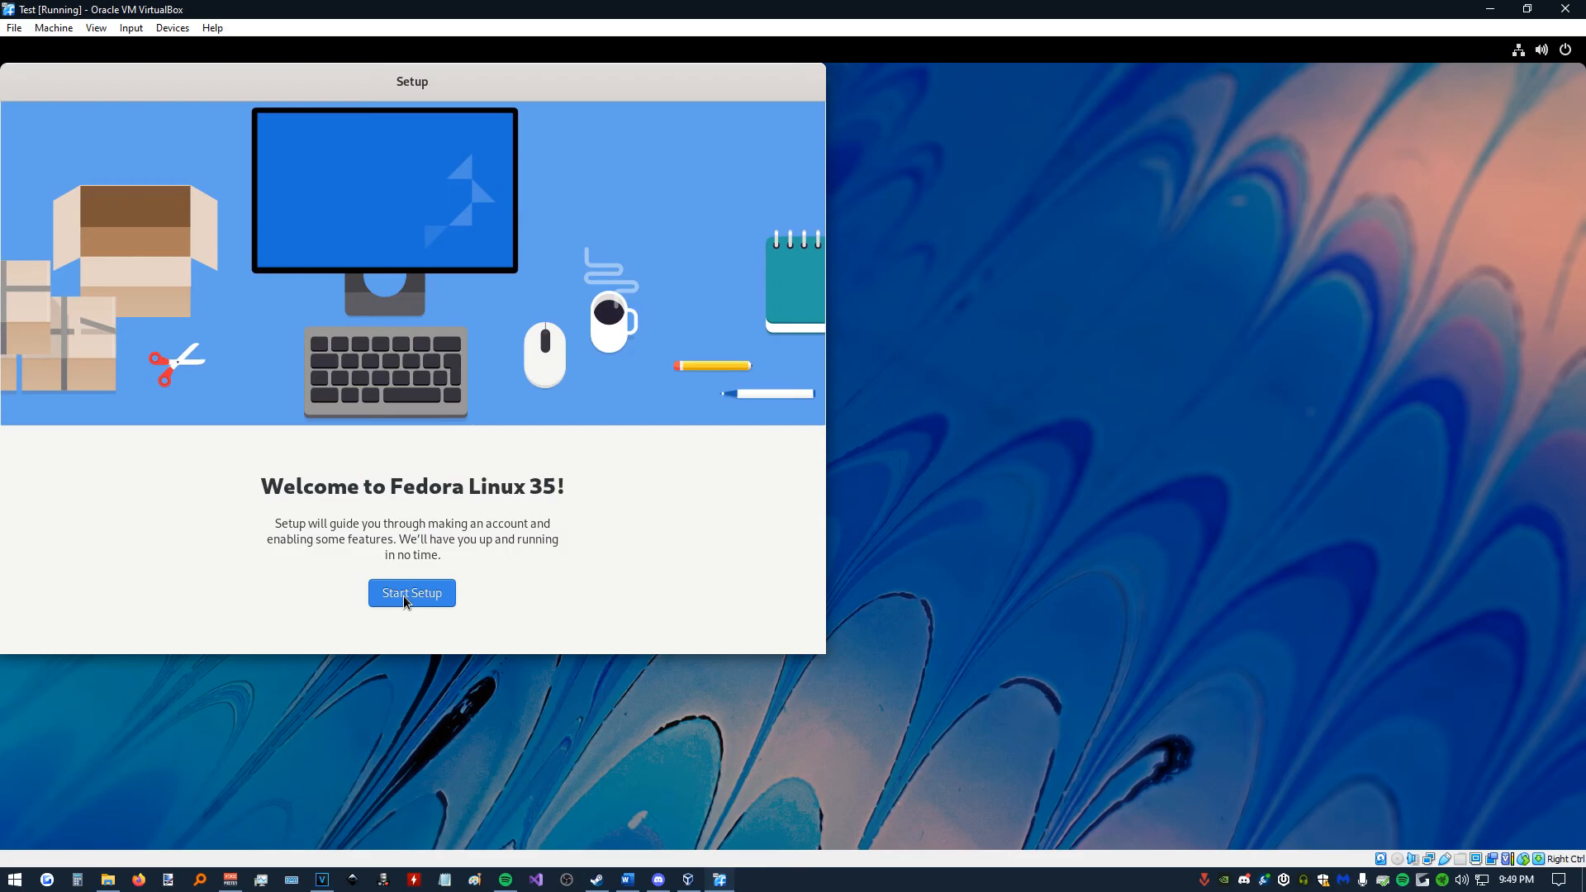
pyautogui.click(410, 593)
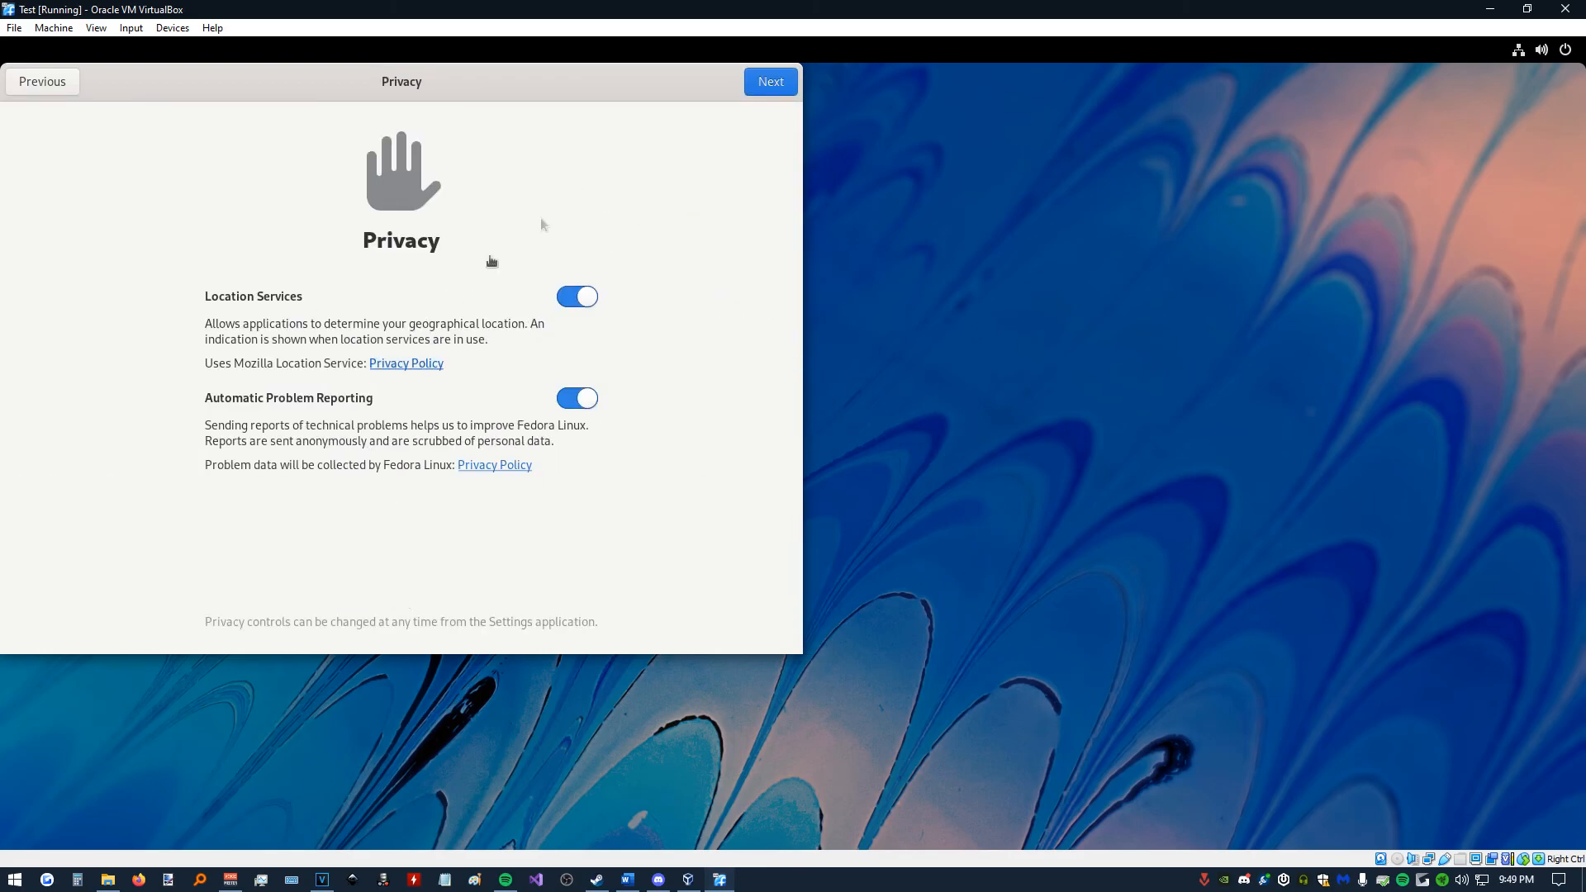
pyautogui.click(770, 81)
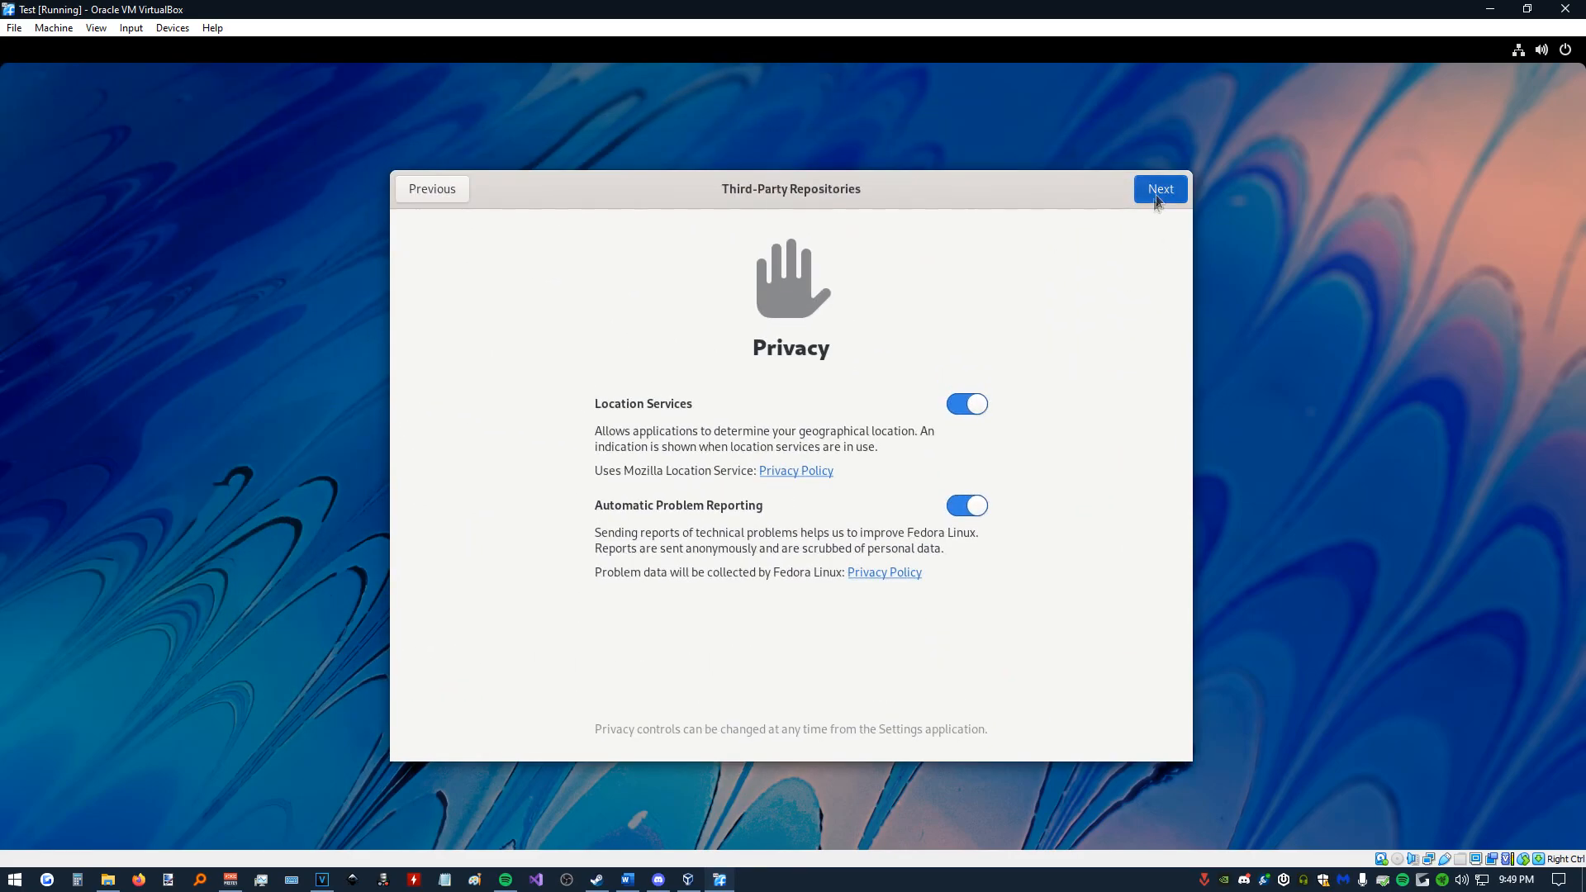
pyautogui.click(1160, 189)
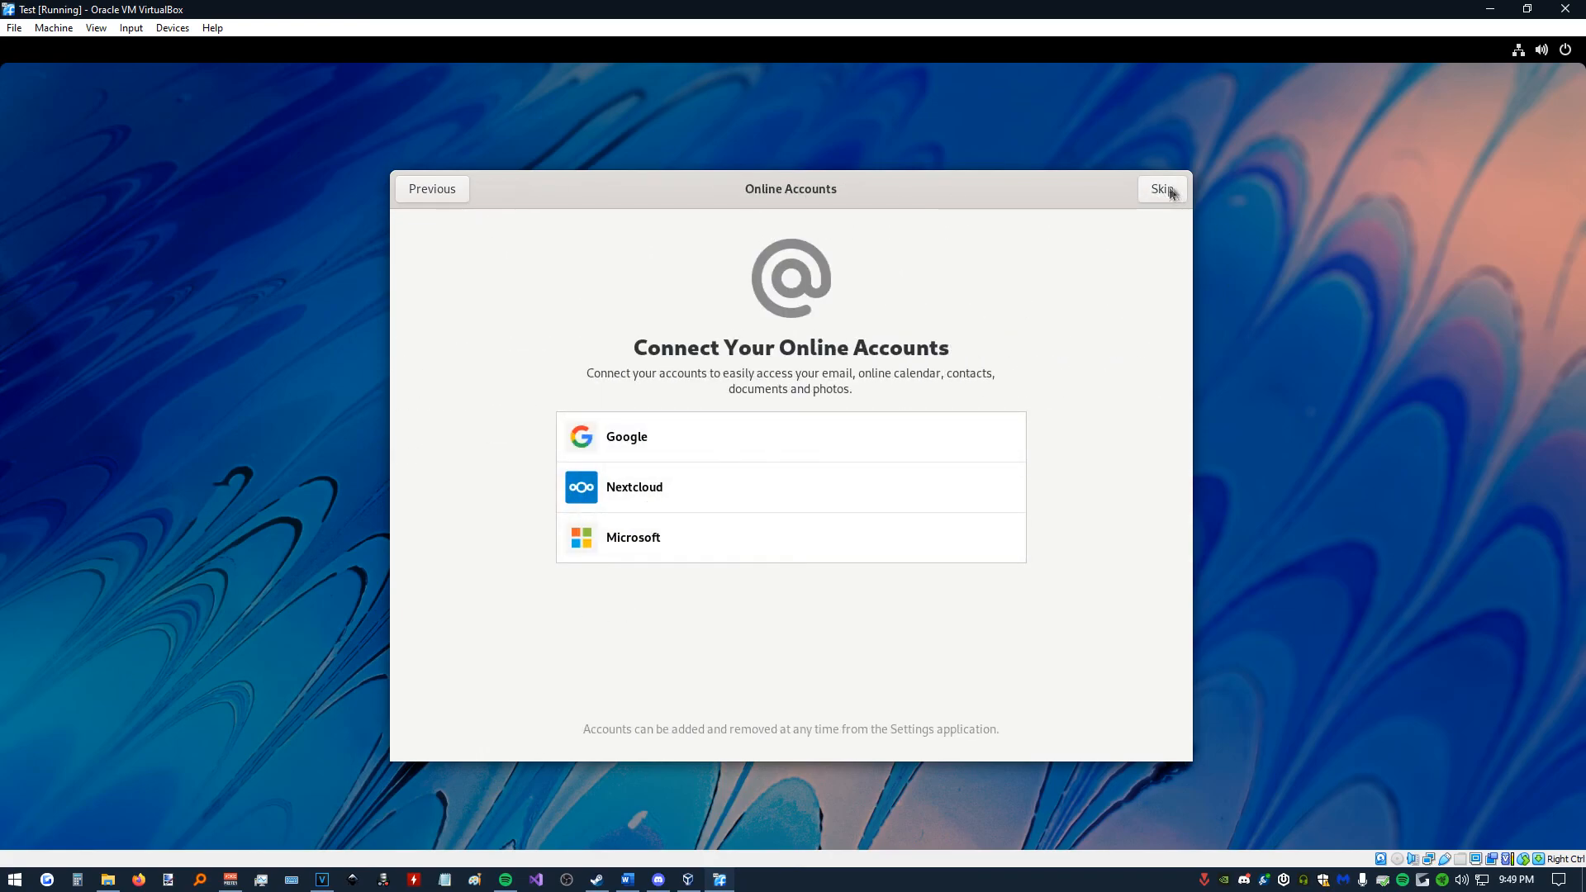
pyautogui.click(1162, 189)
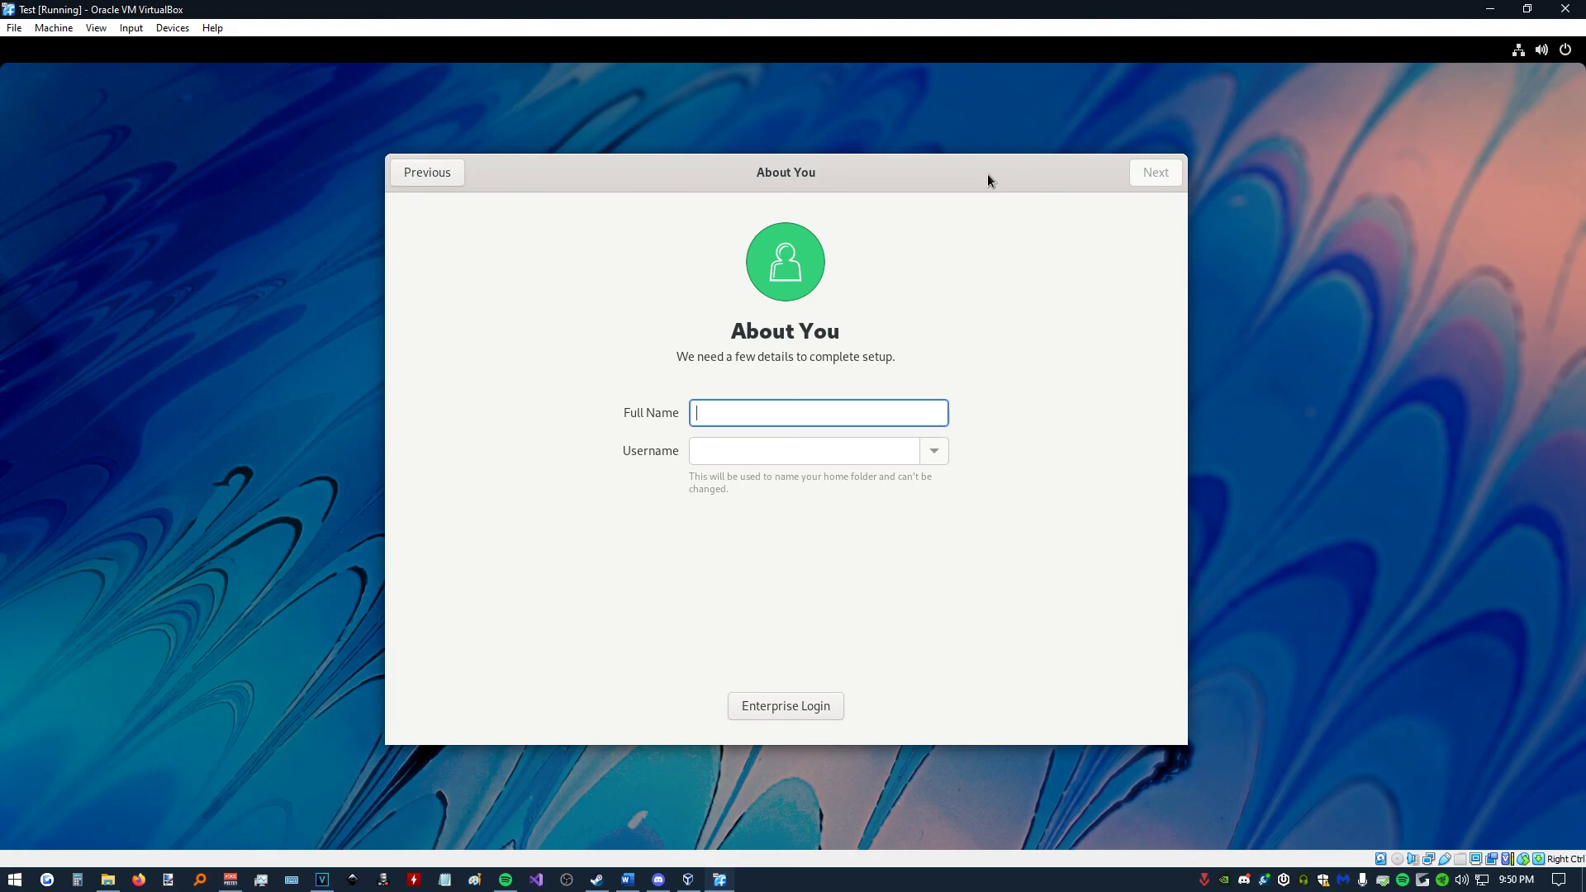